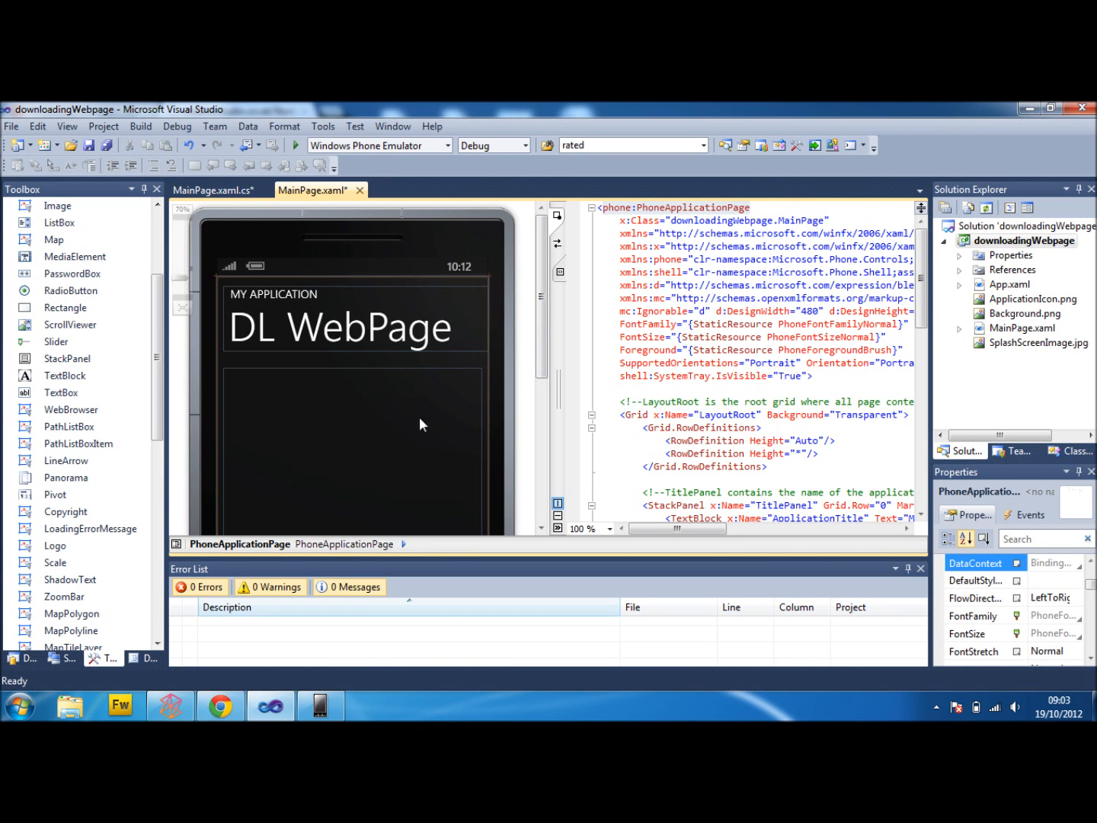
Add a full-width TextBlock to the ContentPanel with centred text and font size 36.
{"action": "left_click", "coordinate": [64, 374]}
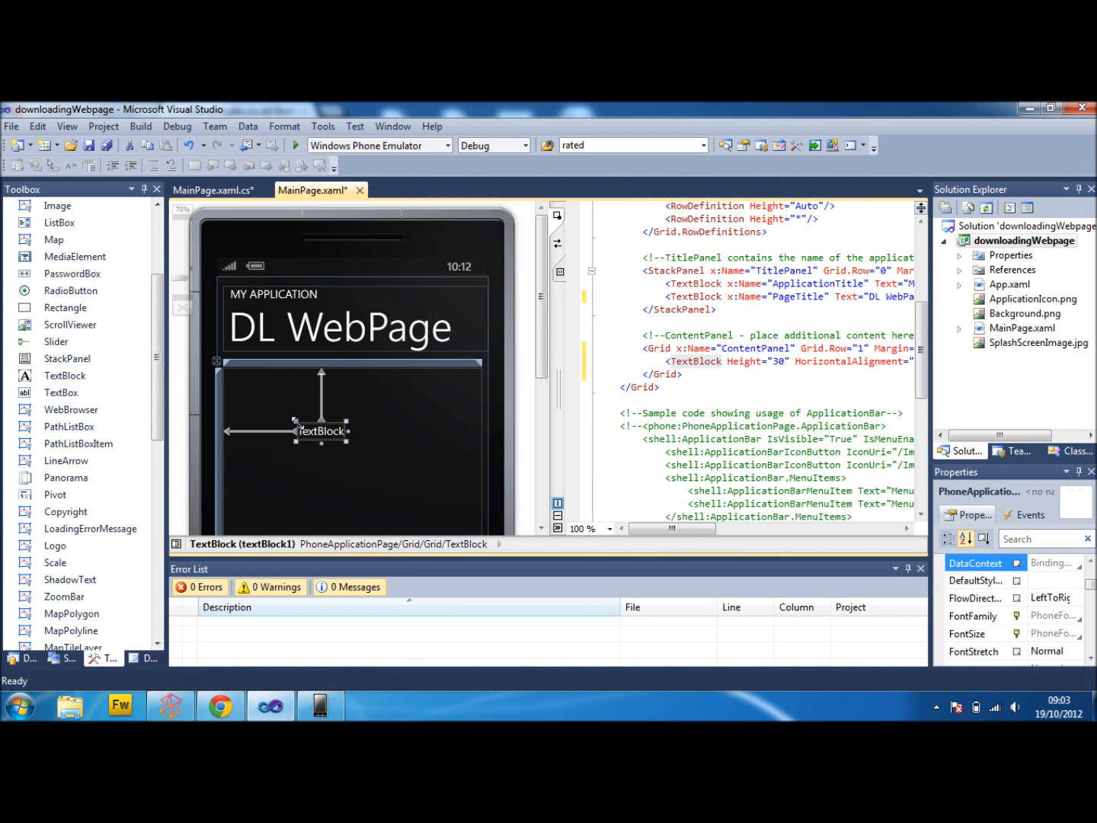
{"action": "left_click_drag", "start_coordinate": [320, 431], "coordinate": [249, 431]}
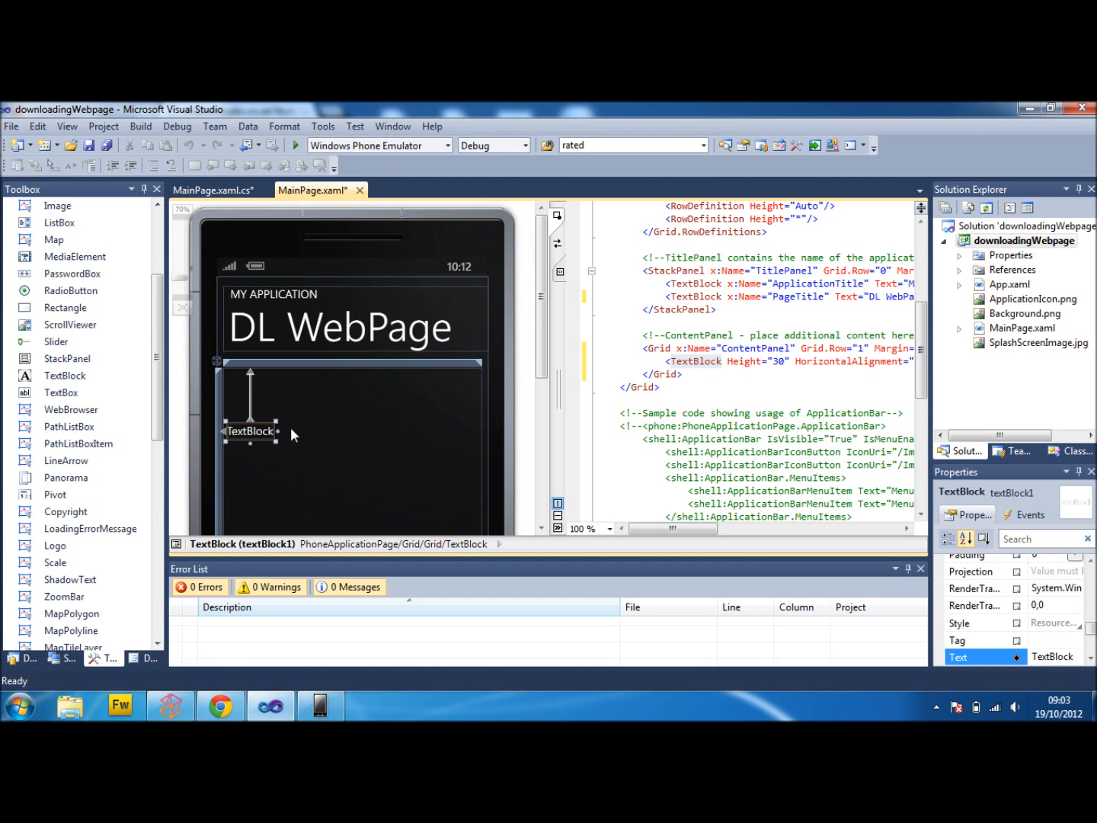
{"action": "left_click_drag", "start_coordinate": [280, 433], "coordinate": [484, 438]}
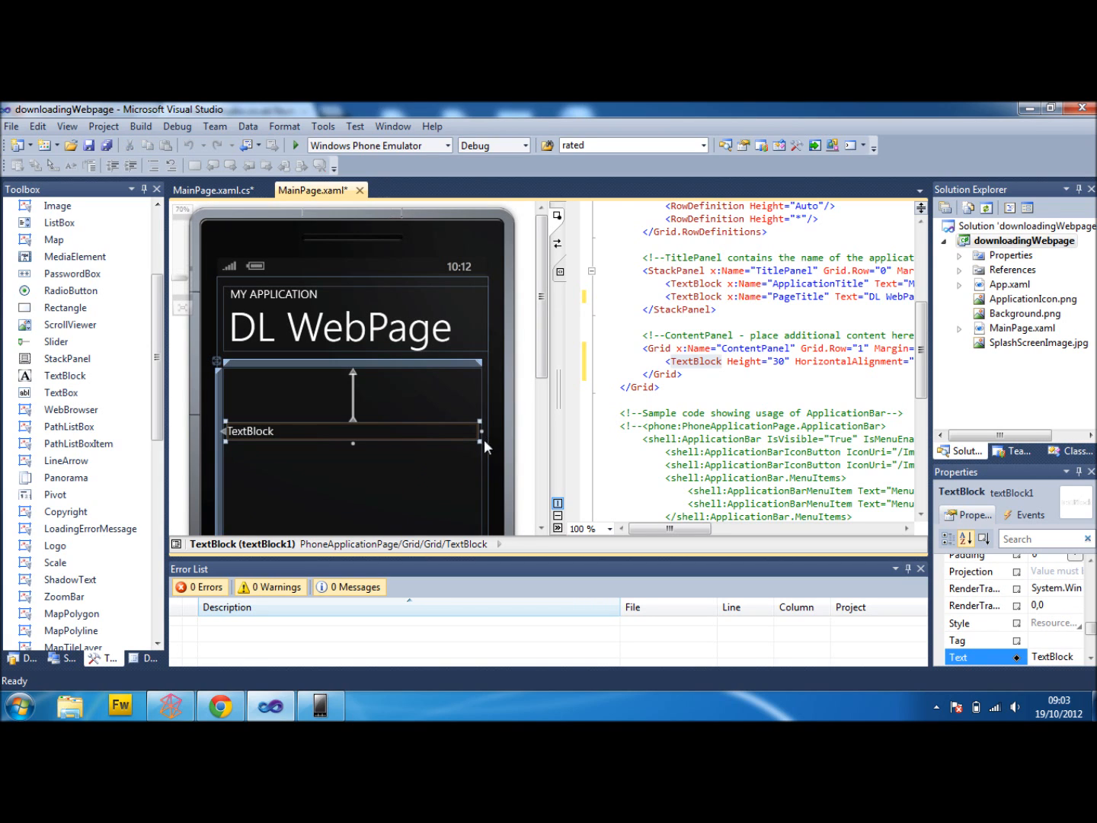
{"action": "left_click", "coordinate": [1075, 634]}
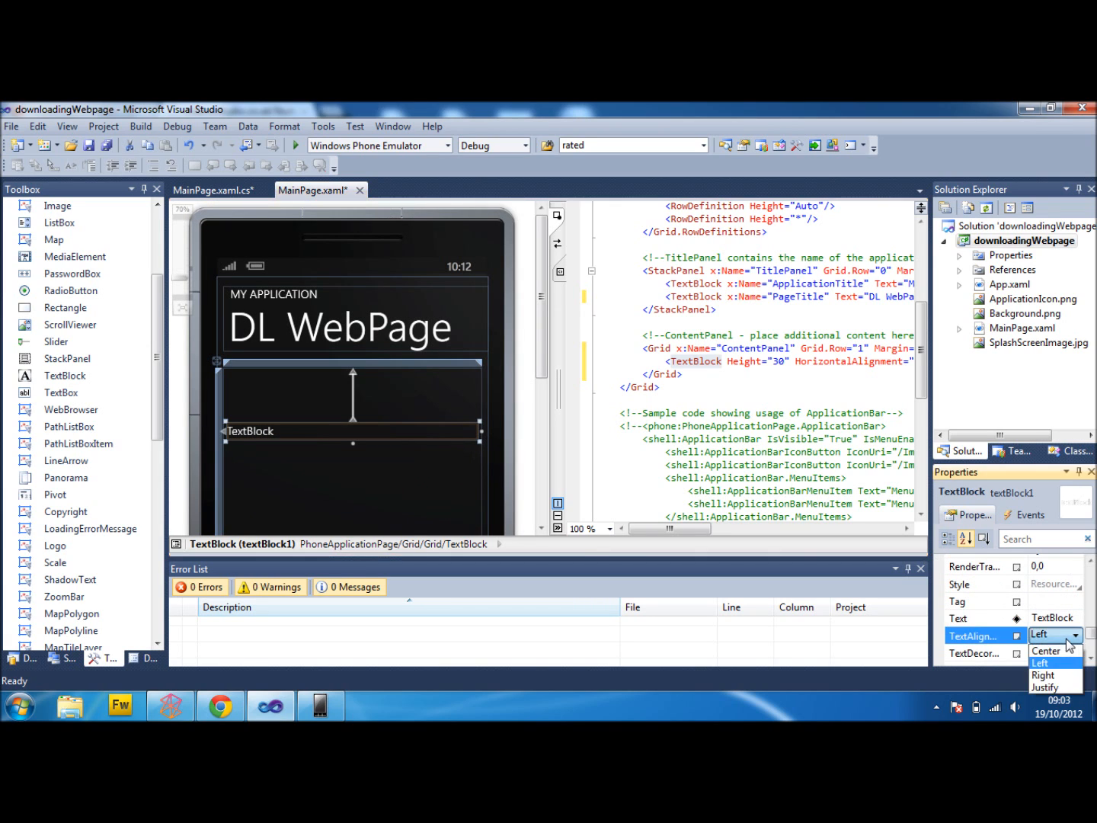
{"action": "left_click", "coordinate": [1044, 650]}
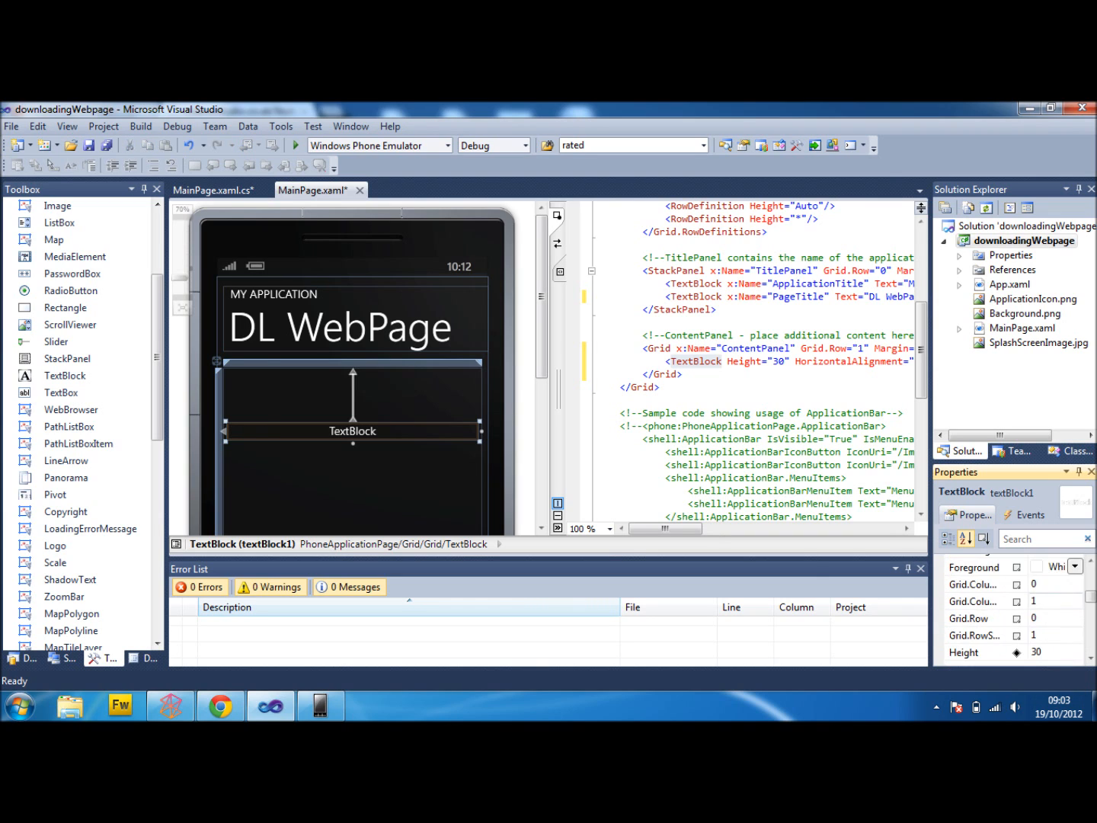
{"action": "left_click", "coordinate": [1076, 633]}
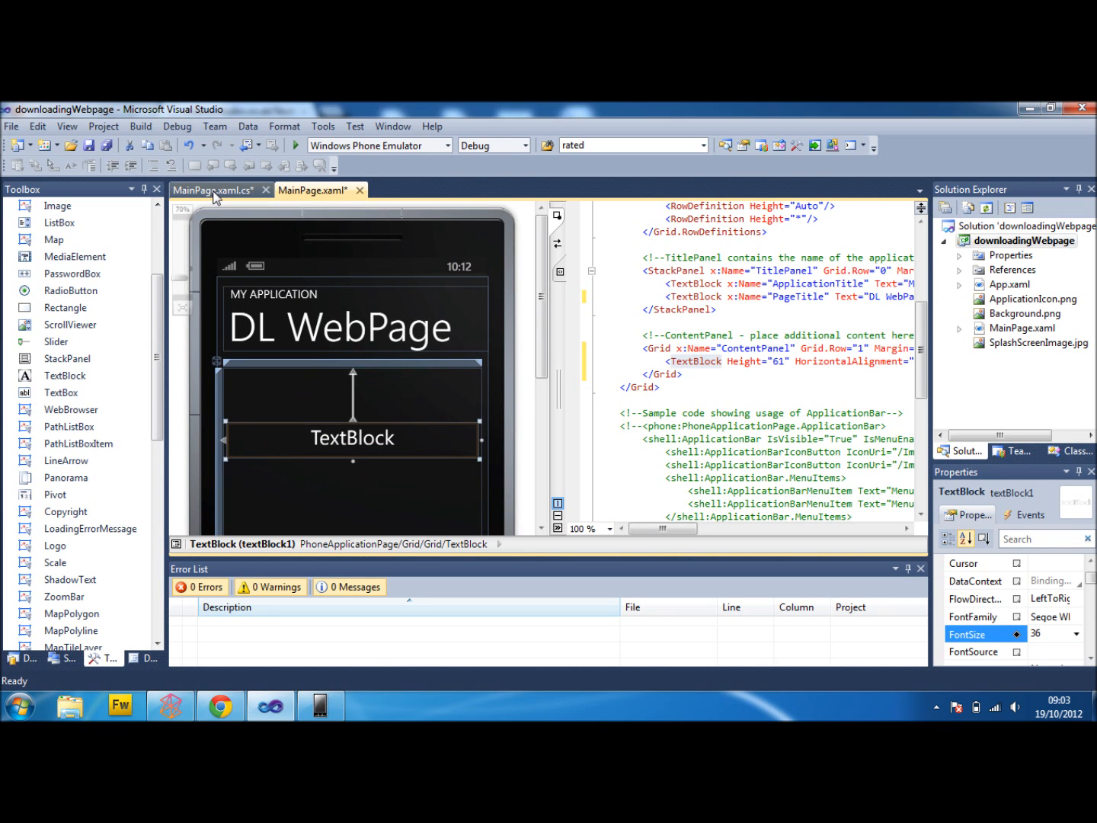
In MainPage.xaml.cs, add a private void getpage() method below the constructor.
{"action": "left_click", "coordinate": [215, 190]}
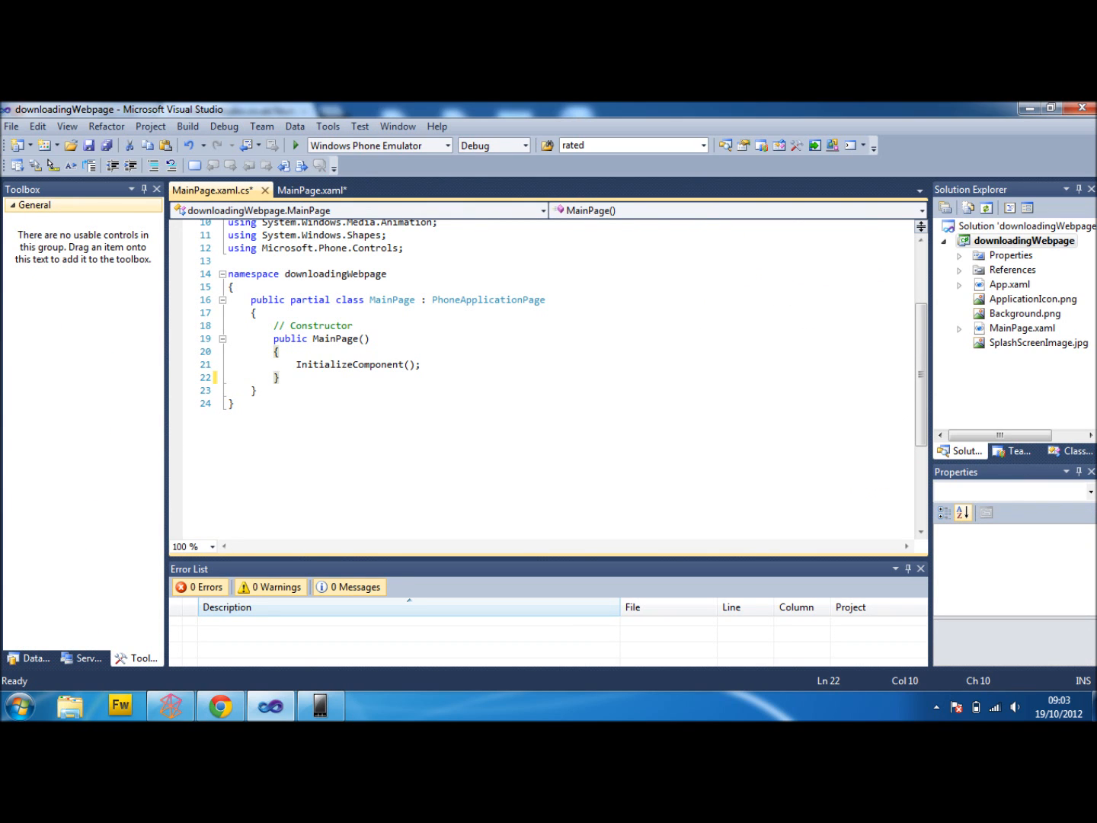
{"action": "key", "text": "Enter"}
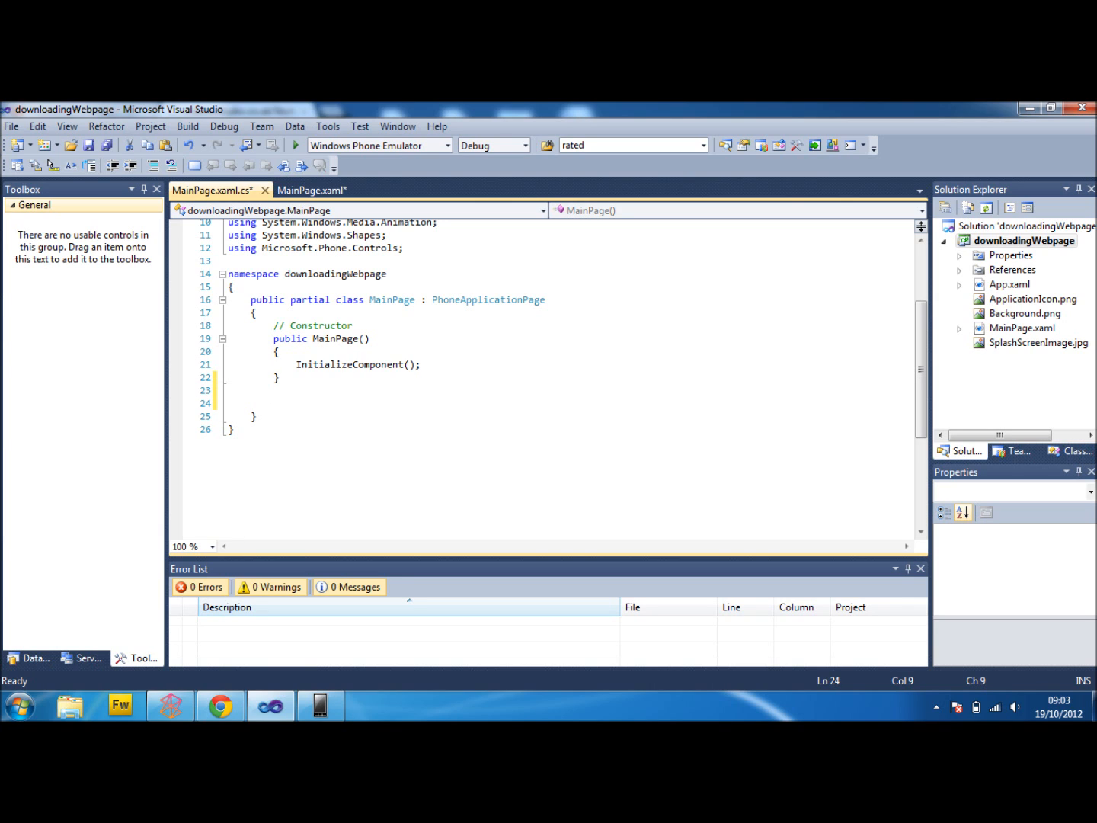
{"action": "type", "text": "private"}
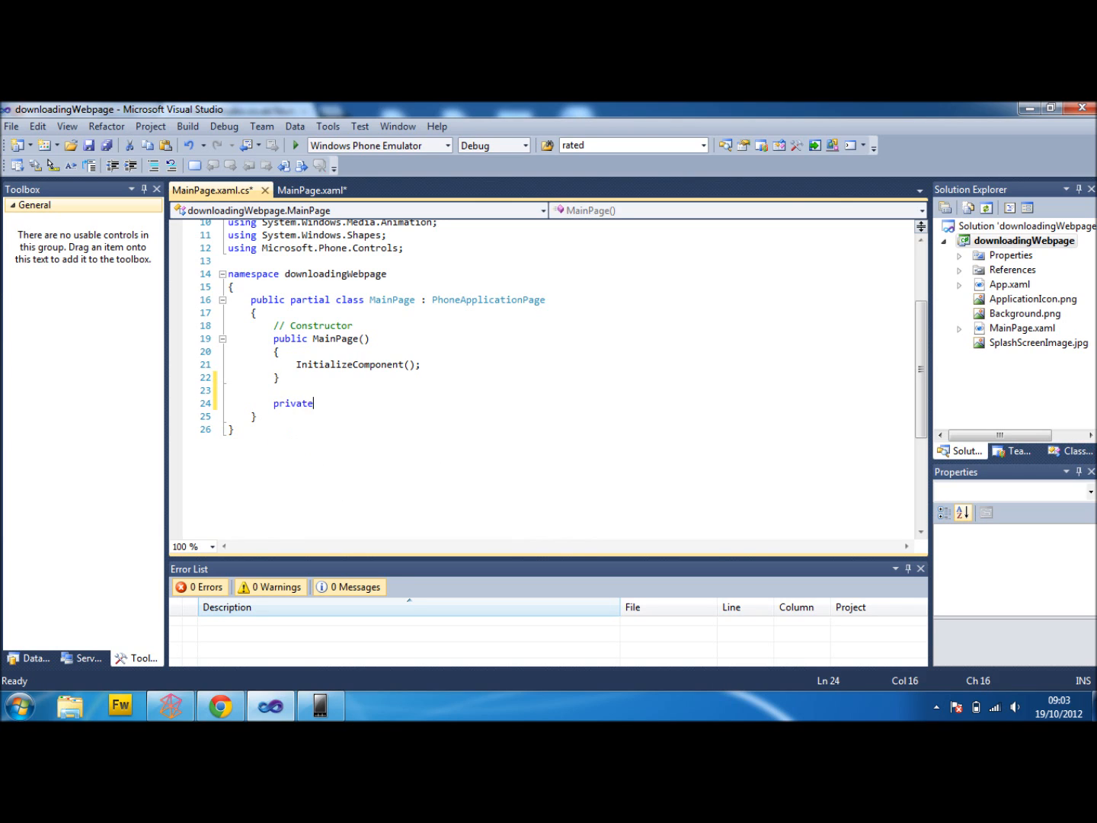
{"action": "type", "text": "void ge"}
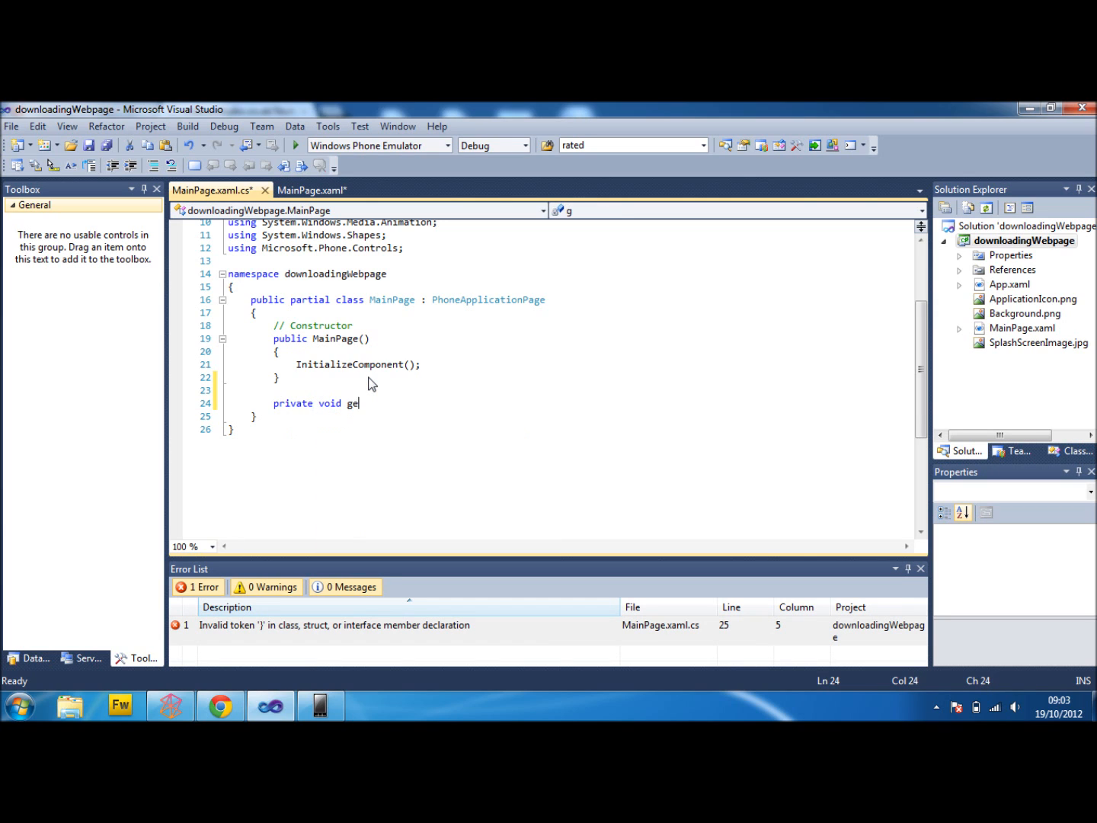
{"action": "type", "text": "tpage()"}
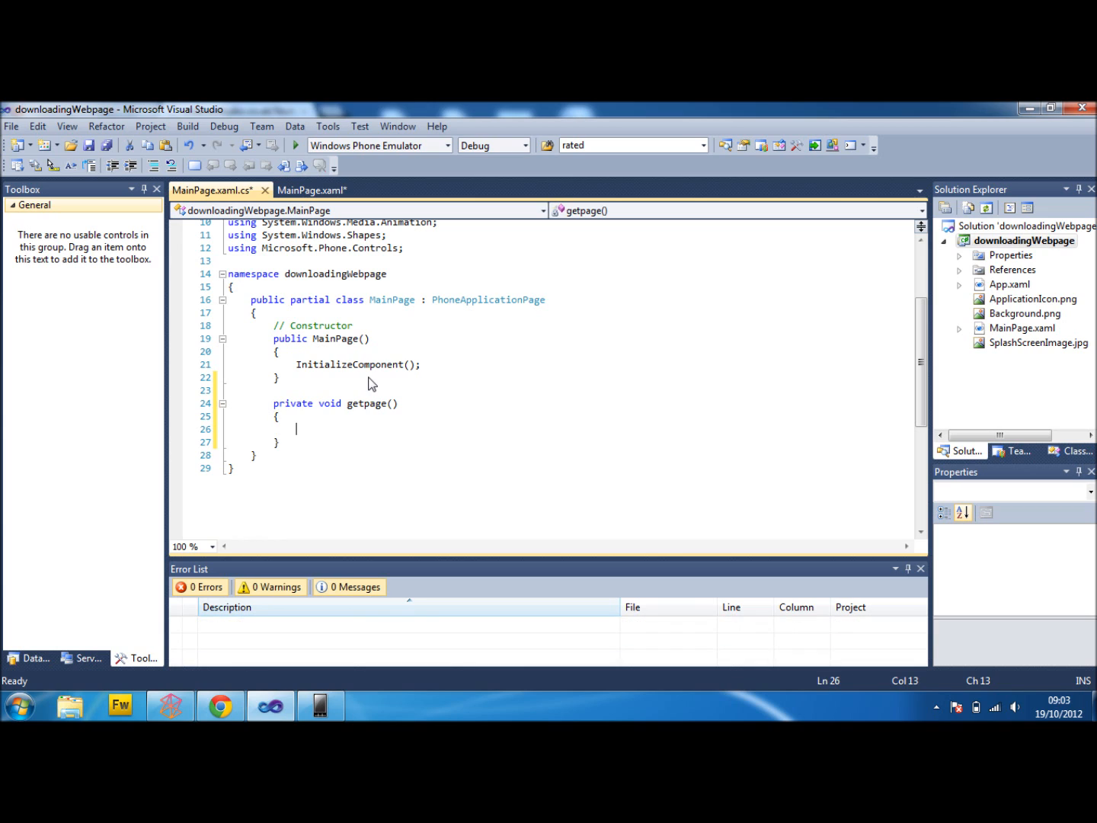
Inside getpage, create a new WebClient with var webClient = new WebClient();.
{"action": "type", "text": "var"}
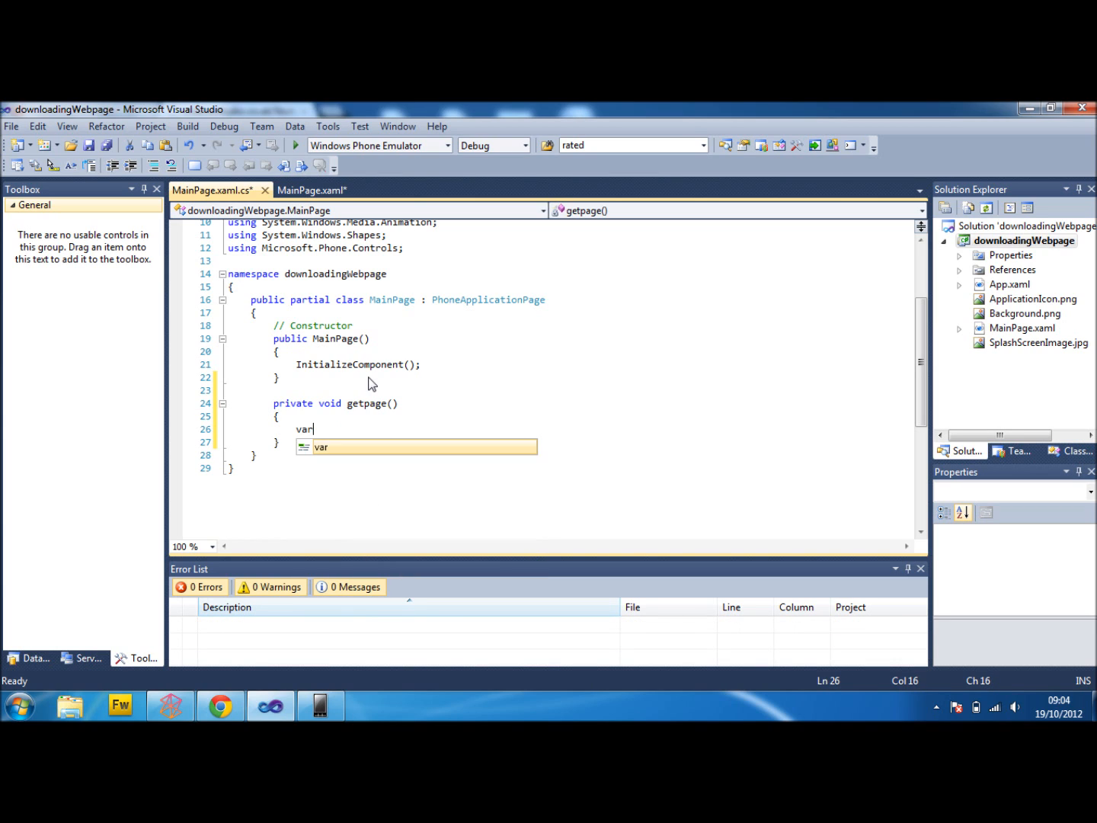
{"action": "type", "text": "web"}
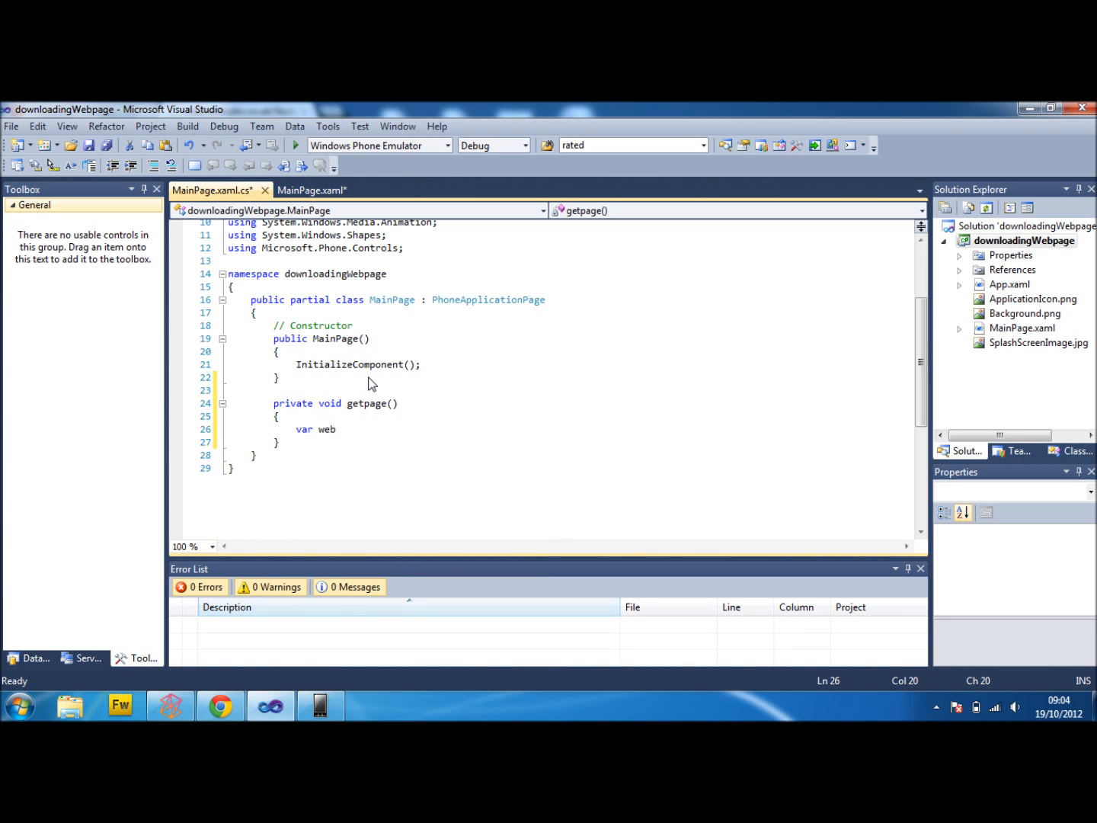
{"action": "type", "text": "Client = new"}
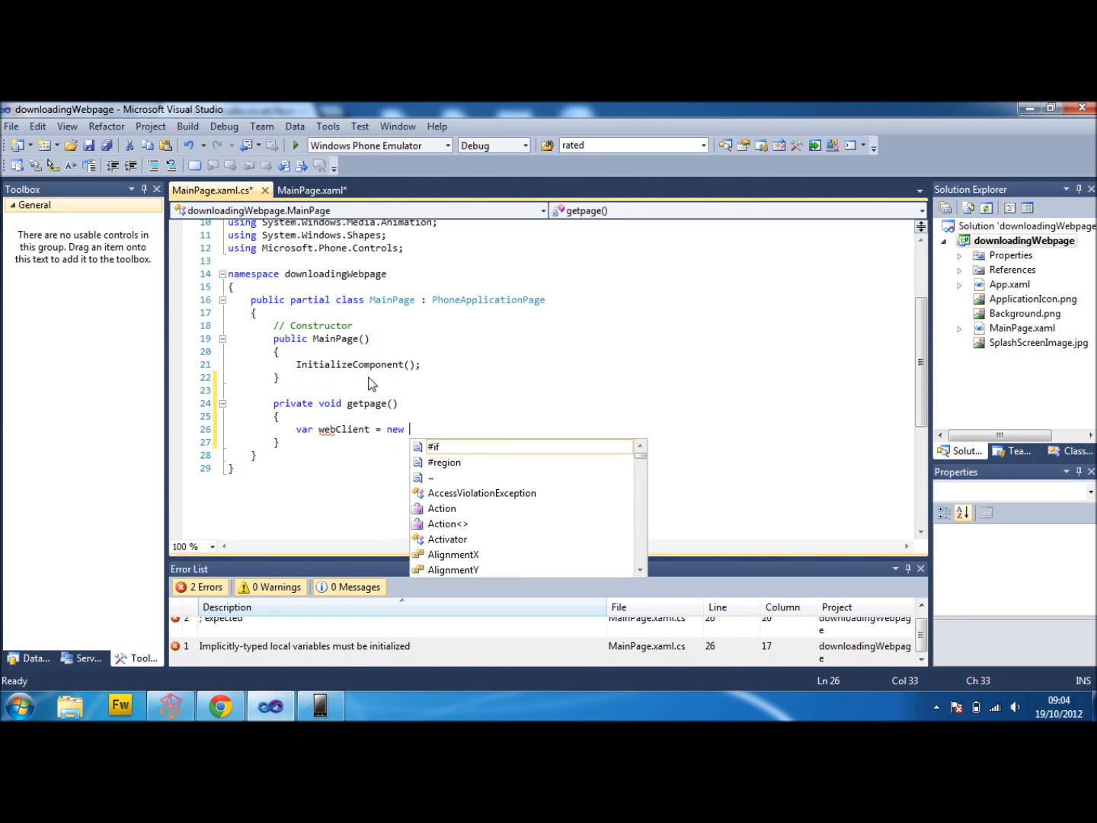
{"action": "type", "text": "WebClient"}
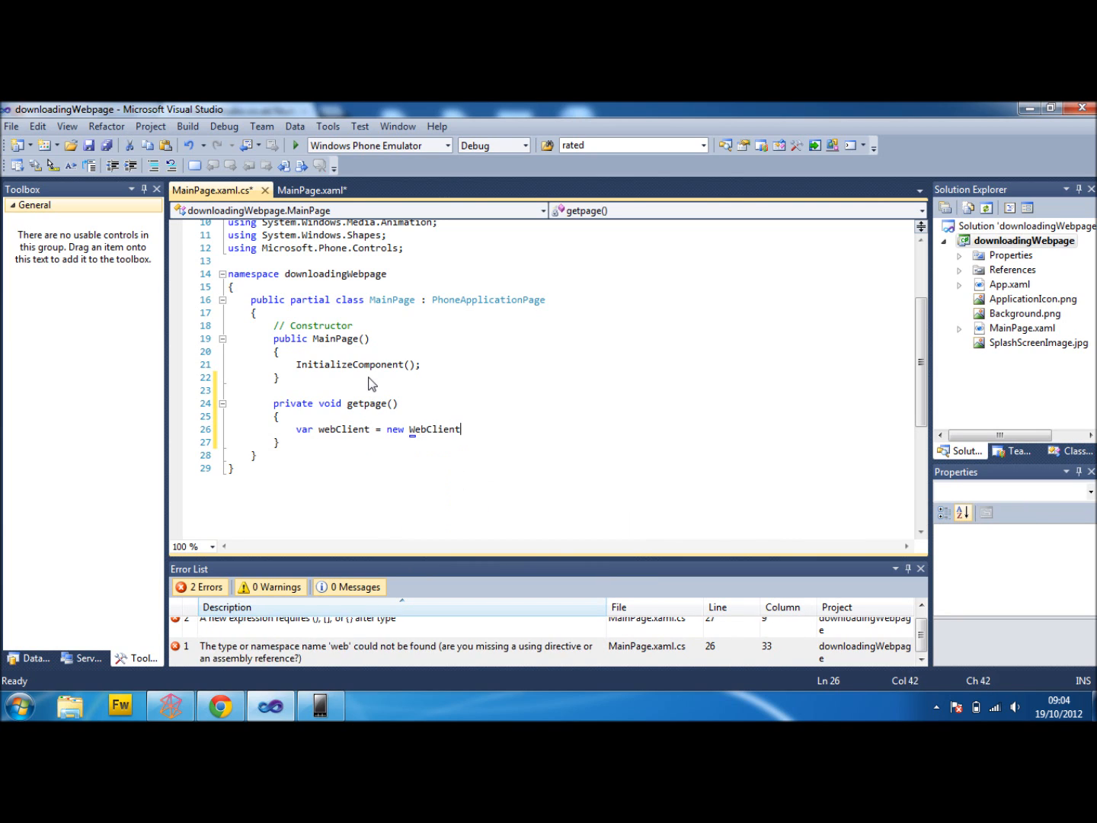
{"action": "type", "text": "();"}
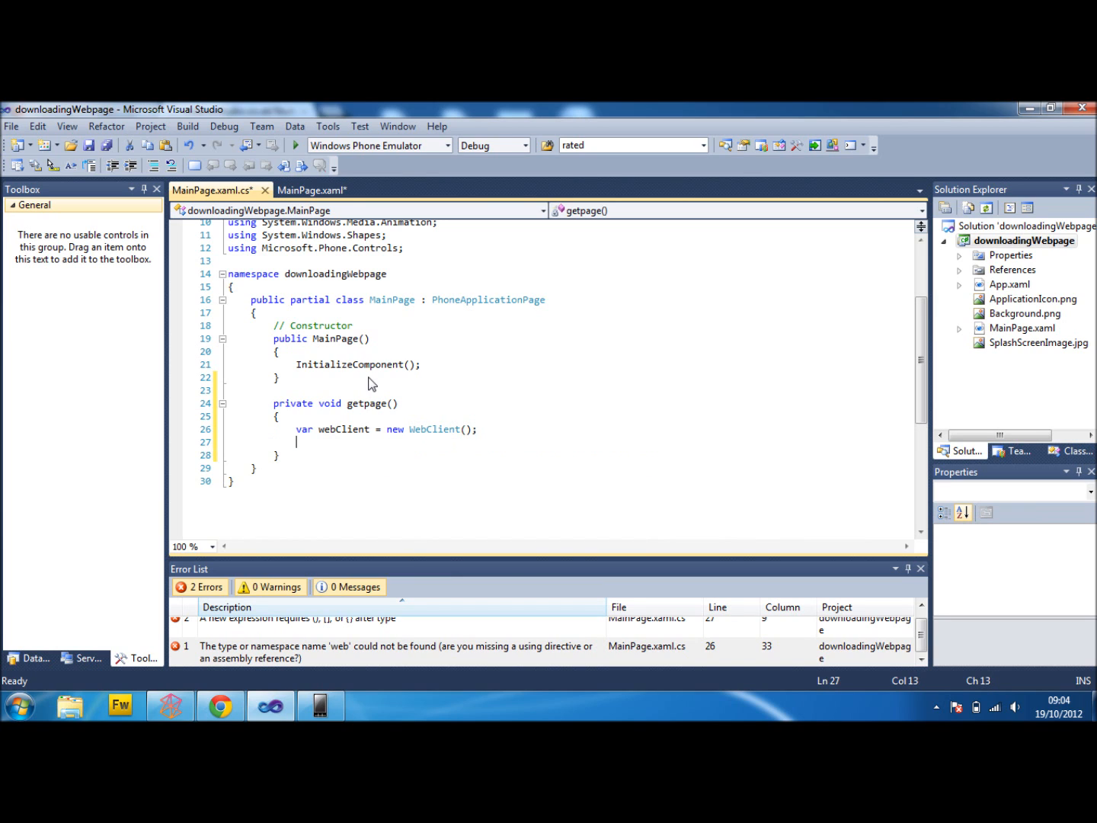
Call webClient.OpenReadAsync with a new Uri to codenetstudio.co.uk/StudentWindowsDev/tutorialInfo.php?data=0.
{"action": "type", "text": "webClient"}
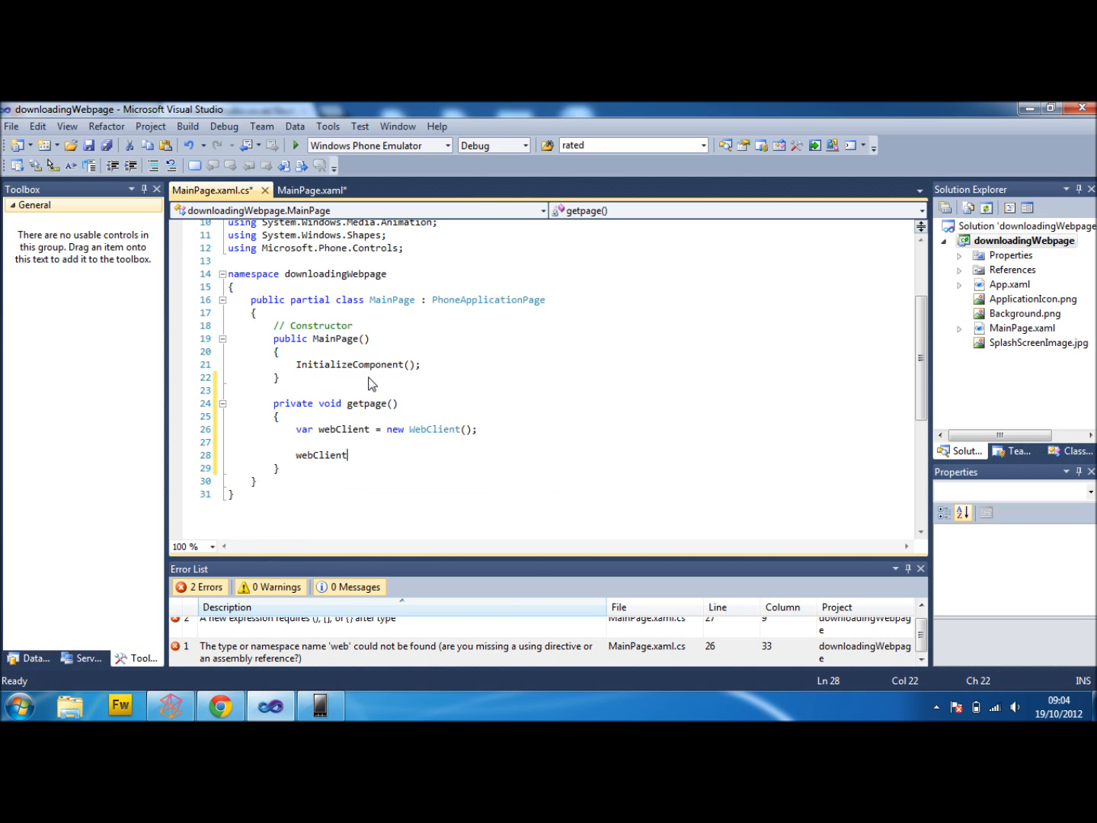
{"action": "type", "text": ".OpenReadAsync"}
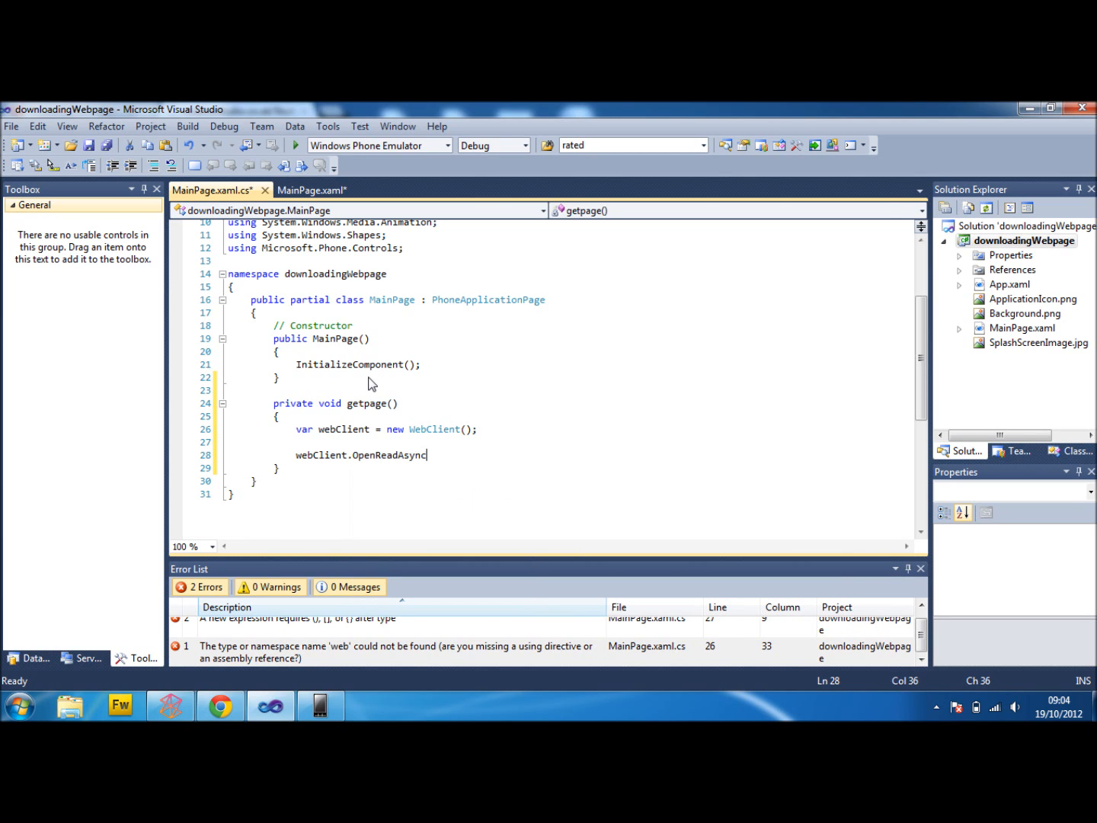
{"action": "type", "text": "(new"}
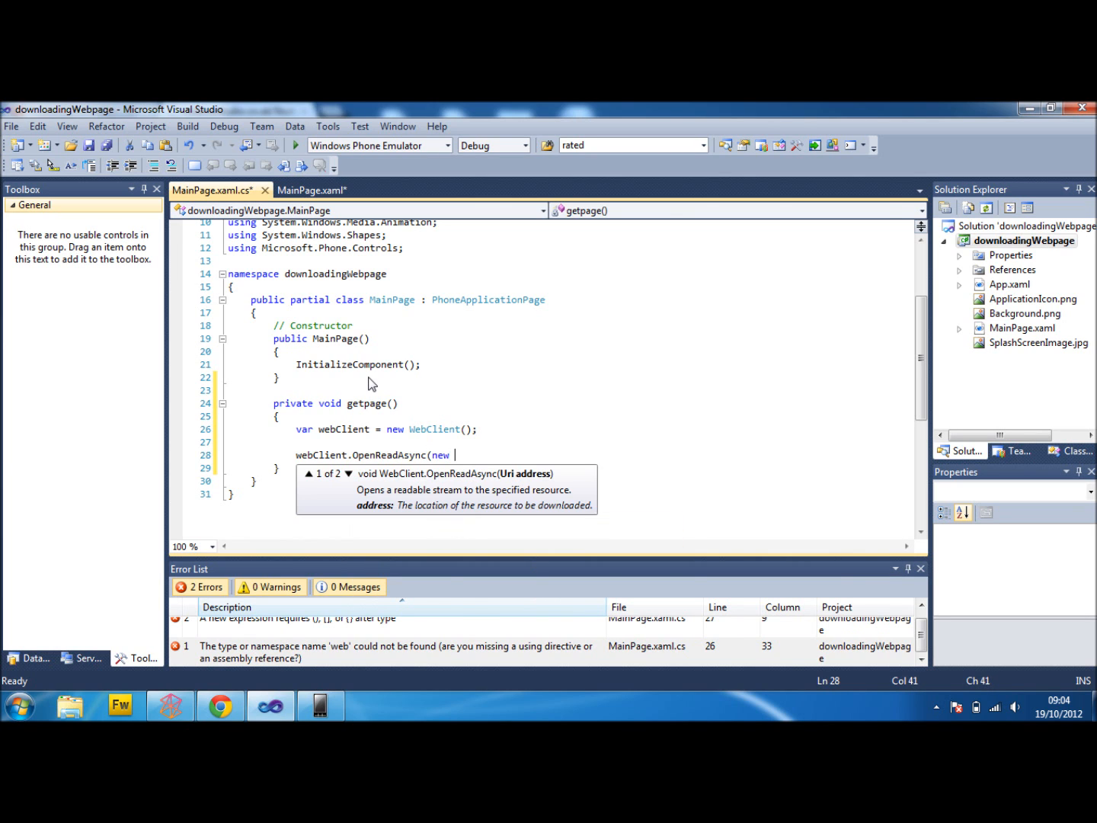
{"action": "type", "text": "Uri"}
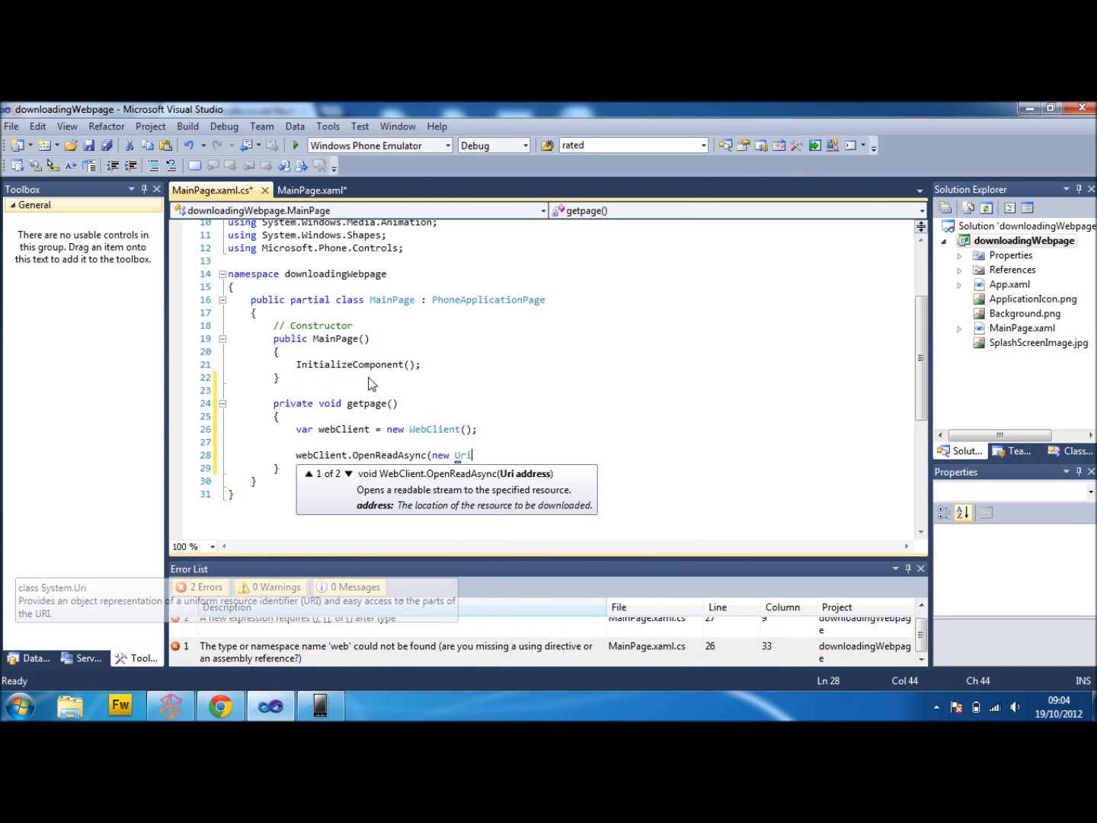
{"action": "type", "text": "("}
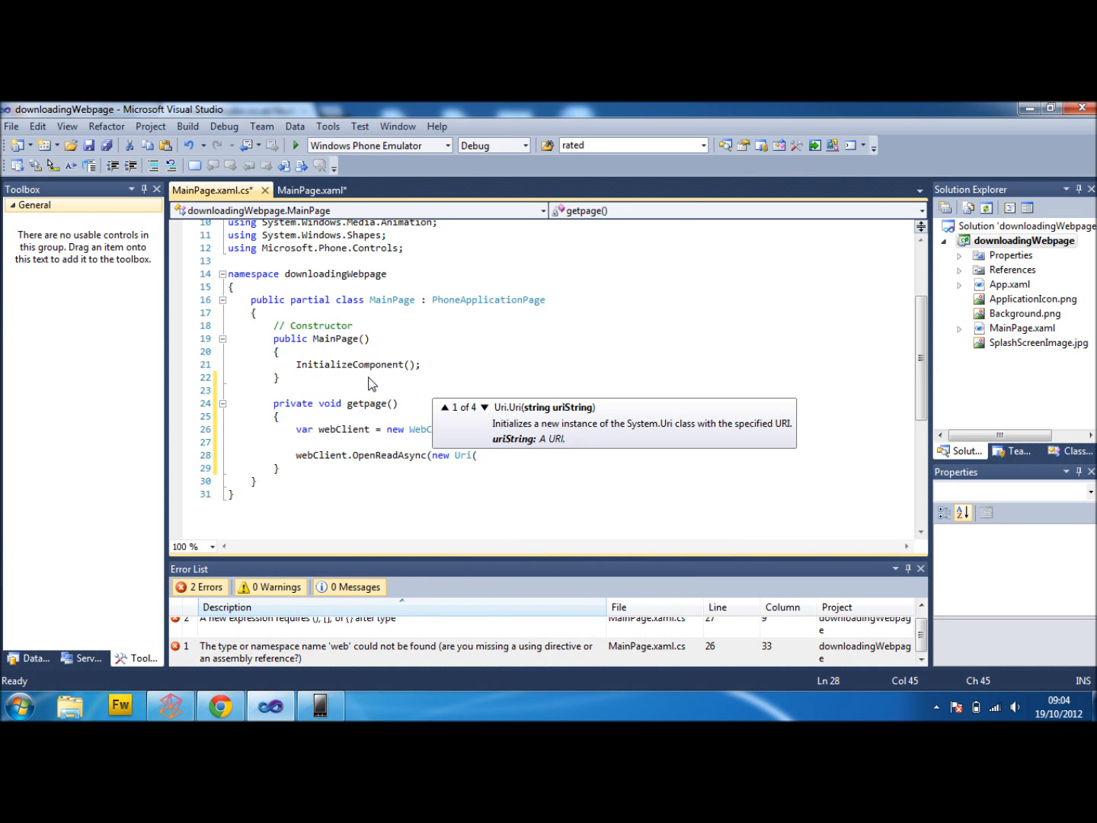
{"action": "type", "text": "\"http://codenetstudio.co.uk/StudentWindowsDev/tutorialInfo.php?data=0\""}
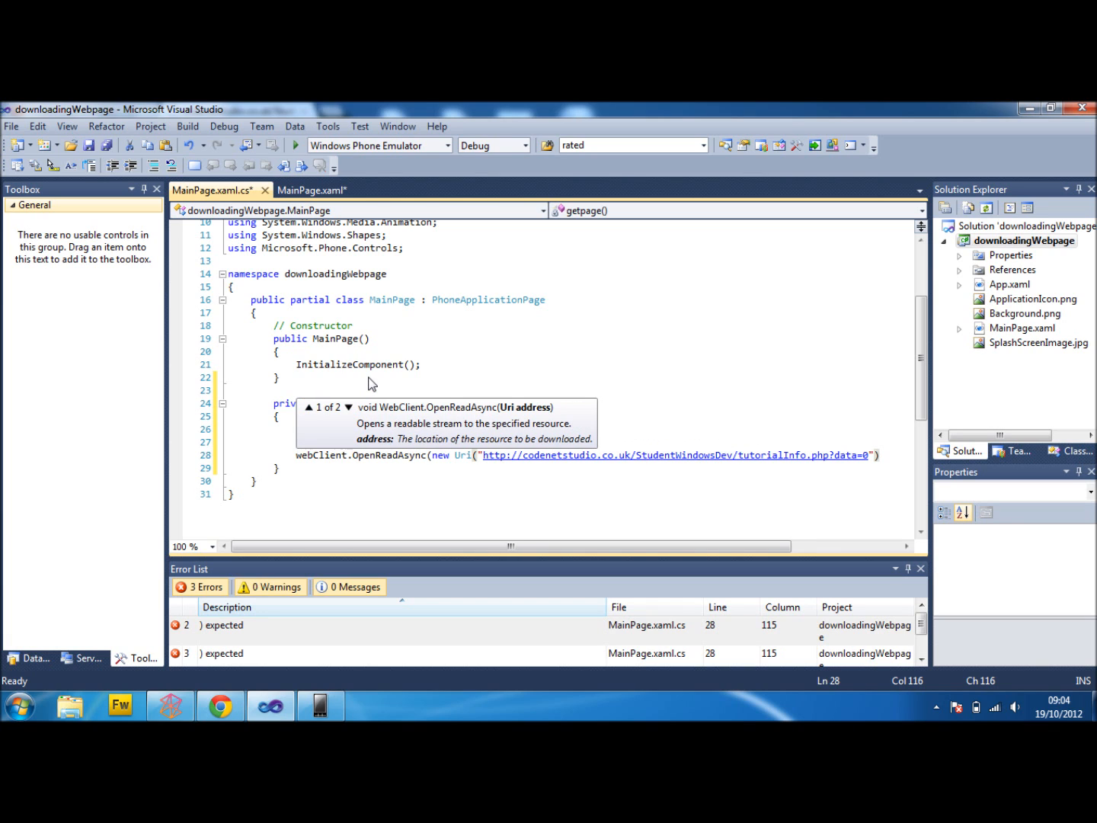
{"action": "type", "text": ");"}
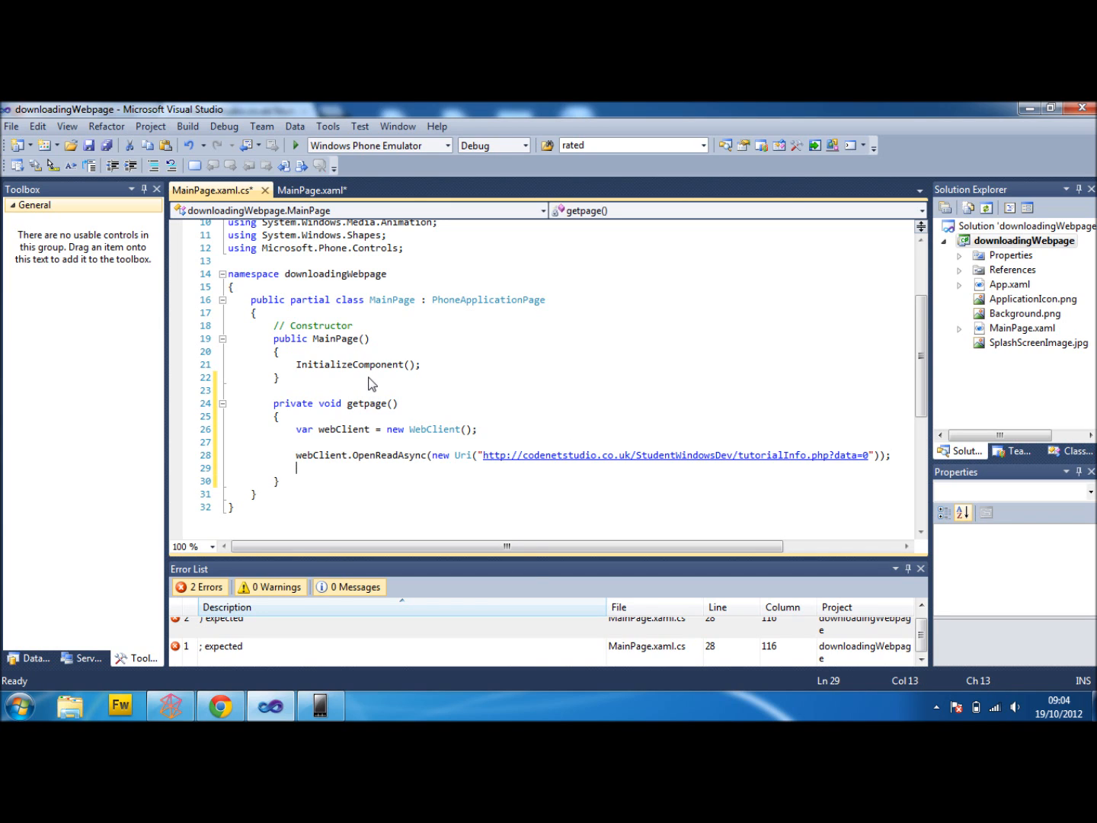
Attach a new OpenReadCompletedEventHandler(webClient_OpenReadComplete) to webClient.OpenReadCompleted.
{"action": "type", "text": "webClient.re"}
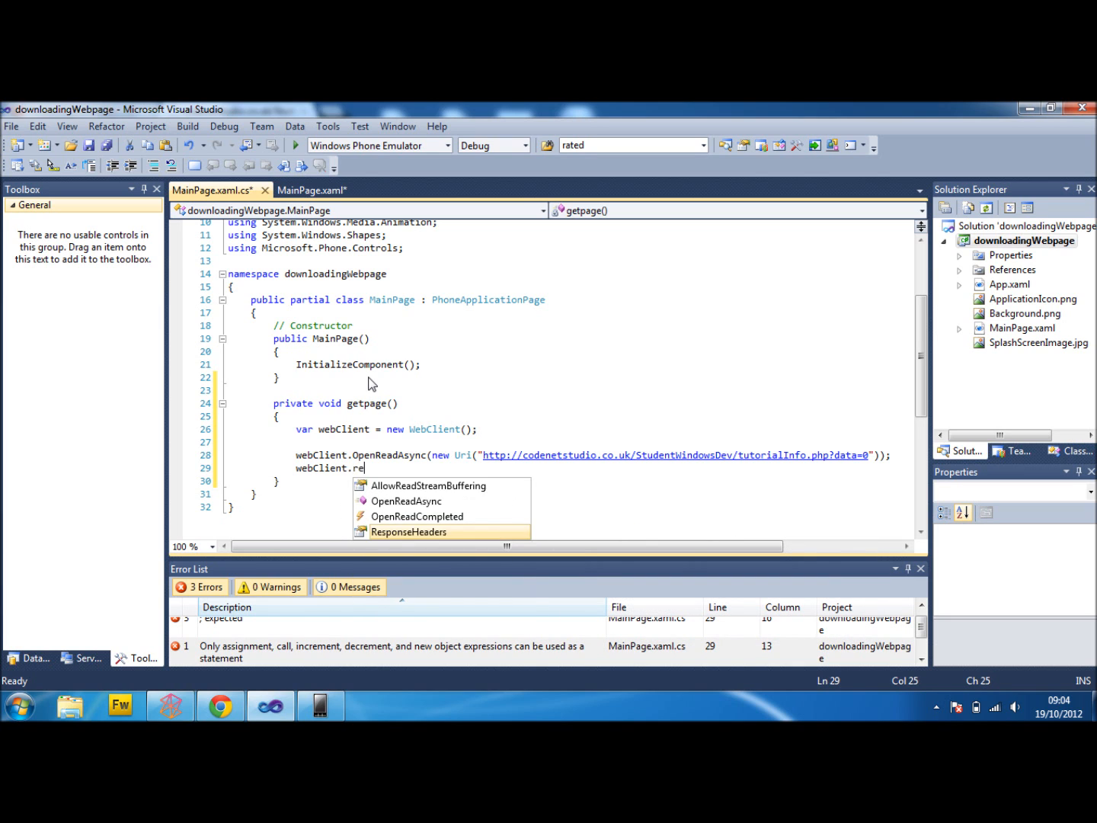
{"action": "type", "text": "penReadCompleted"}
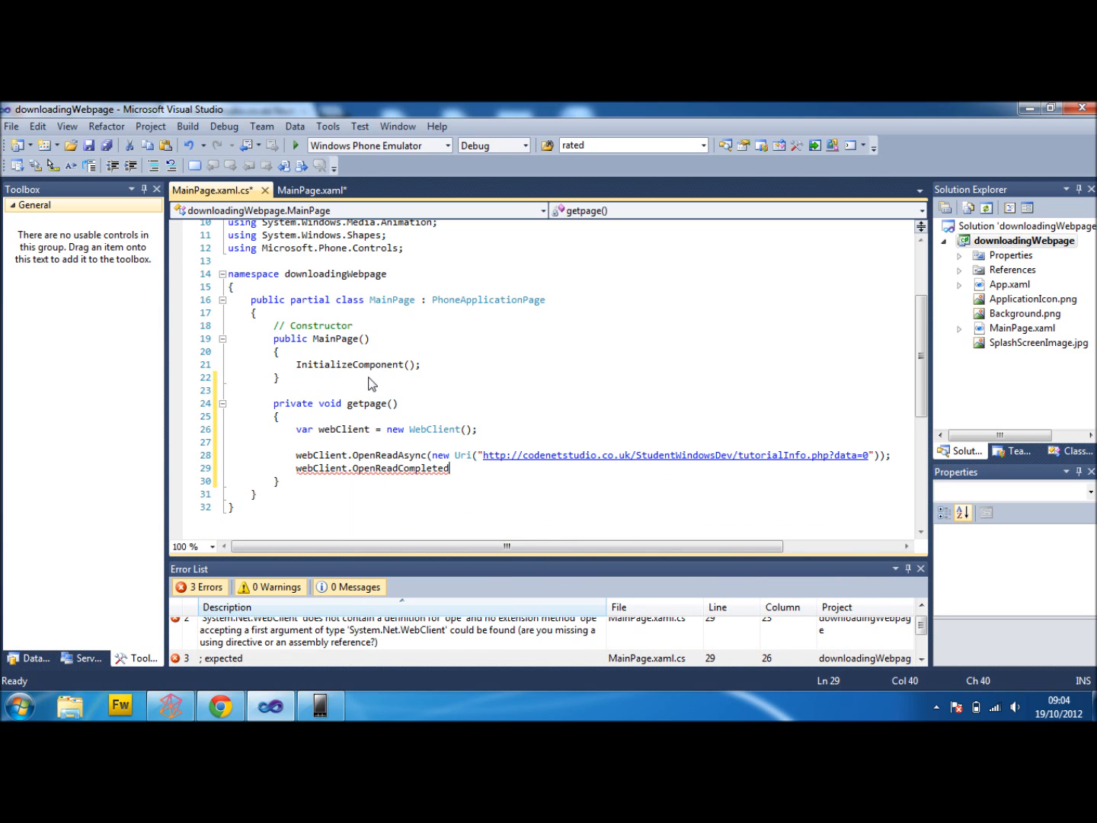
{"action": "type", "text": "+"}
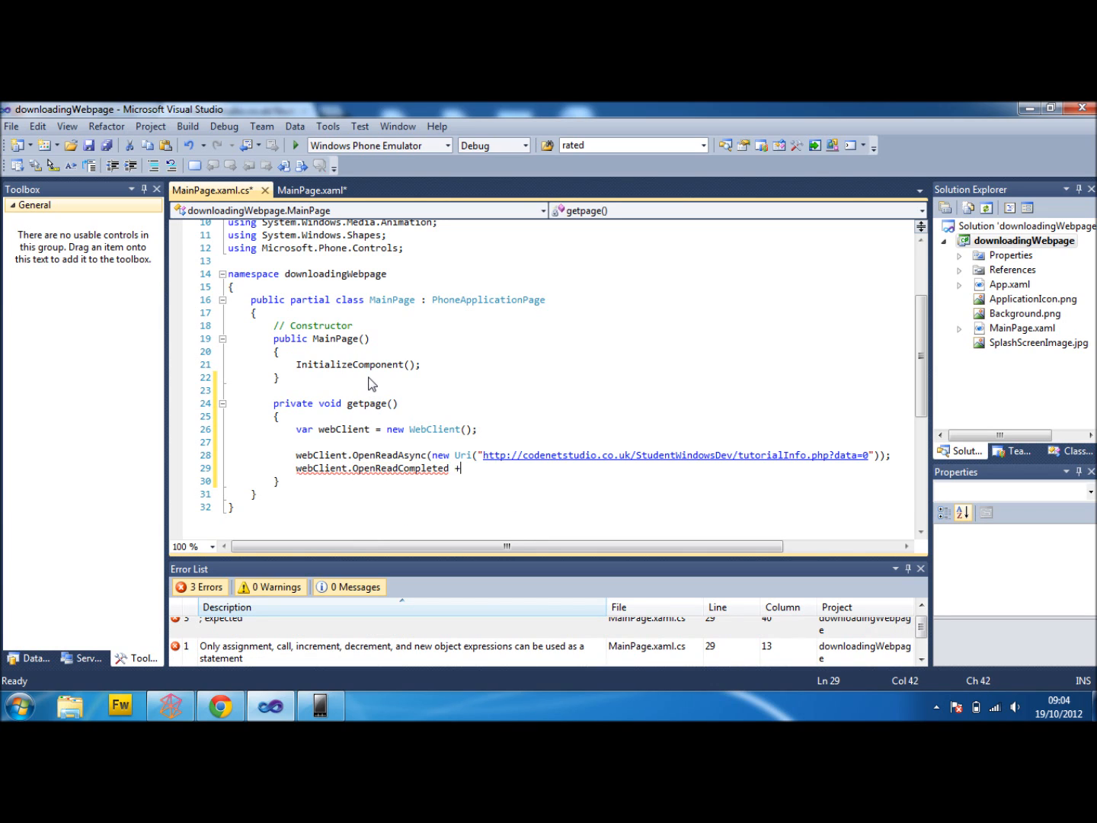
{"action": "type", "text": "new"}
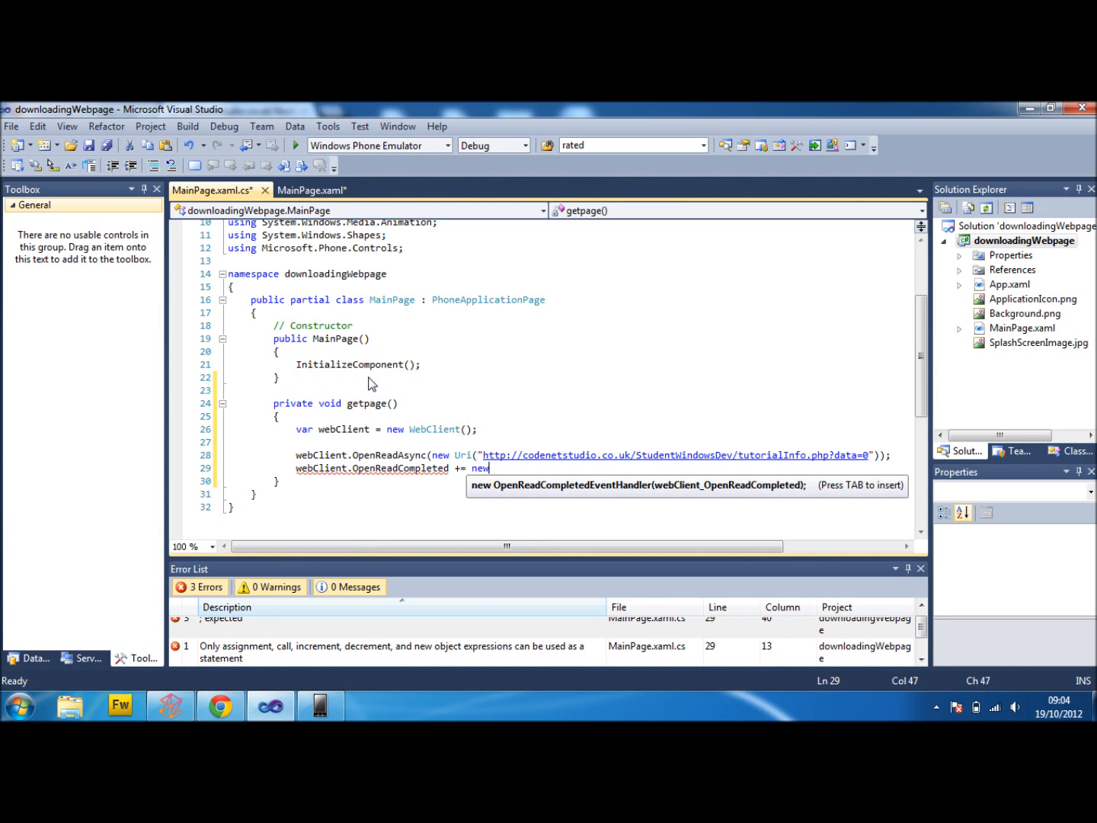
{"action": "type", "text": "op"}
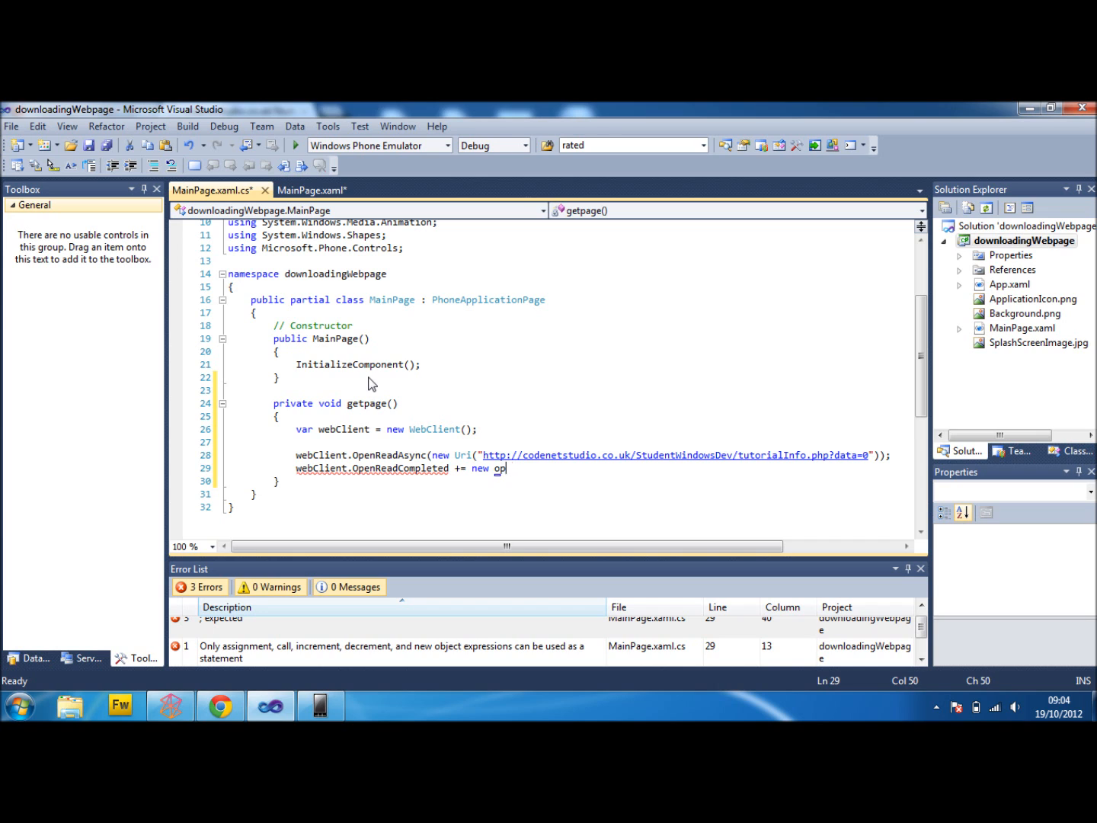
{"action": "type", "text": "en"}
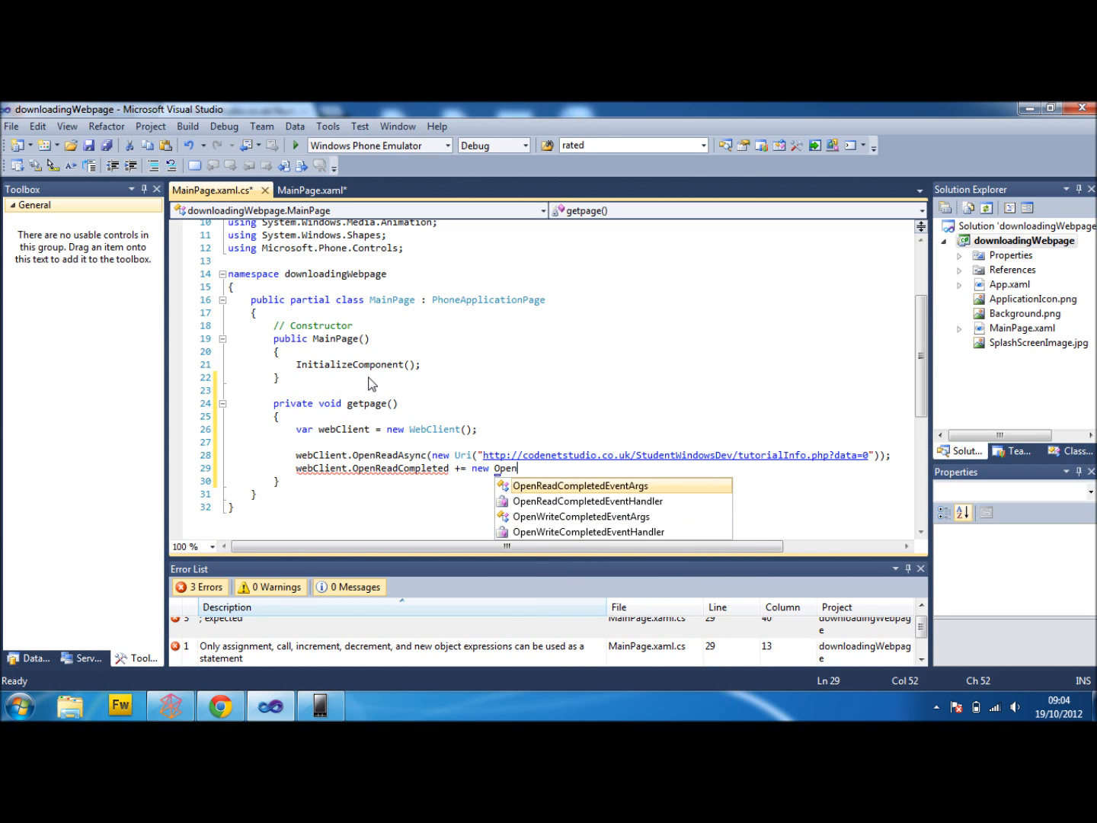
{"action": "type", "text": "r"}
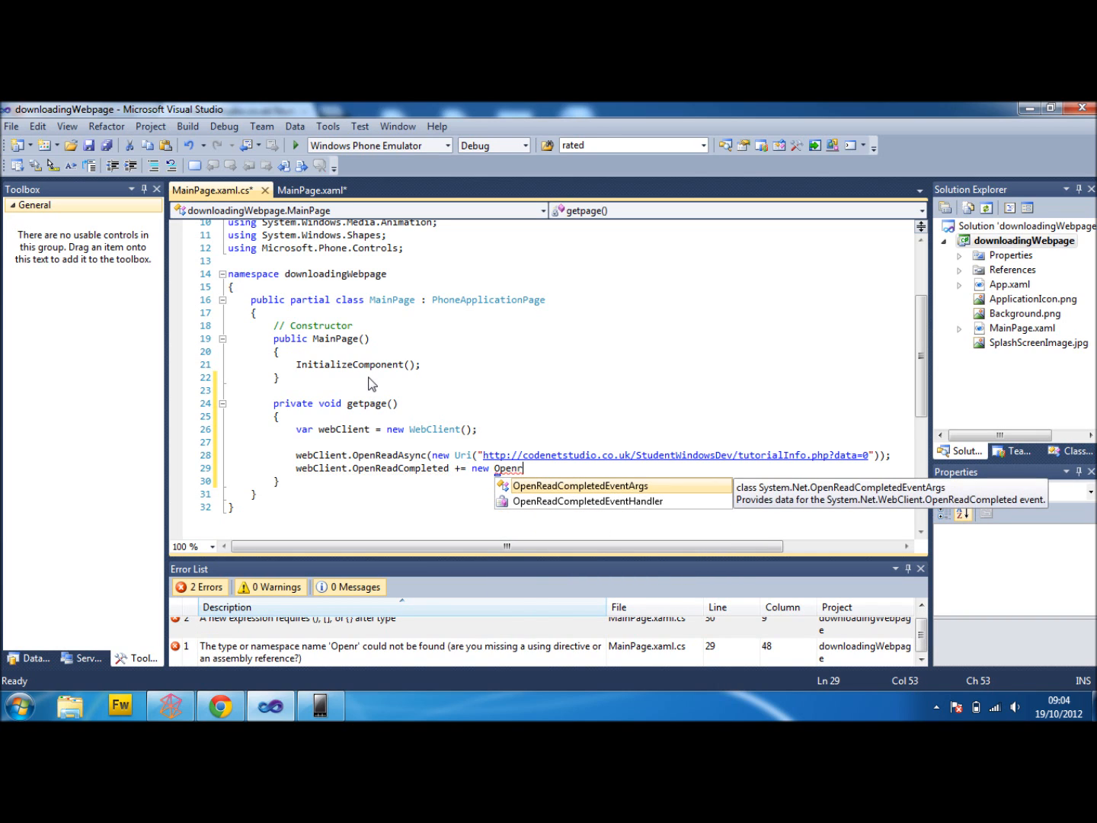
{"action": "type", "text": "OpenReadCompletedEventHandler"}
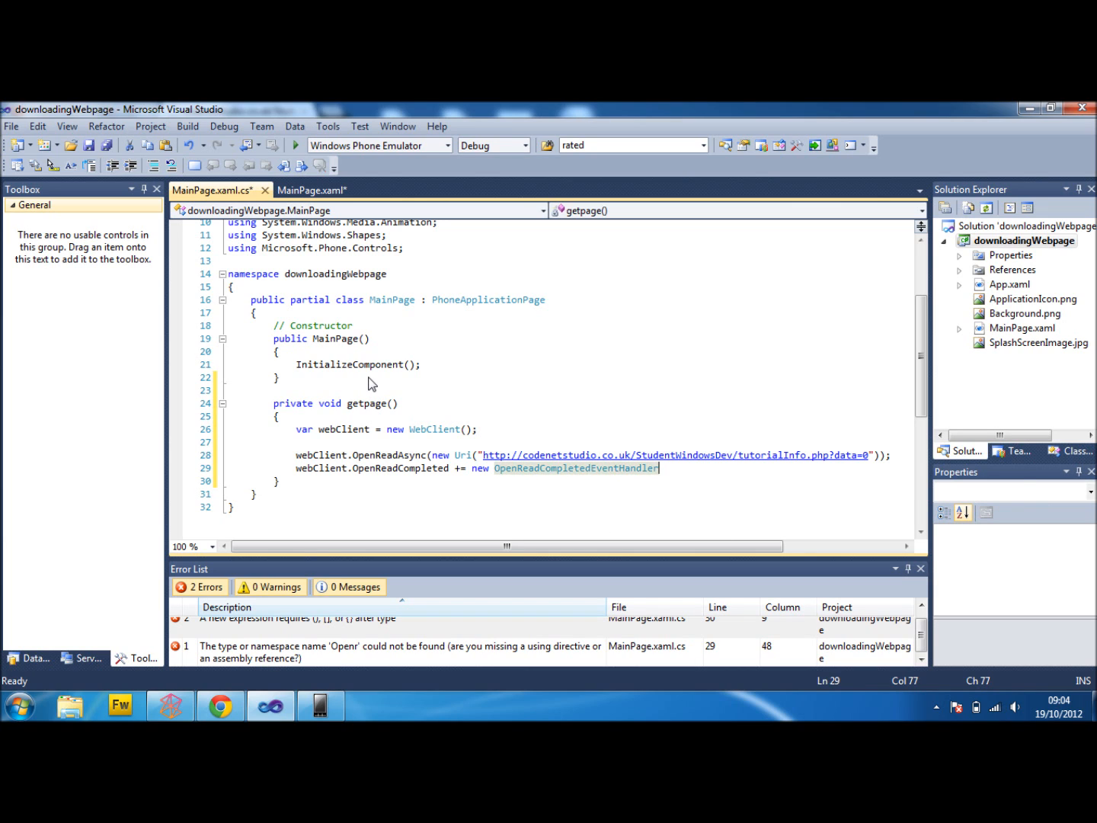
{"action": "type", "text": "("}
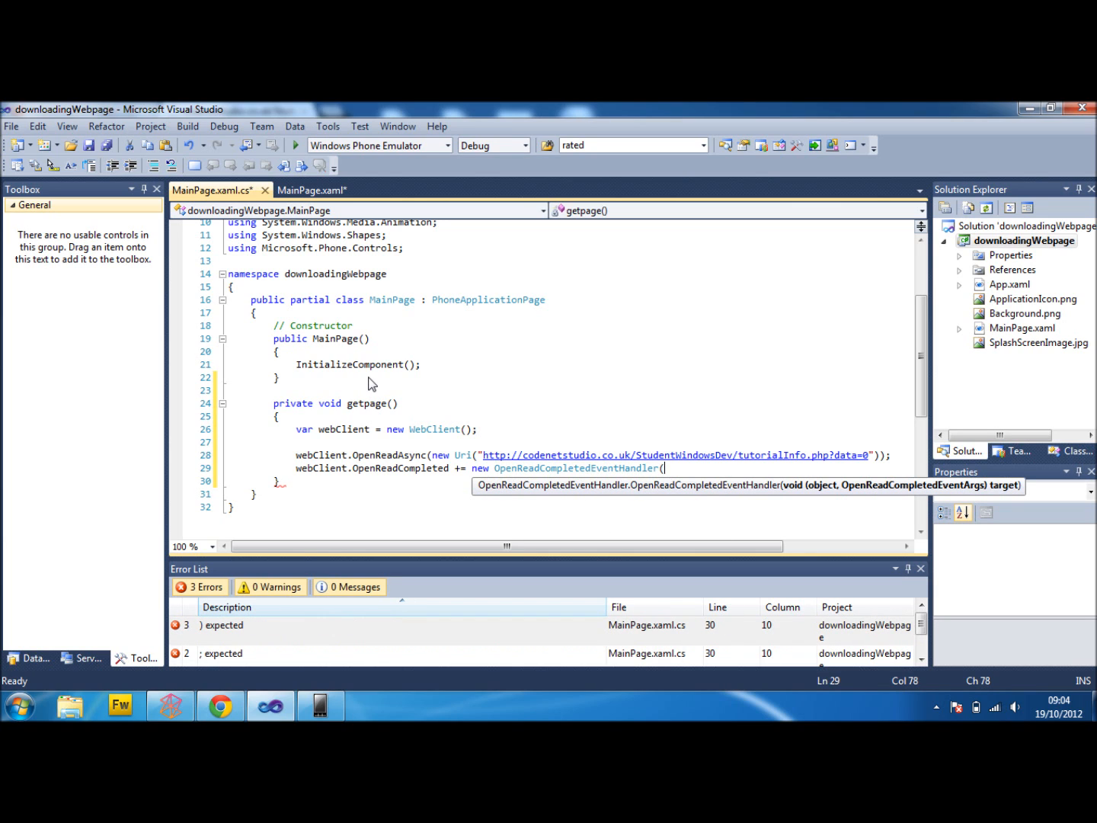
{"action": "type", "text": "(webClient"}
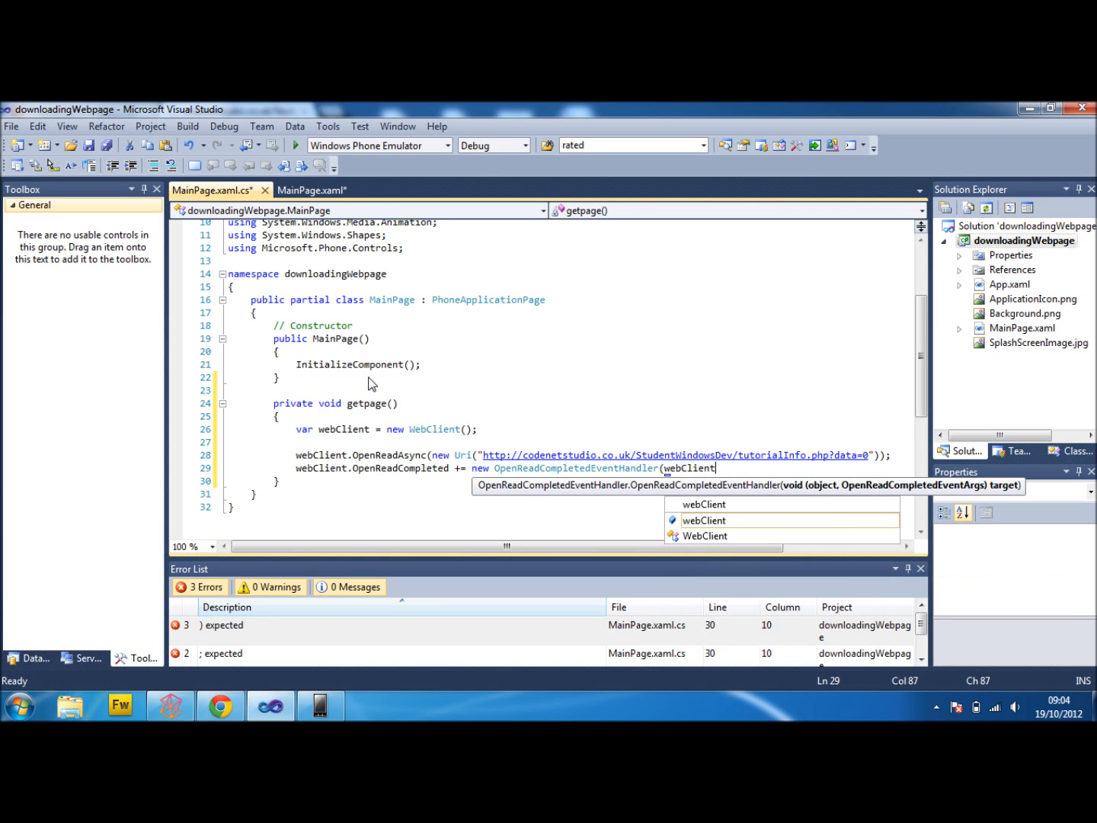
{"action": "type", "text": "_Open"}
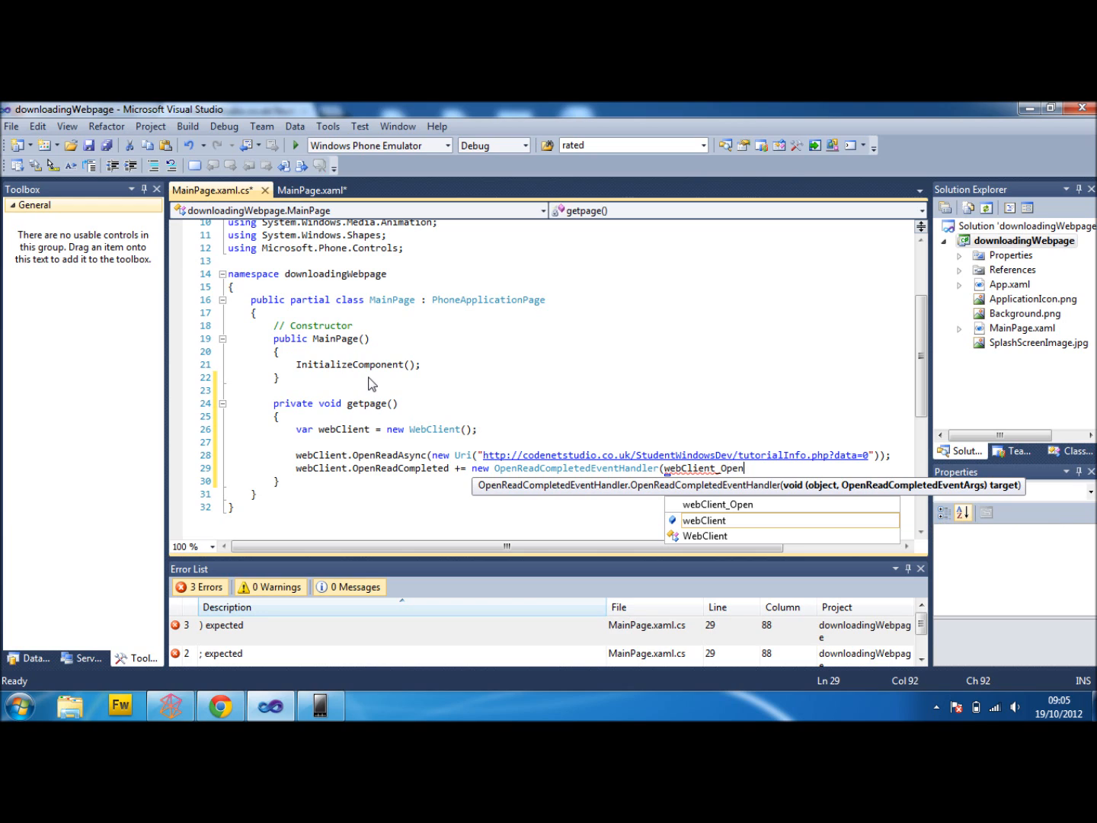
{"action": "type", "text": "ReadComplete"}
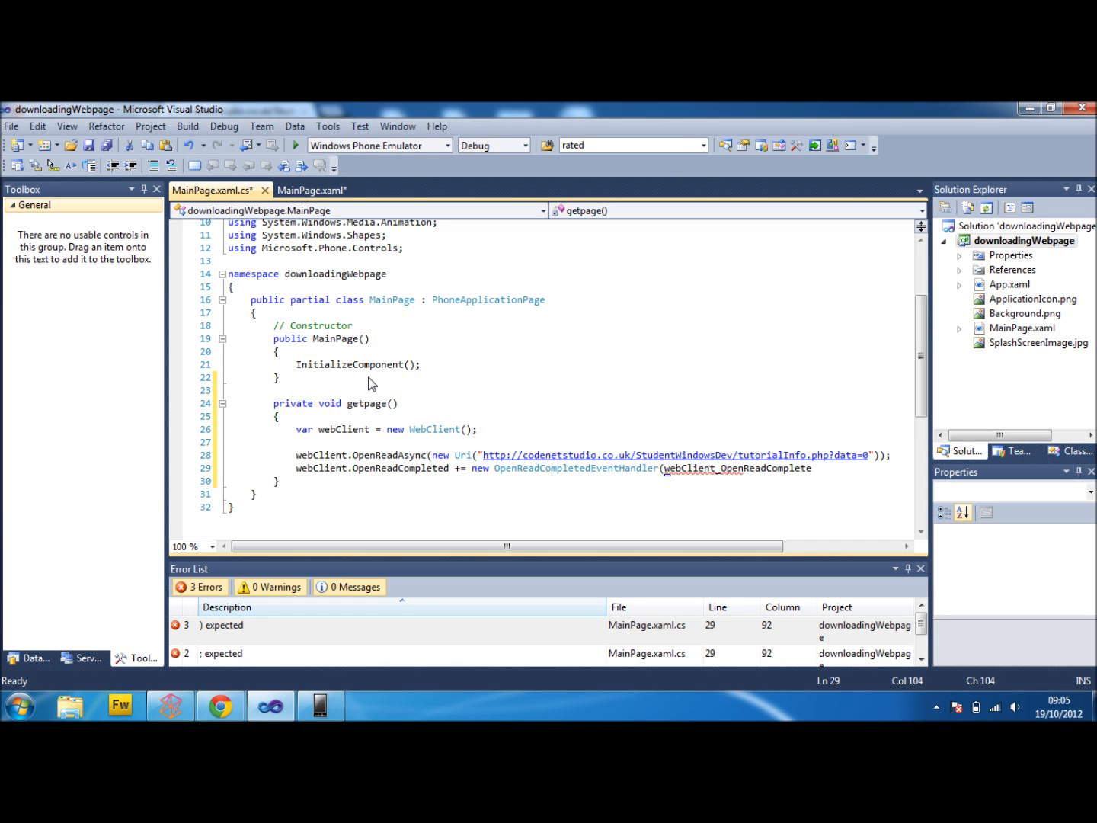
{"action": "type", "text": ");"}
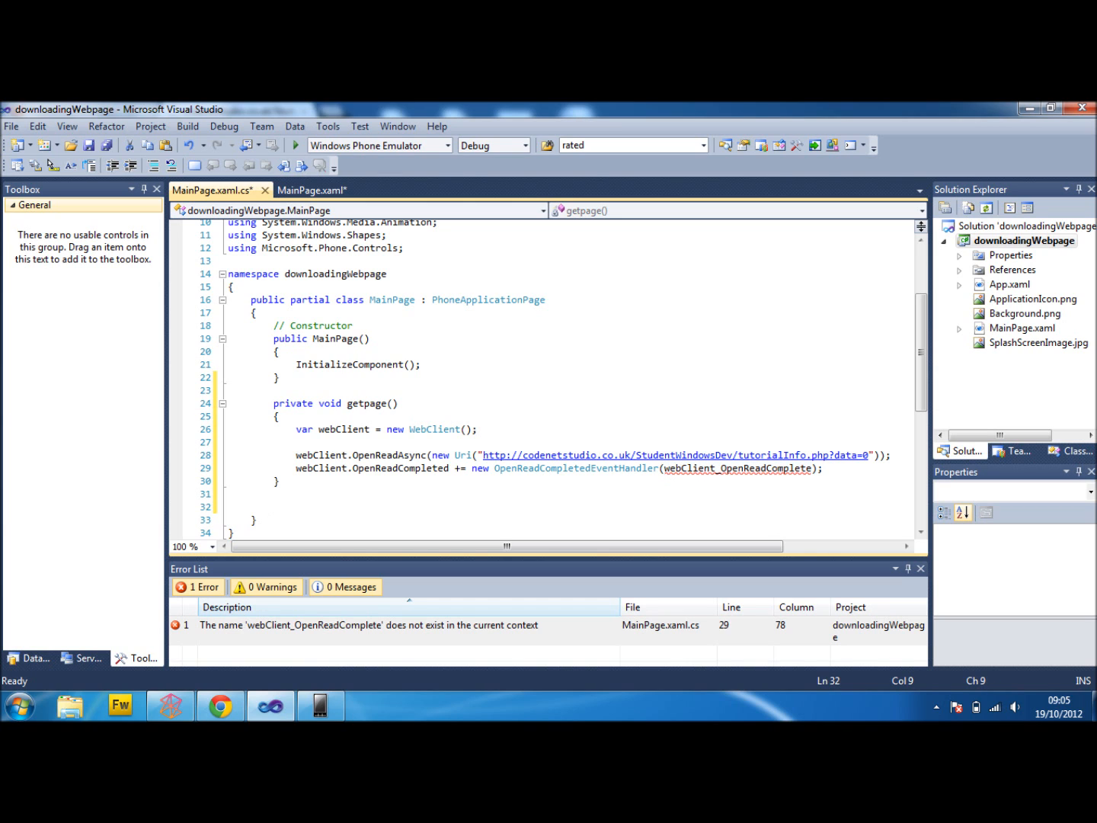
Add an empty void webClient_OpenReadComplete(object sender, event-args e) method, choosing the args type from IntelliSense.
{"action": "type", "text": "void"}
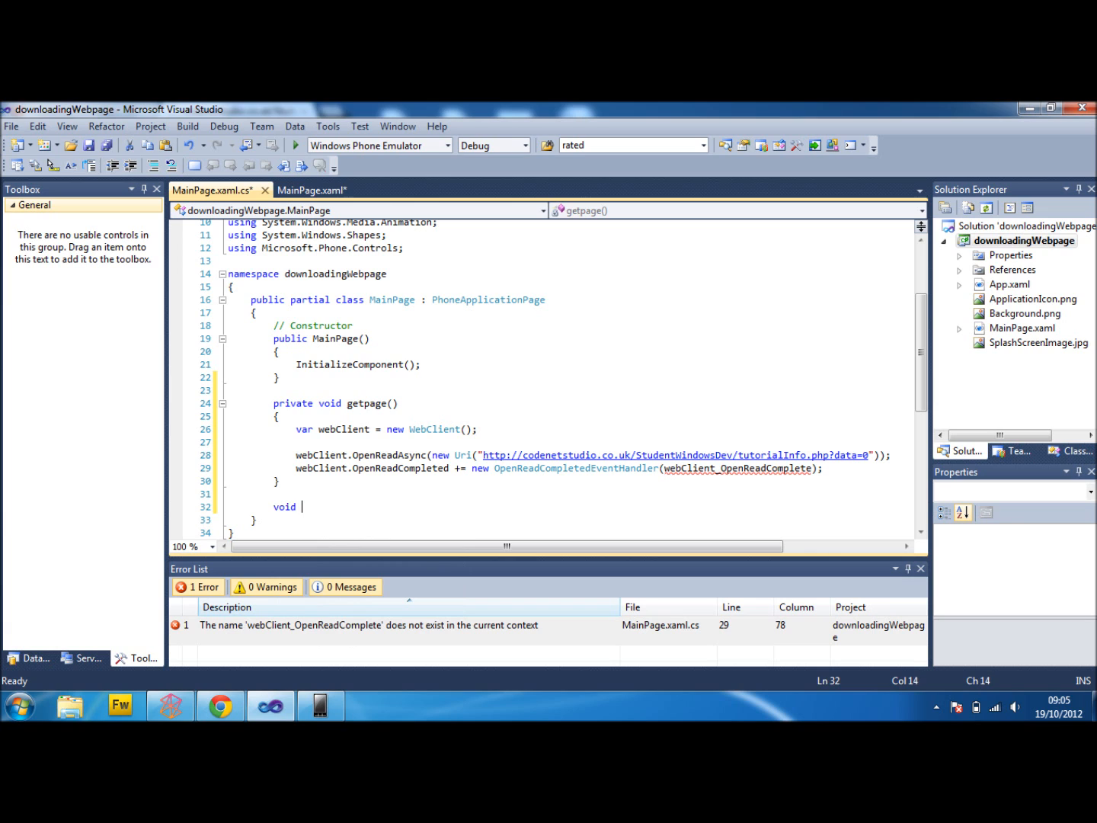
{"action": "type", "text": "webClient_OpenReadComplete"}
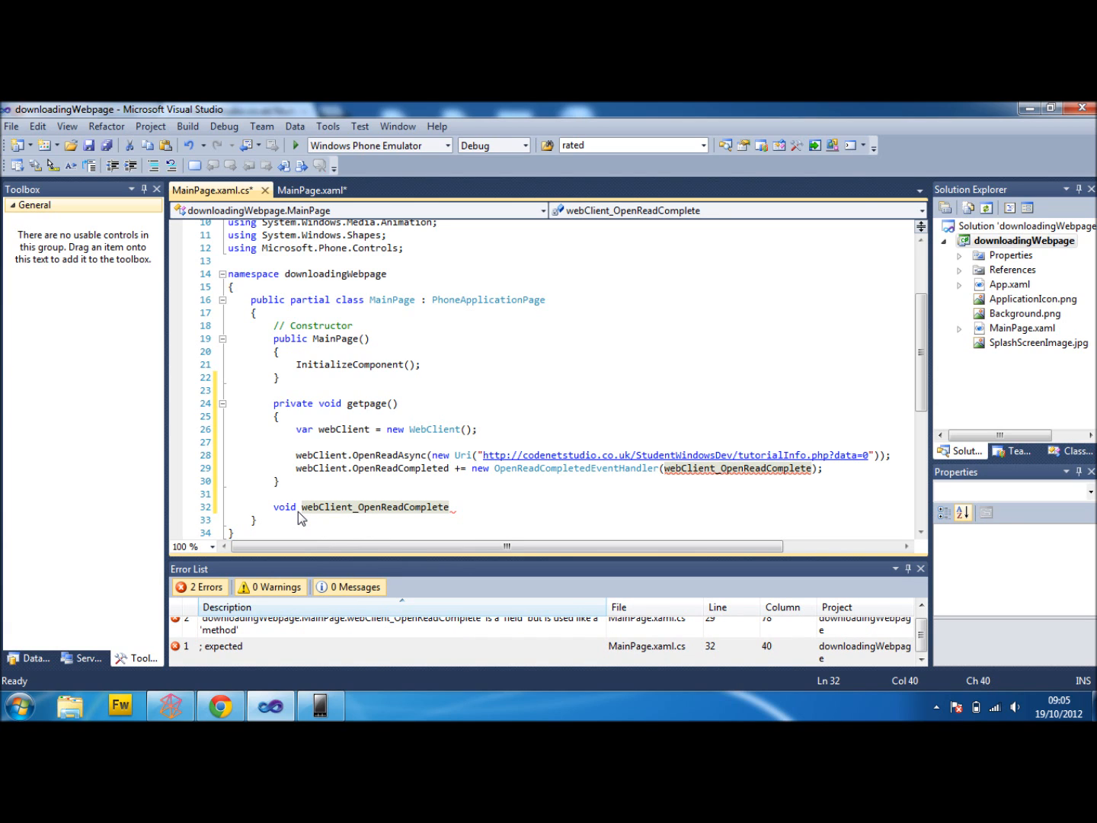
{"action": "type", "text": "(object"}
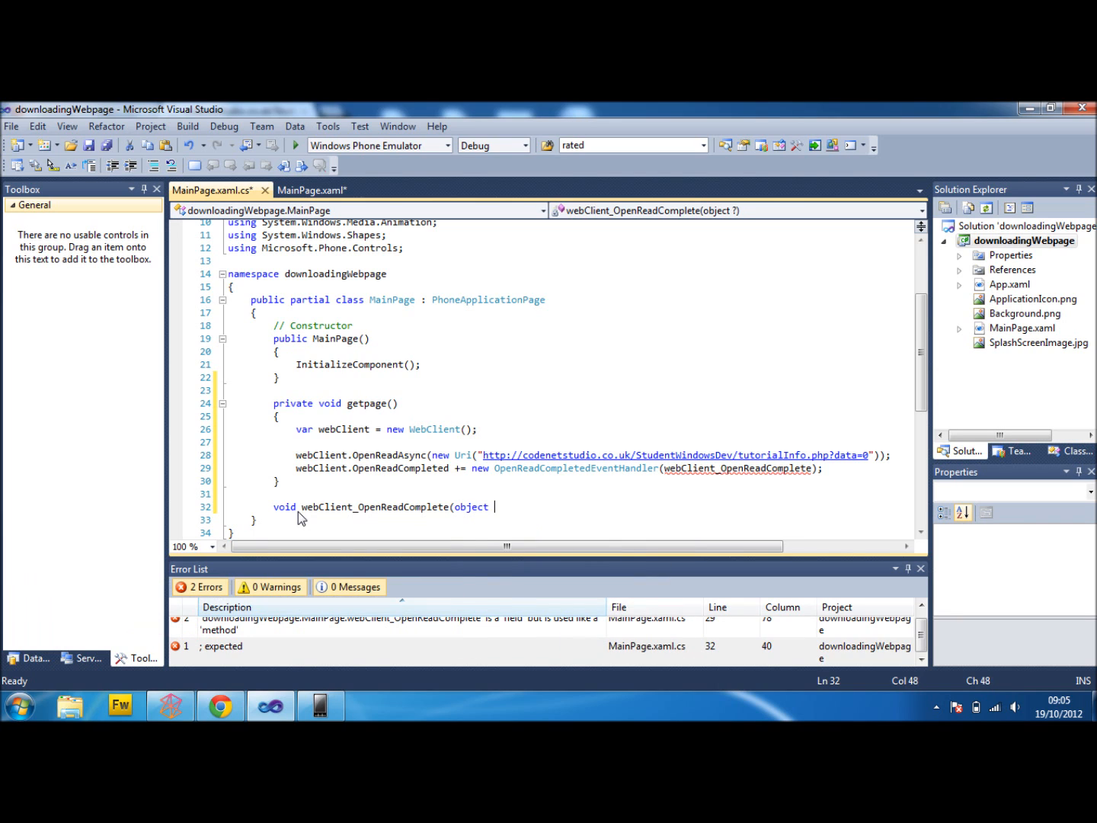
{"action": "type", "text": "sender,"}
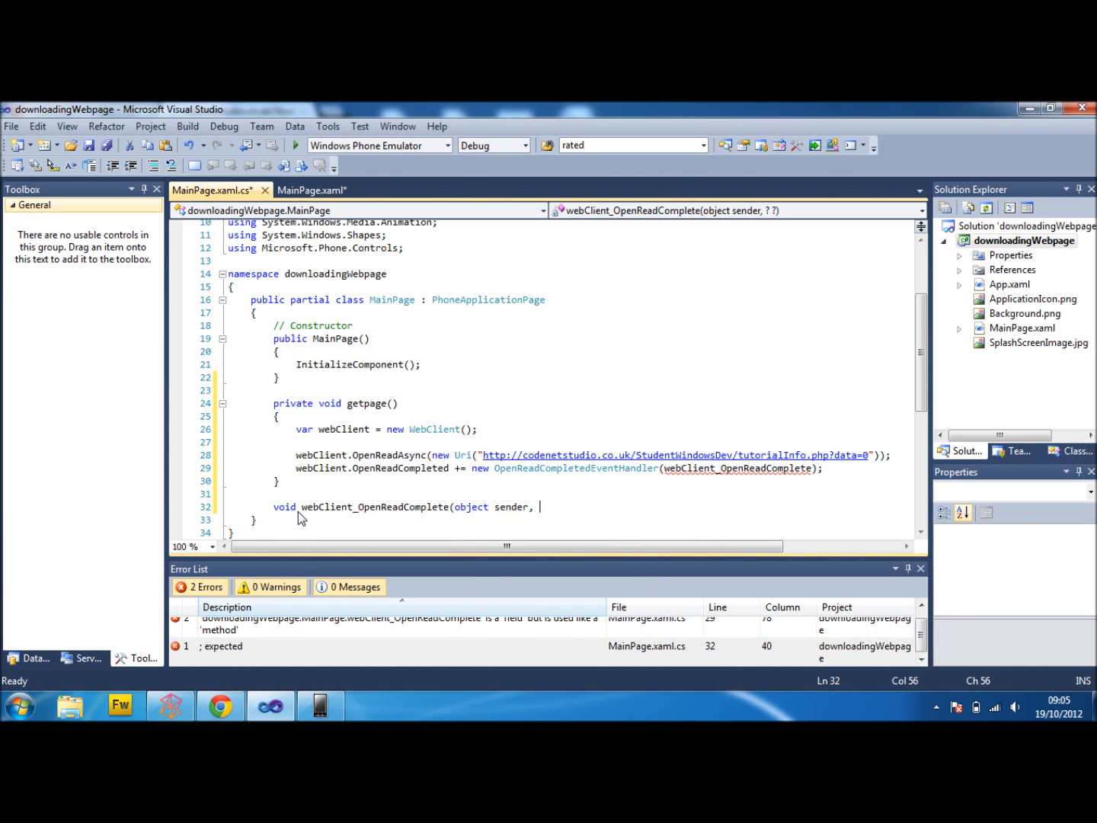
{"action": "type", "text": "open"}
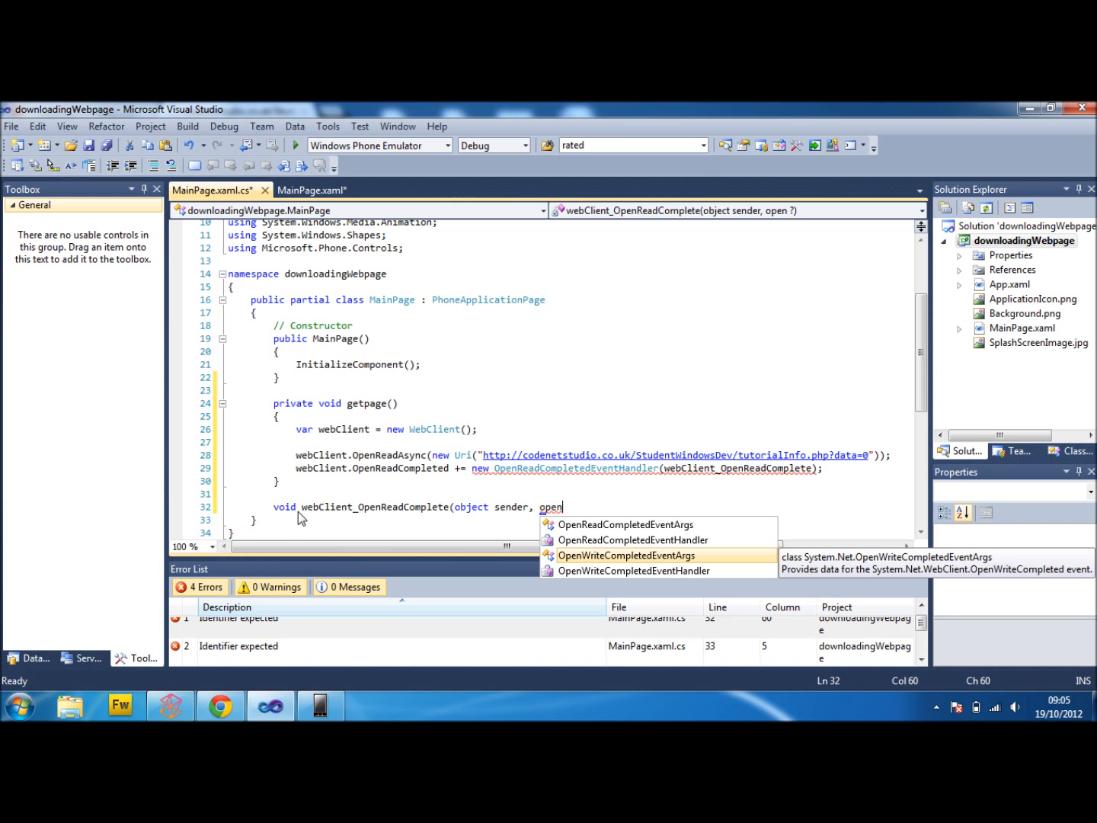
{"action": "double_click", "coordinate": [625, 554]}
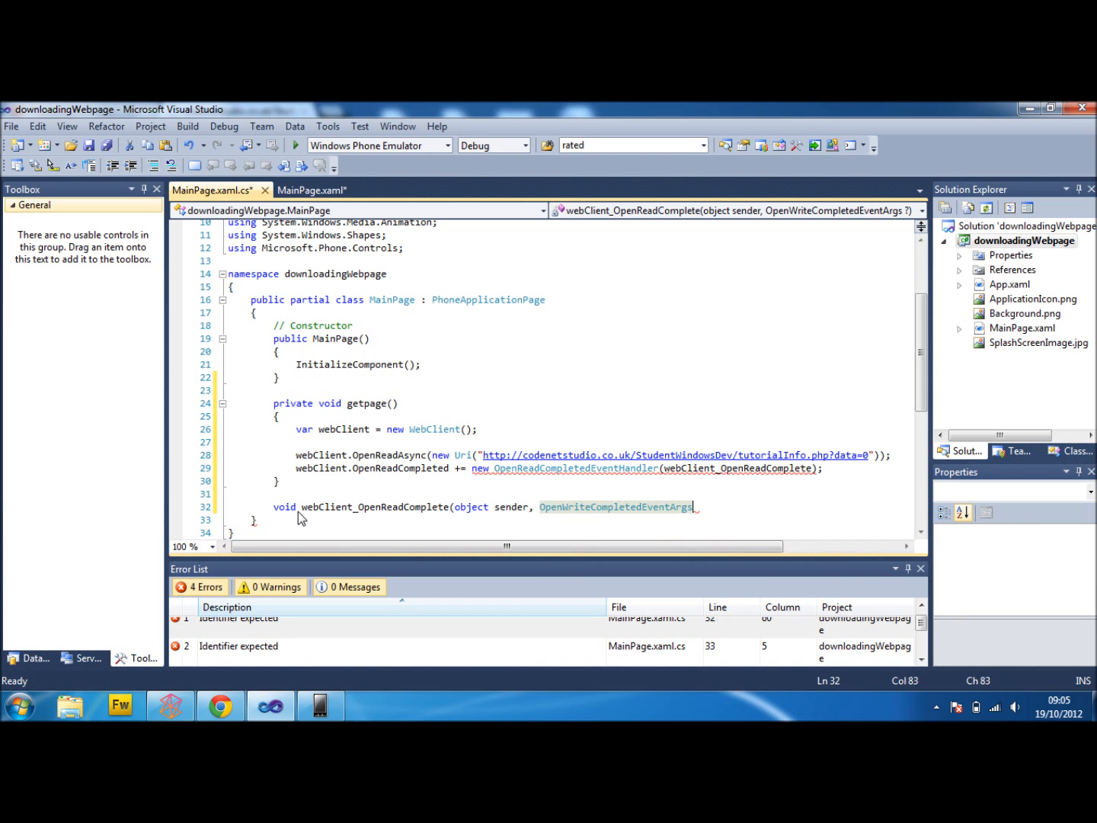
{"action": "type", "text": "e)"}
{"action": "type", "text": "{"}
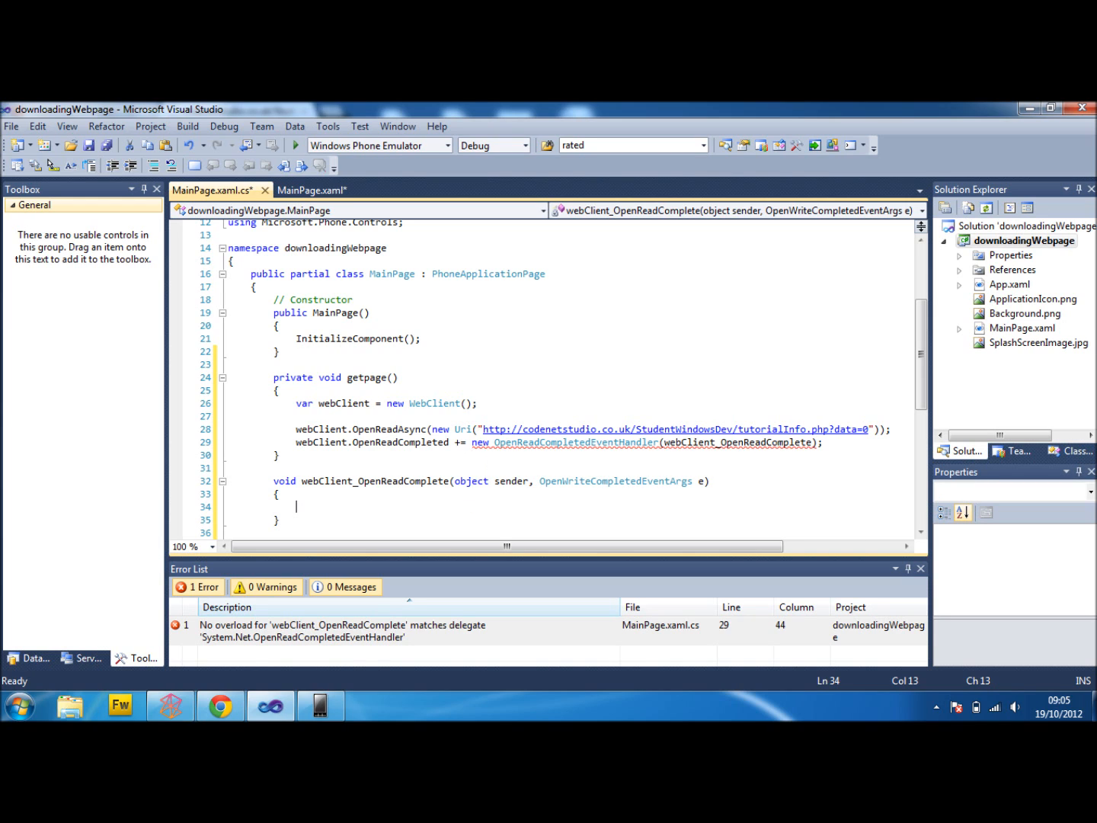
{"action": "mouse_move", "coordinate": [470, 480]}
{"action": "type", "text": "Read"}
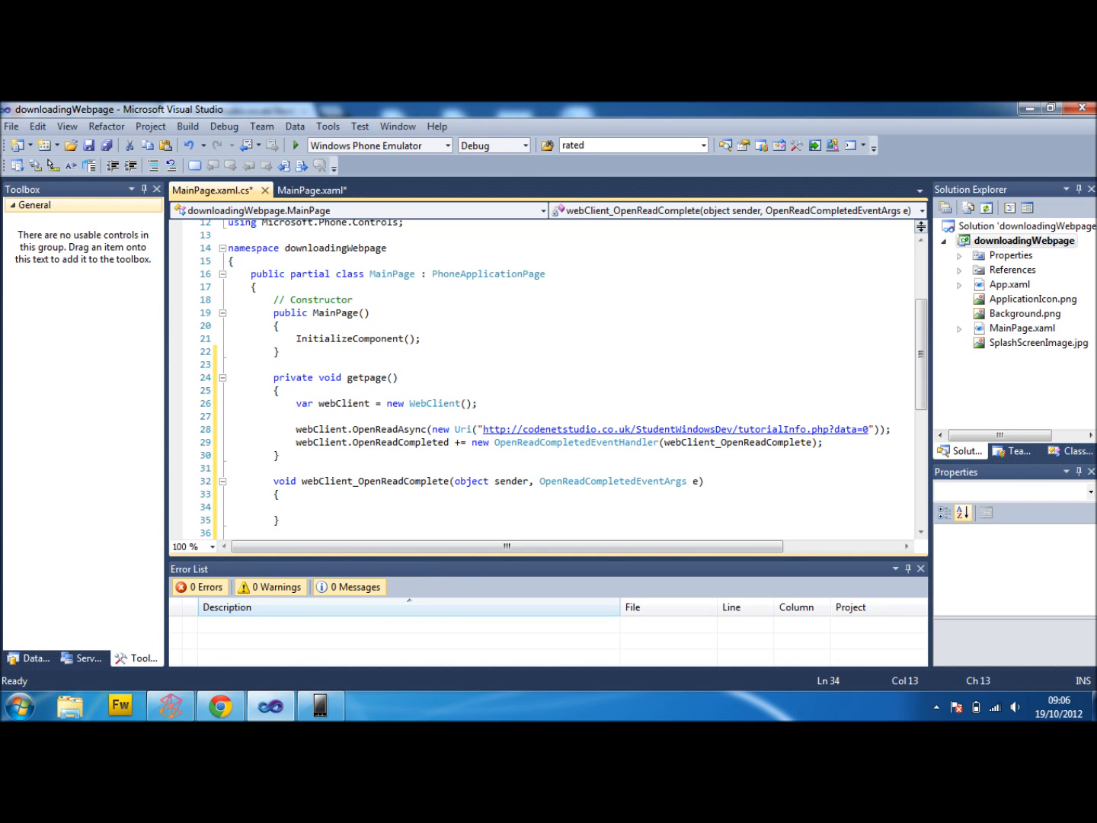
Add an empty try/catch block inside webClient_OpenReadComplete.
{"action": "type", "text": "try"}
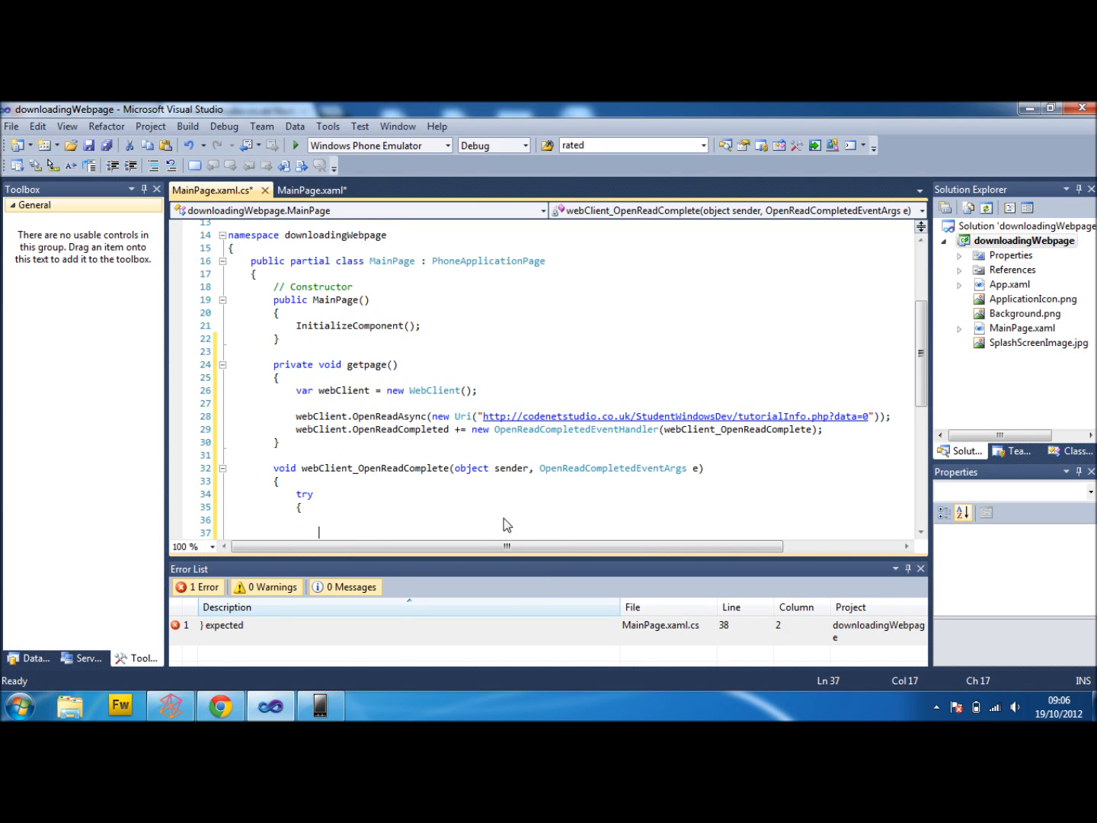
{"action": "type", "text": "catch"}
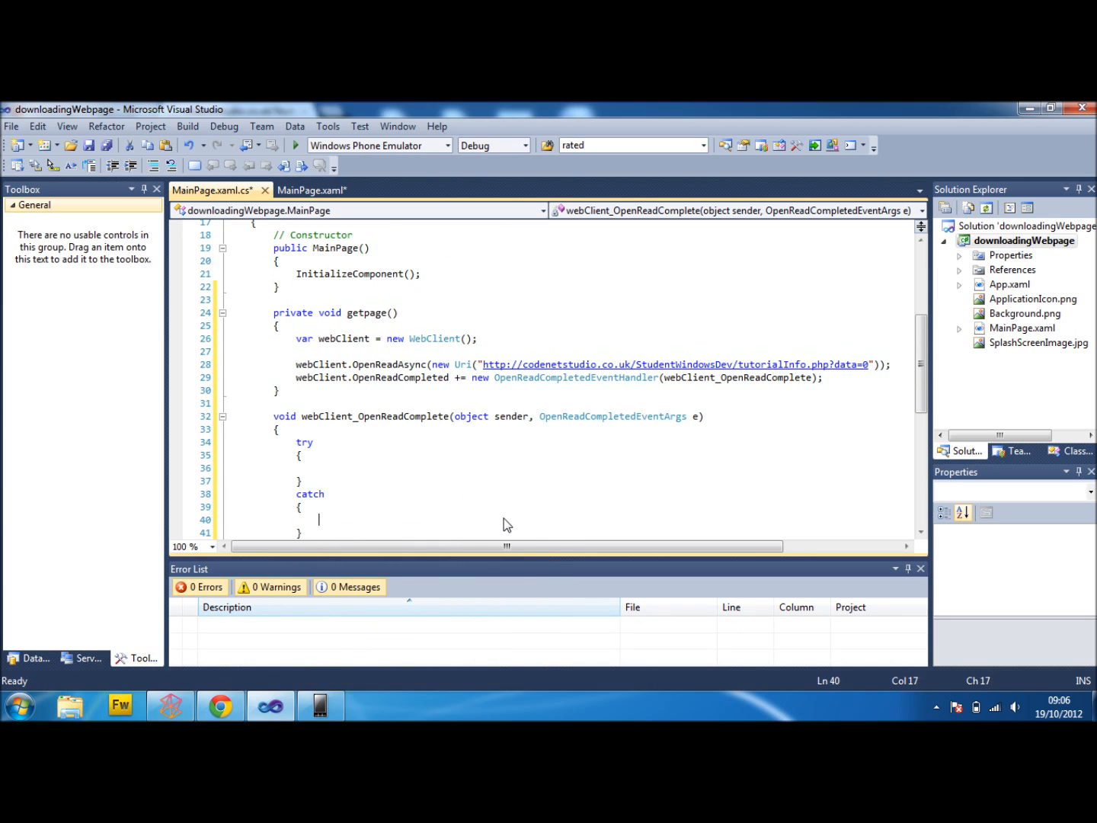
Make the catch block call MessageBox.Show("Please check your data connection").
{"action": "type", "text": "MessageBox.Show"}
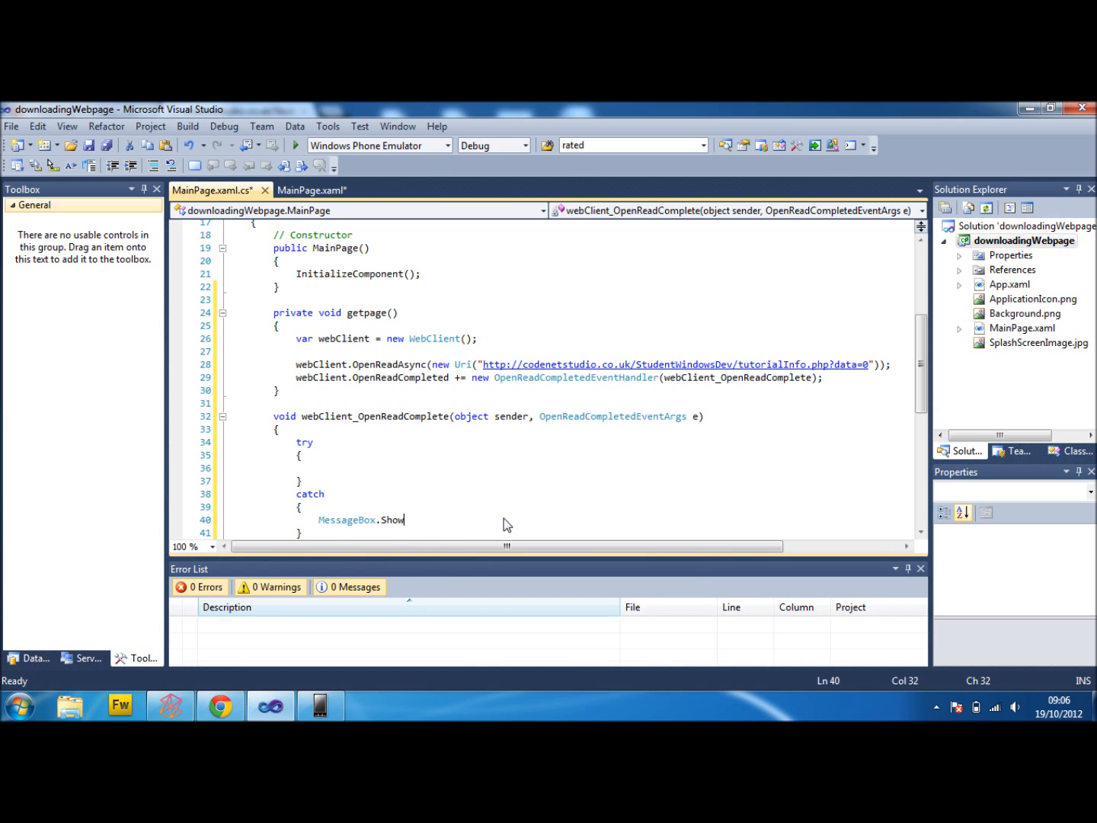
{"action": "type", "text": "(\"Please"}
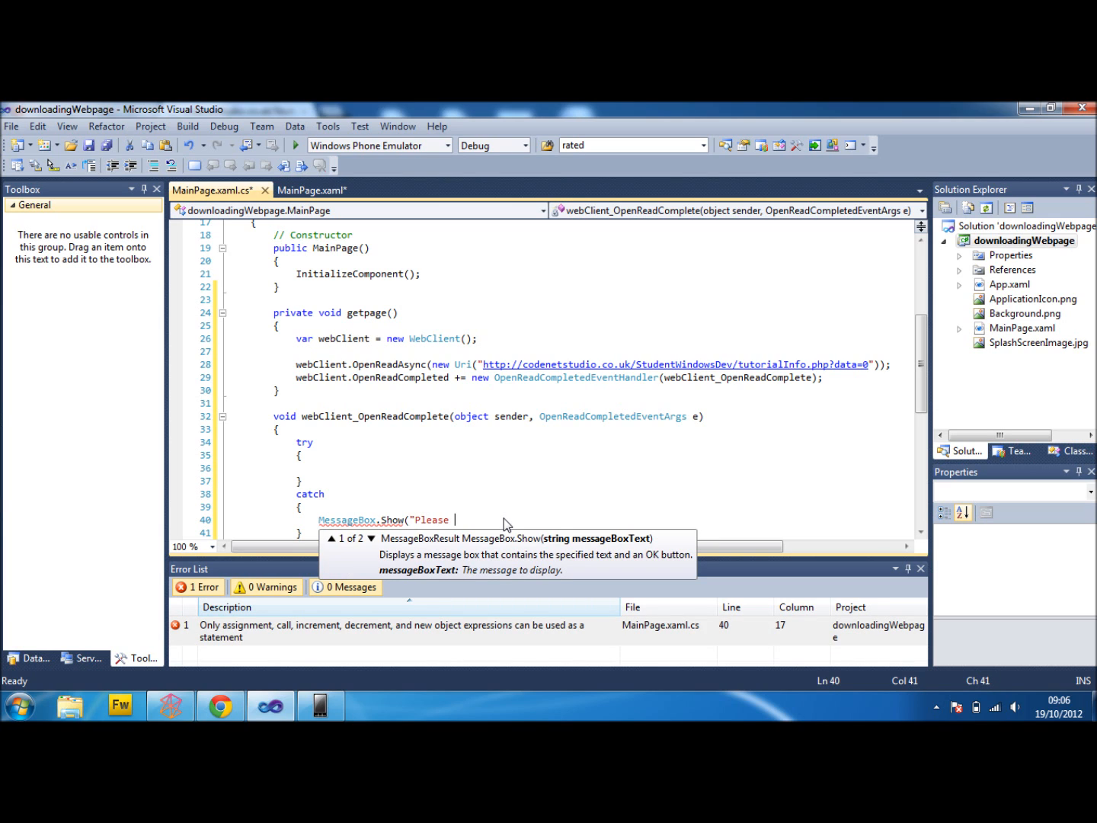
{"action": "type", "text": "check your"}
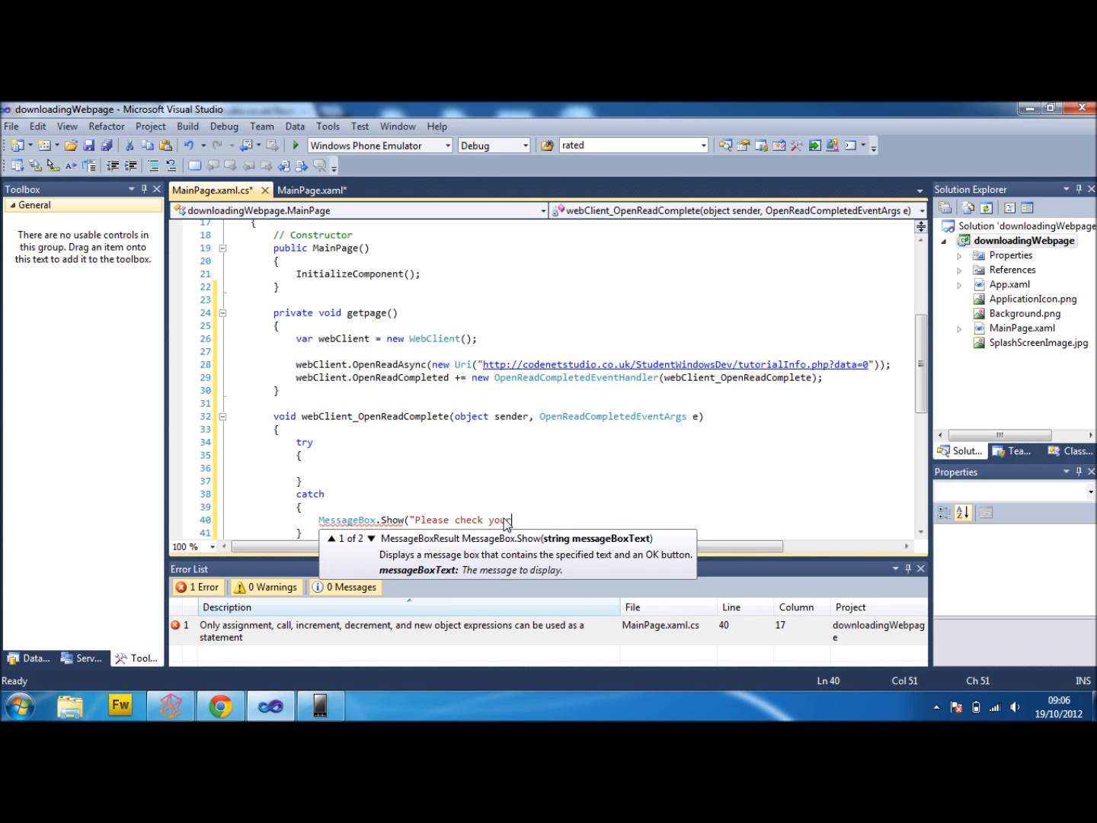
{"action": "type", "text": "data conneci"}
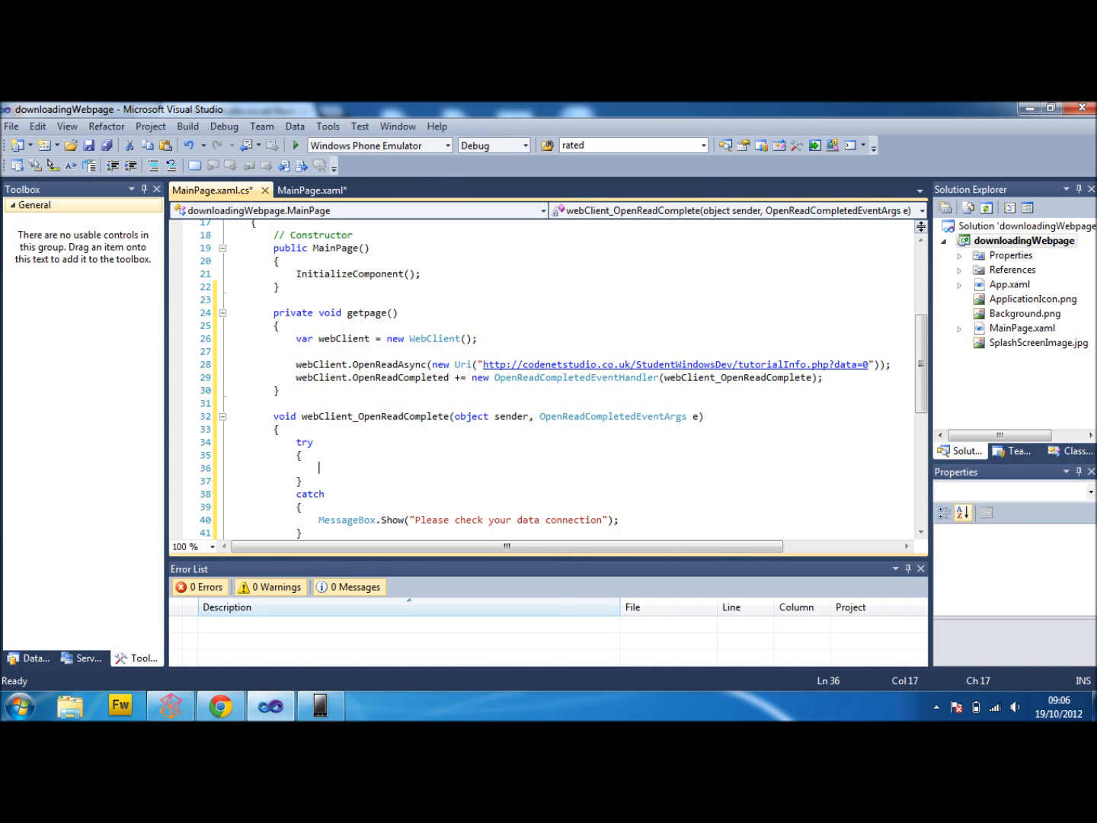
In the try block, write using (var reader = new StreamReader(e.Result)), importing System.IO.
{"action": "type", "text": "using("}
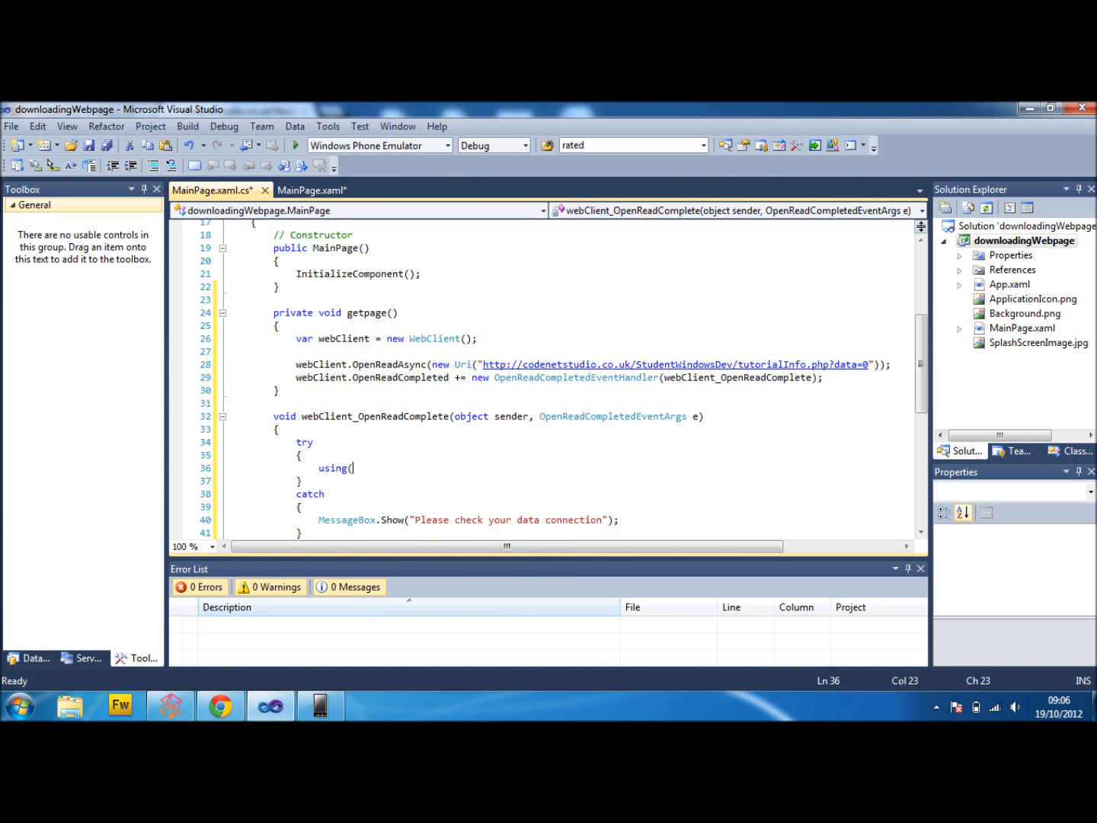
{"action": "type", "text": "var reader = new"}
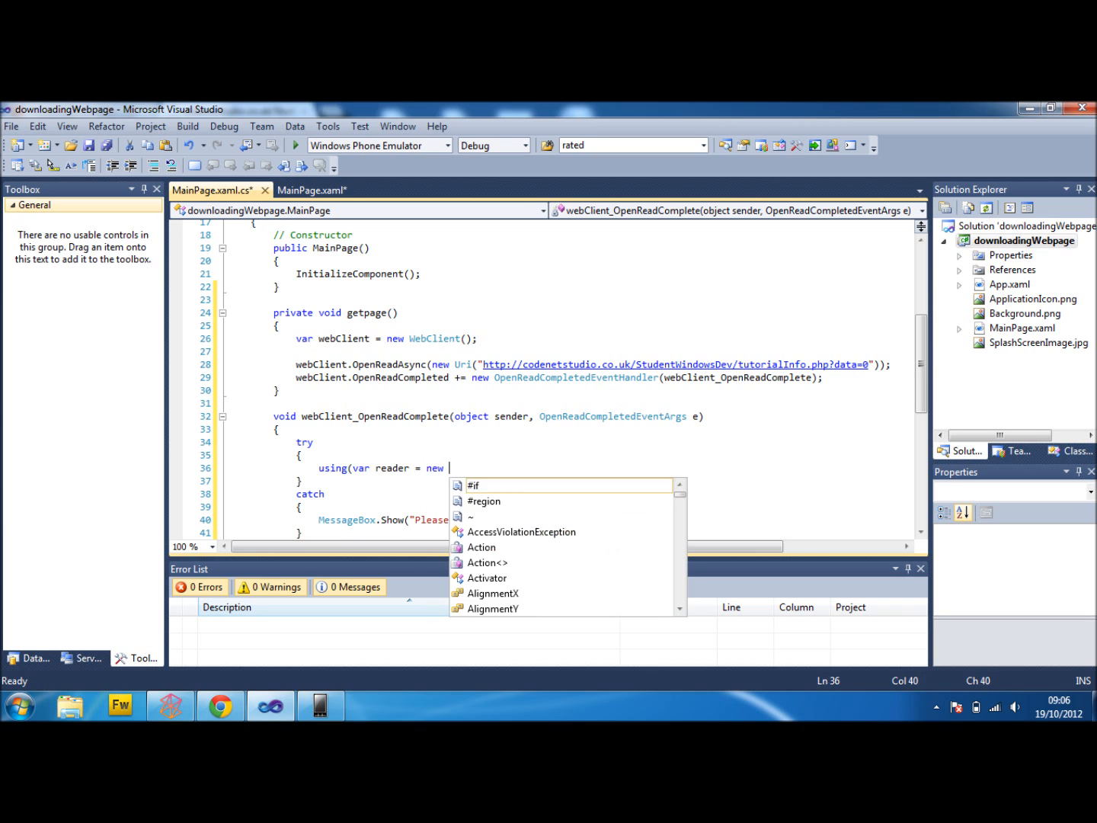
{"action": "type", "text": "Strea"}
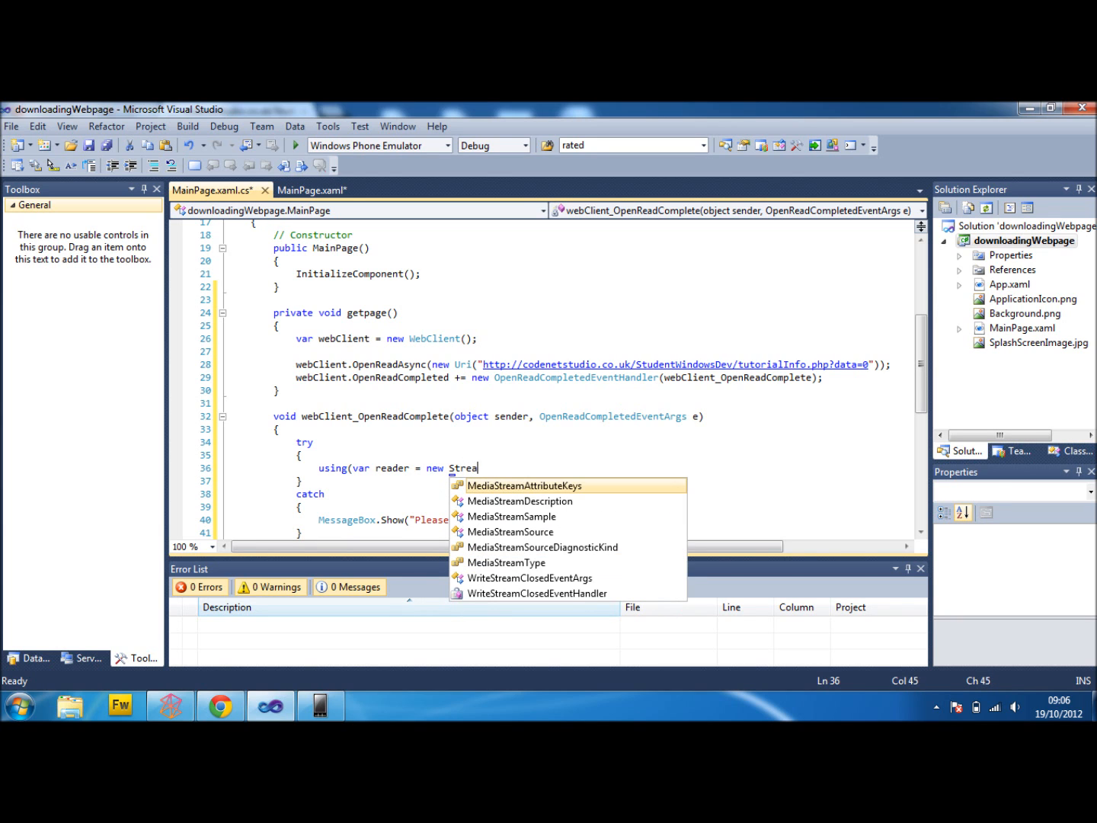
{"action": "type", "text": "mReader"}
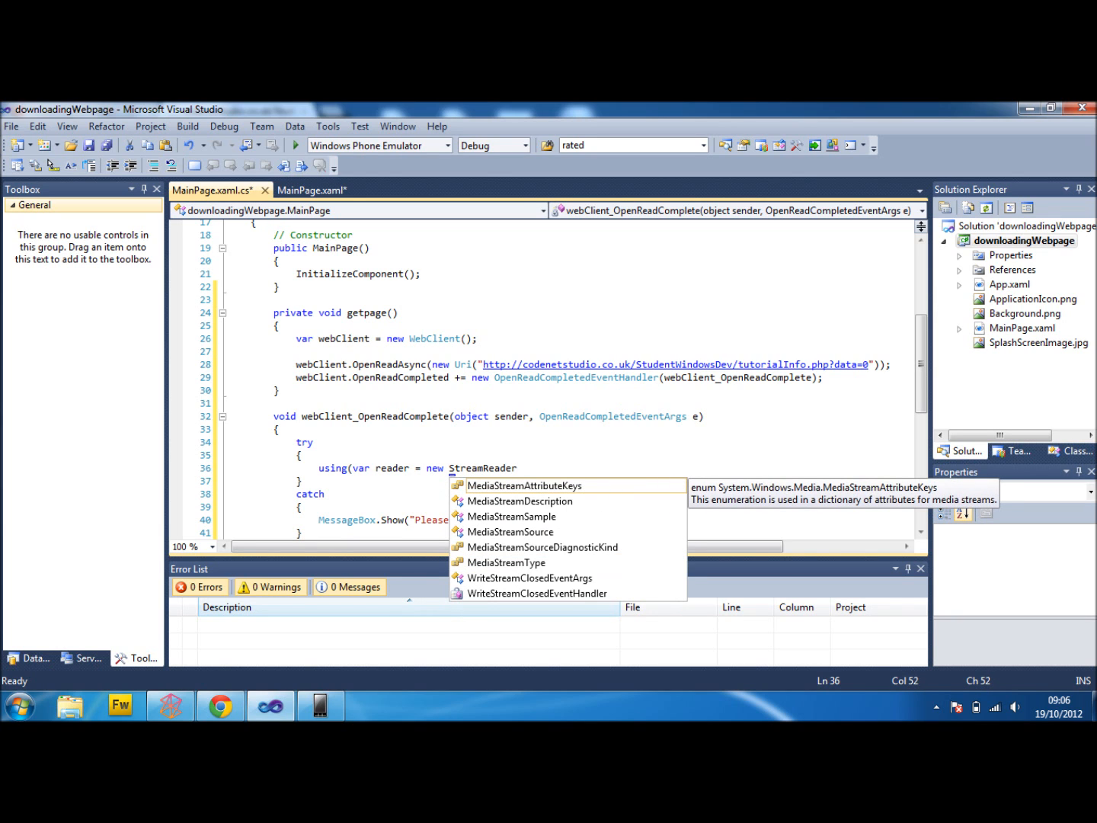
{"action": "type", "text": "("}
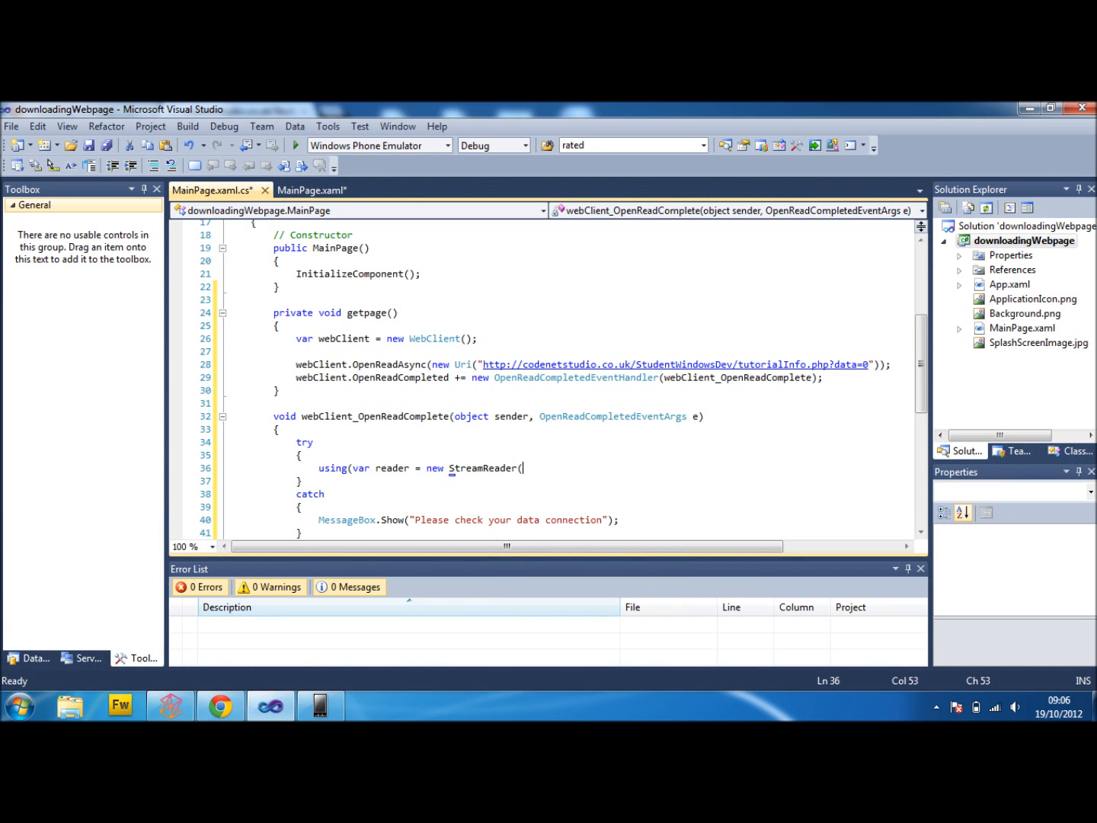
{"action": "type", "text": "e.Result"}
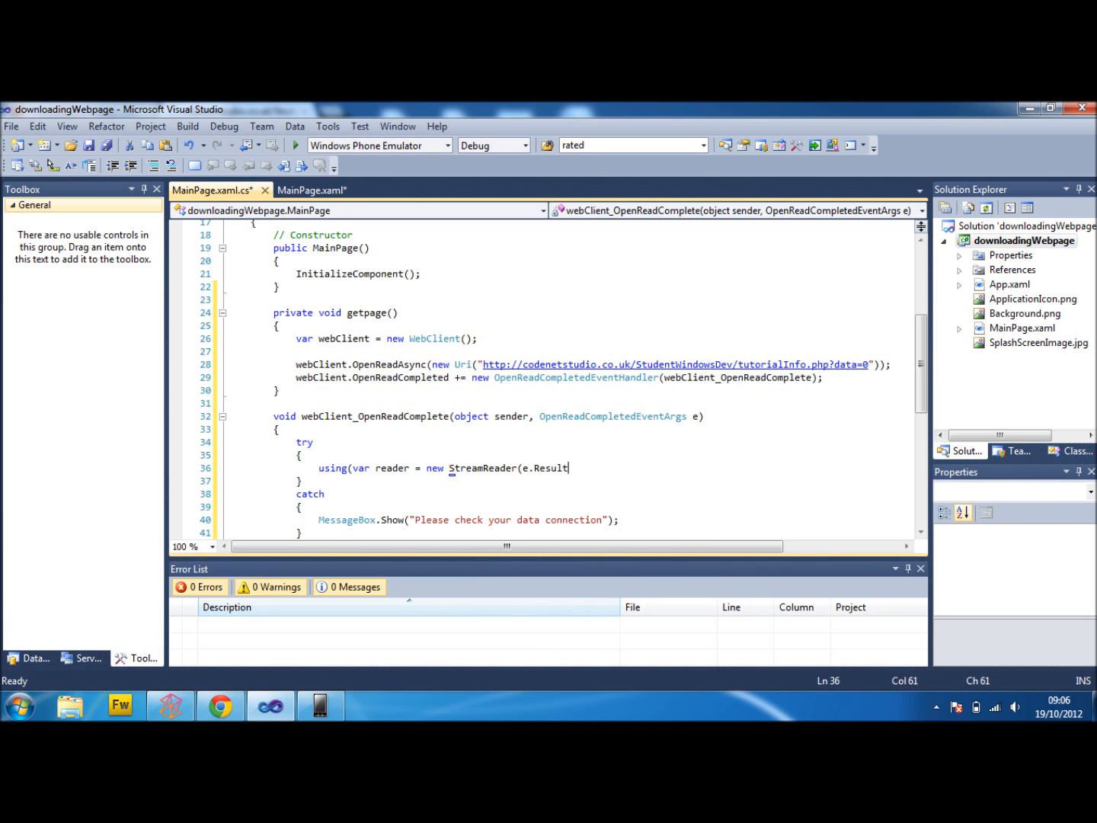
{"action": "type", "text": ")"}
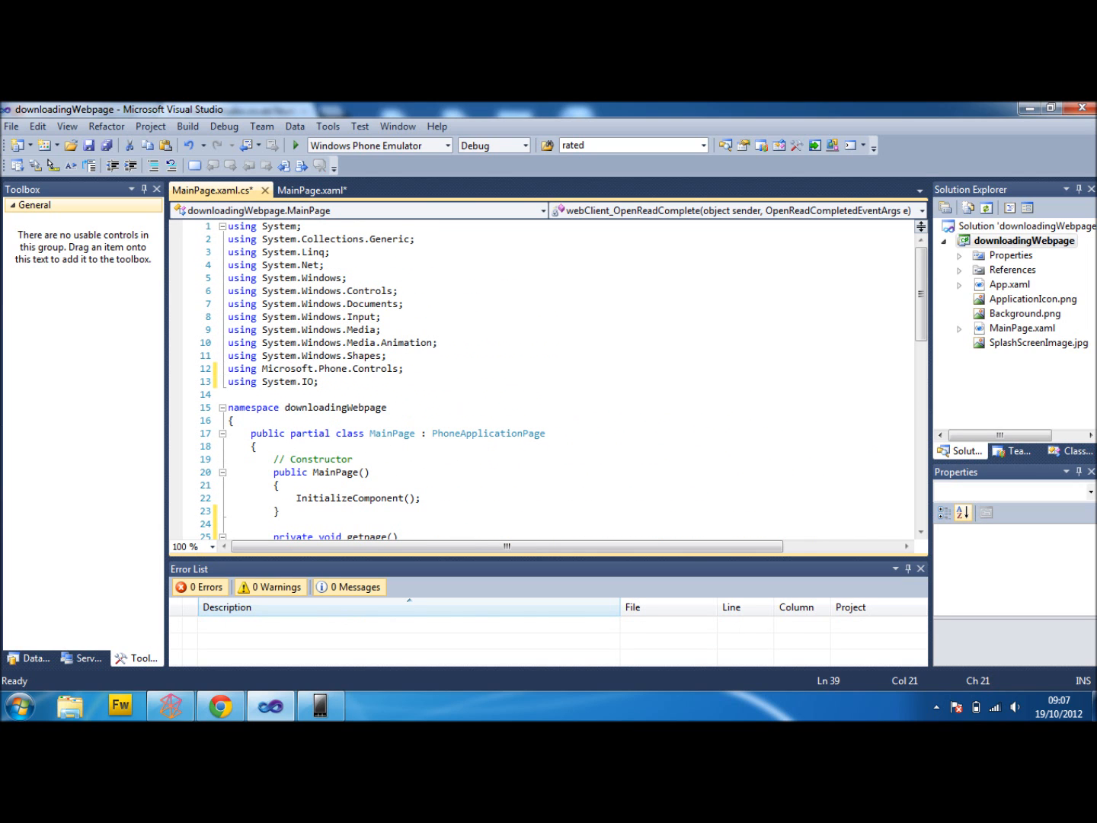
Read the stream to end into string downloaded inside the using block.
{"action": "scroll", "scroll_direction": "down", "scroll_amount": 3}
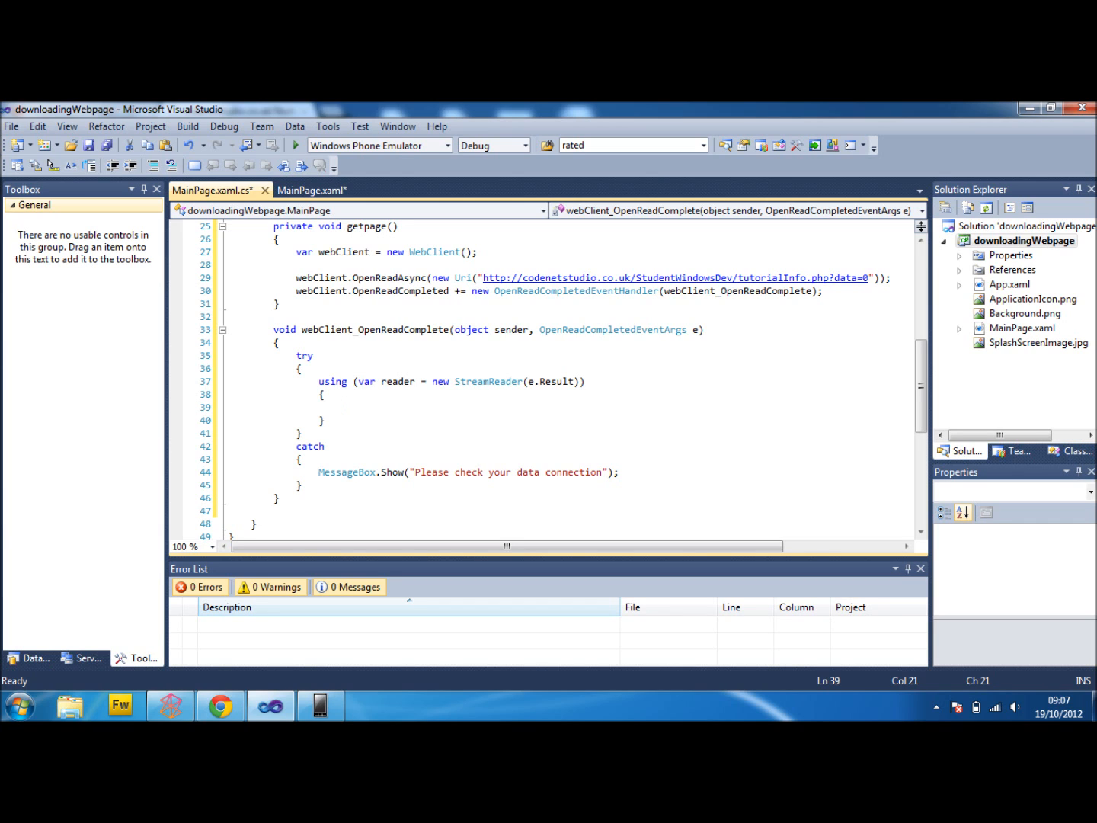
{"action": "type", "text": "string down"}
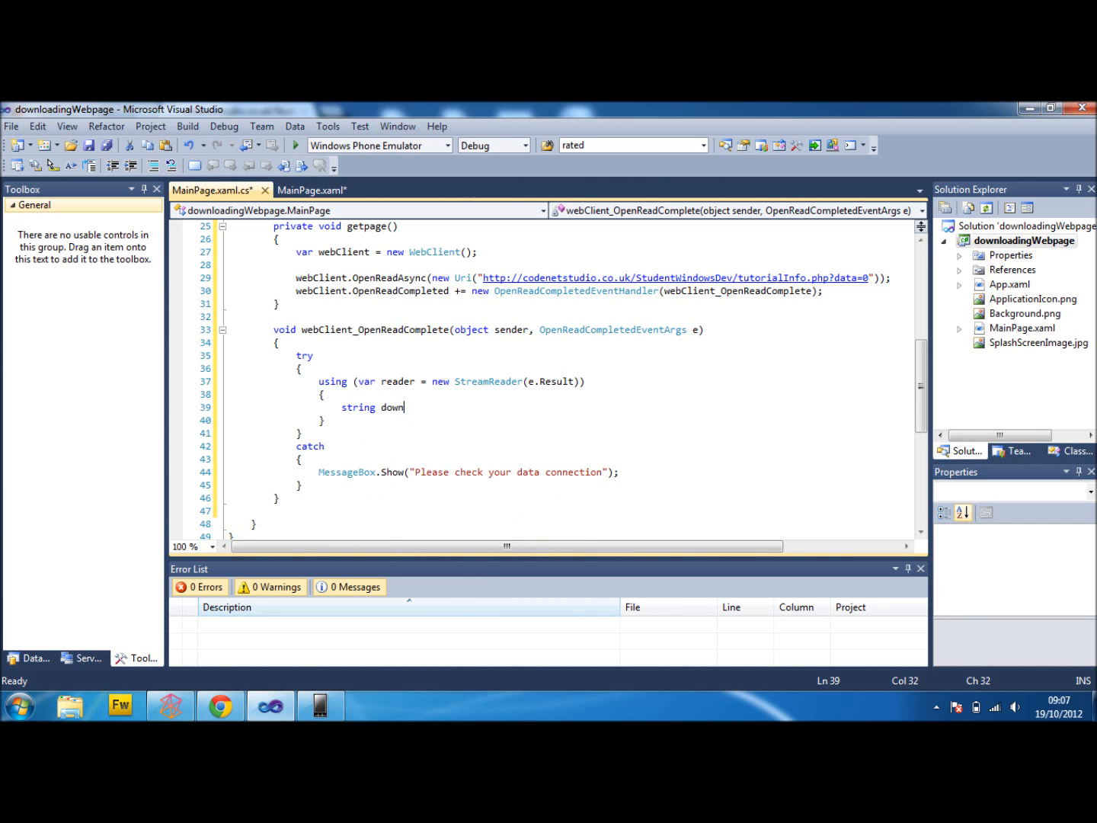
{"action": "type", "text": "loaded ="}
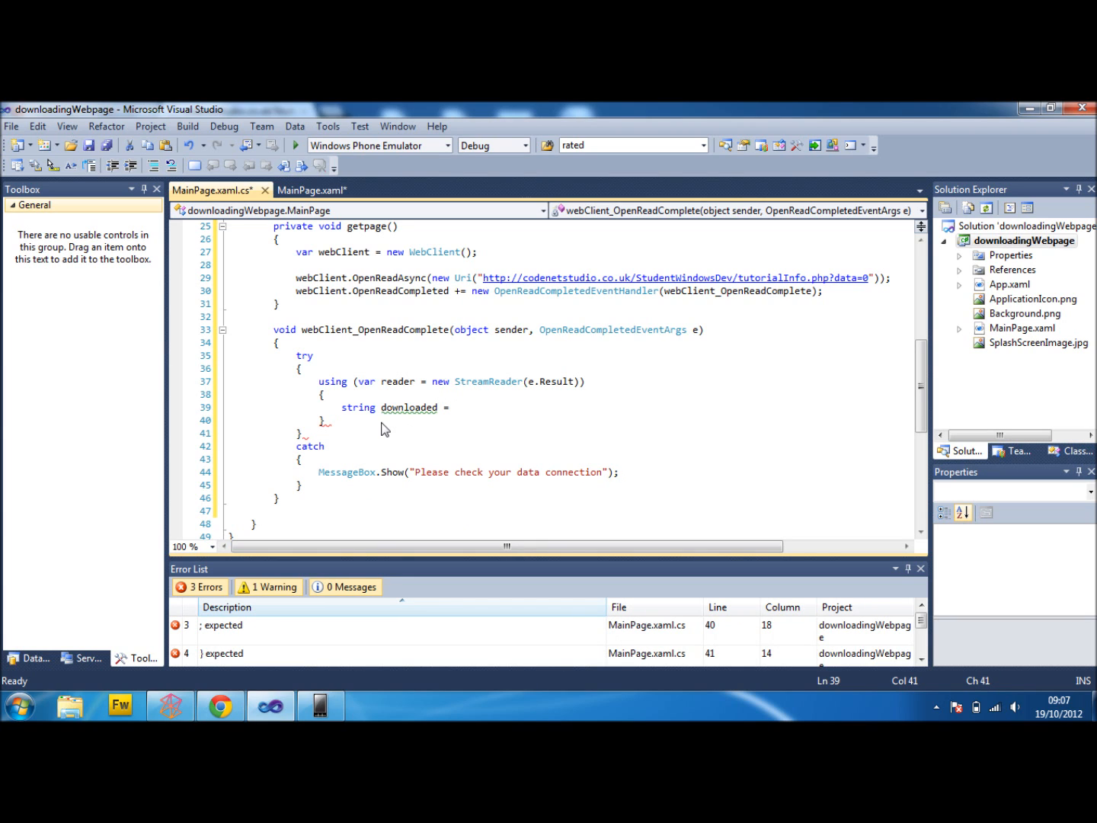
{"action": "type", "text": "reader.ReadToEnd();"}
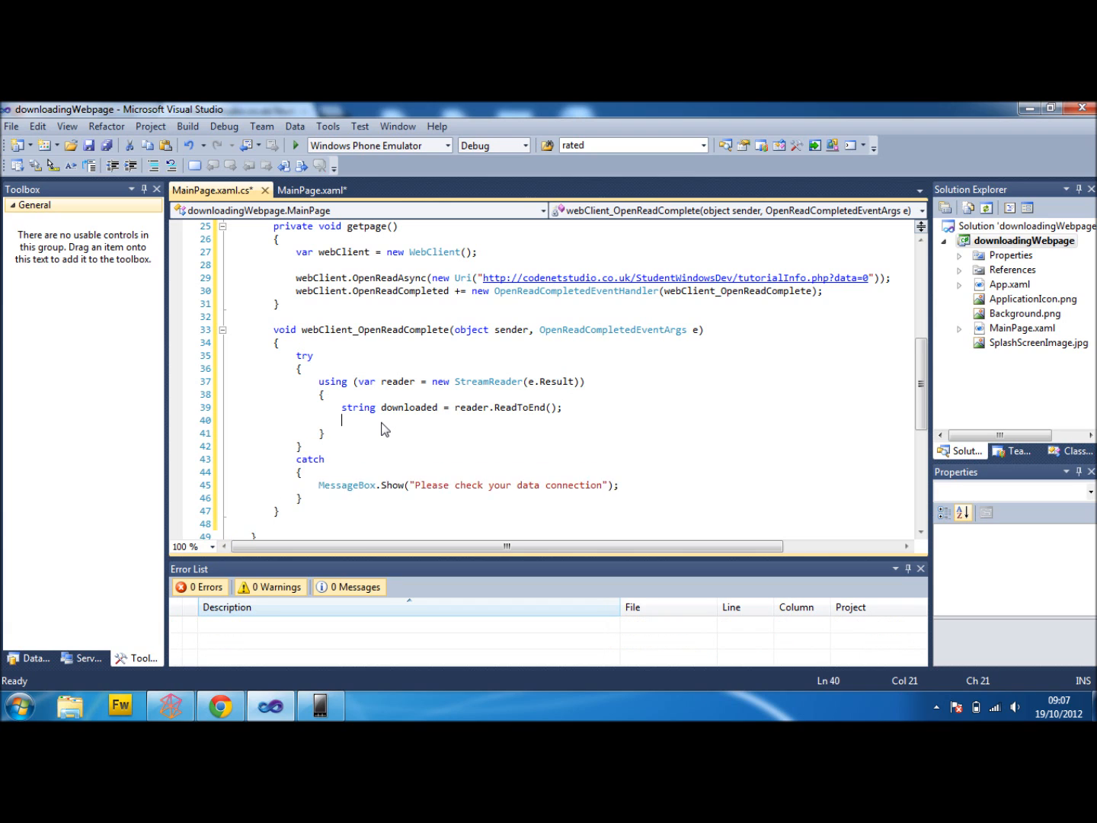
On a new line, assign downloaded to textBlock1.Text.
{"action": "key", "text": "enter"}
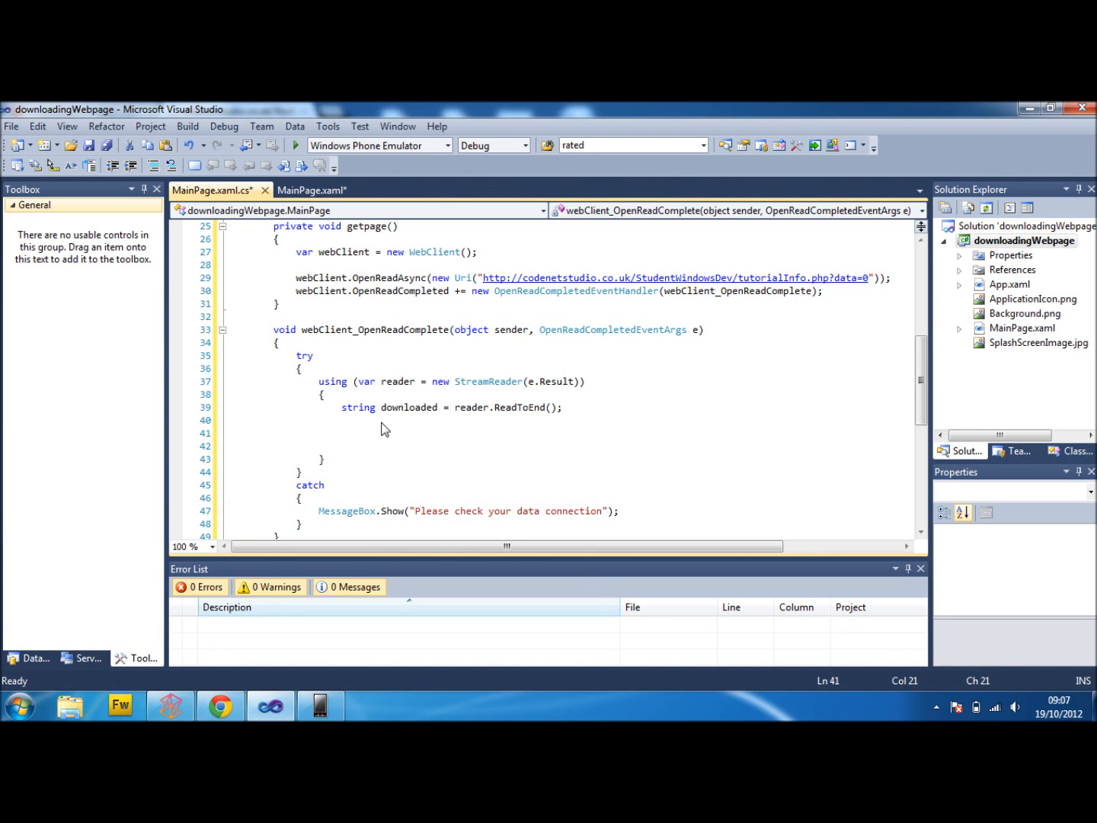
{"action": "type", "text": "textBlock1.Text"}
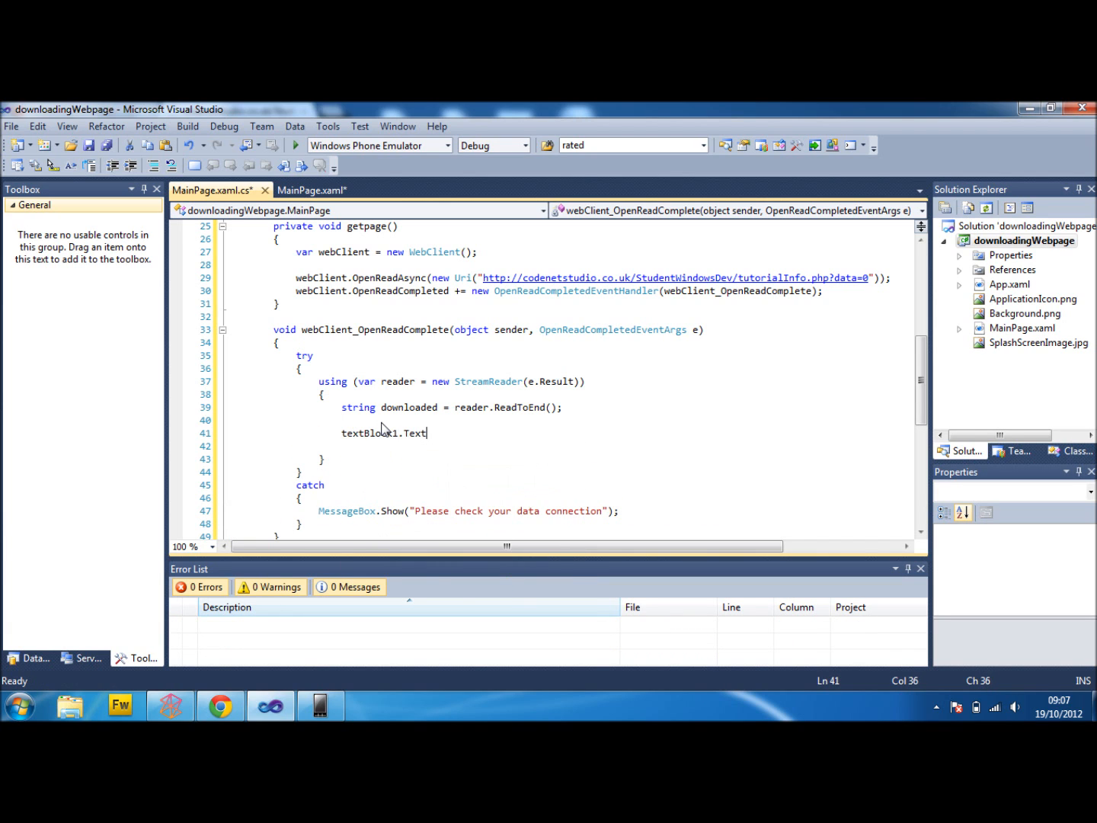
{"action": "type", "text": "= downloaded;"}
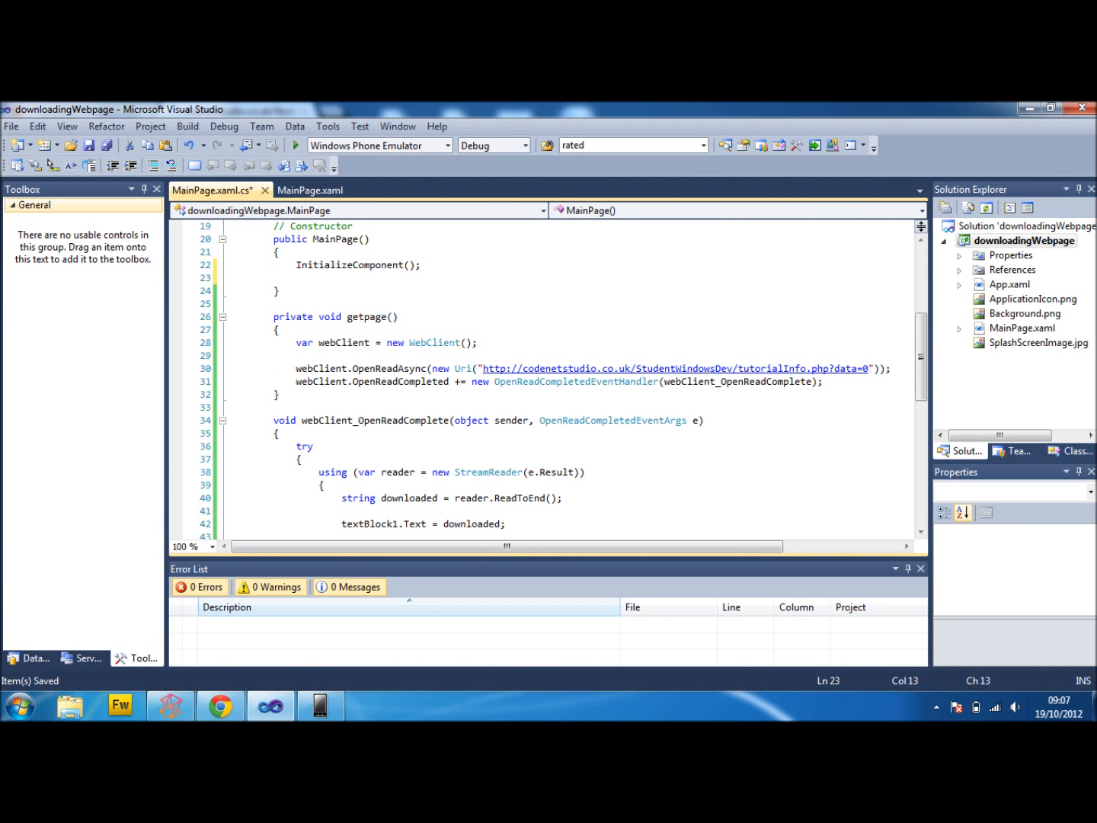
Call getpage() in the constructor, run the app, and compare with the Chrome data page.
{"action": "double_click", "coordinate": [364, 316]}
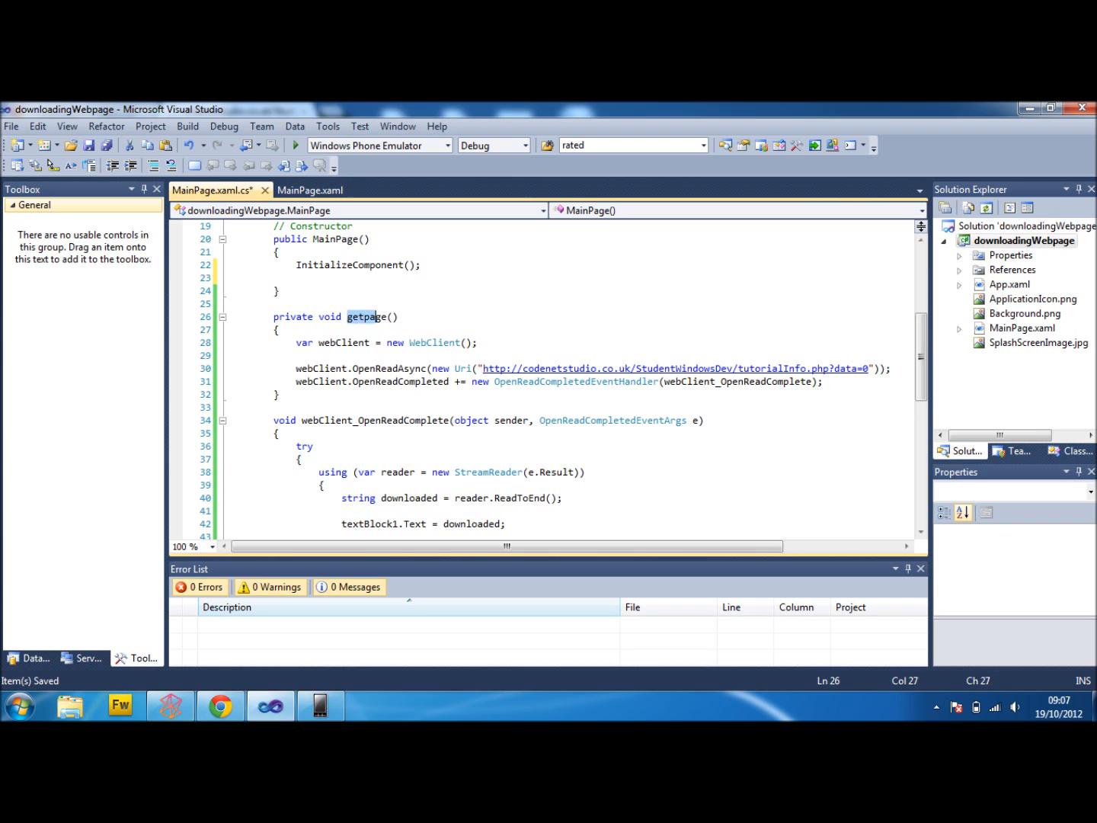
{"action": "type", "text": "getpage();"}
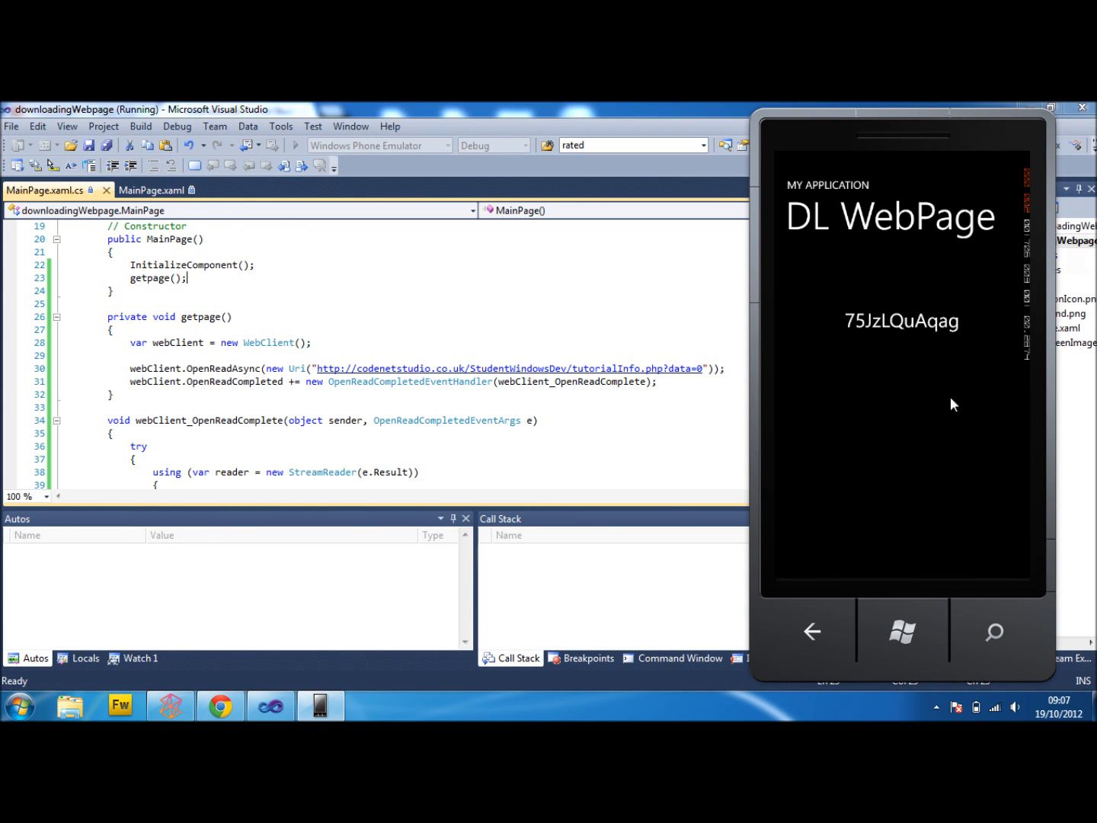
{"action": "mouse_move", "coordinate": [875, 390]}
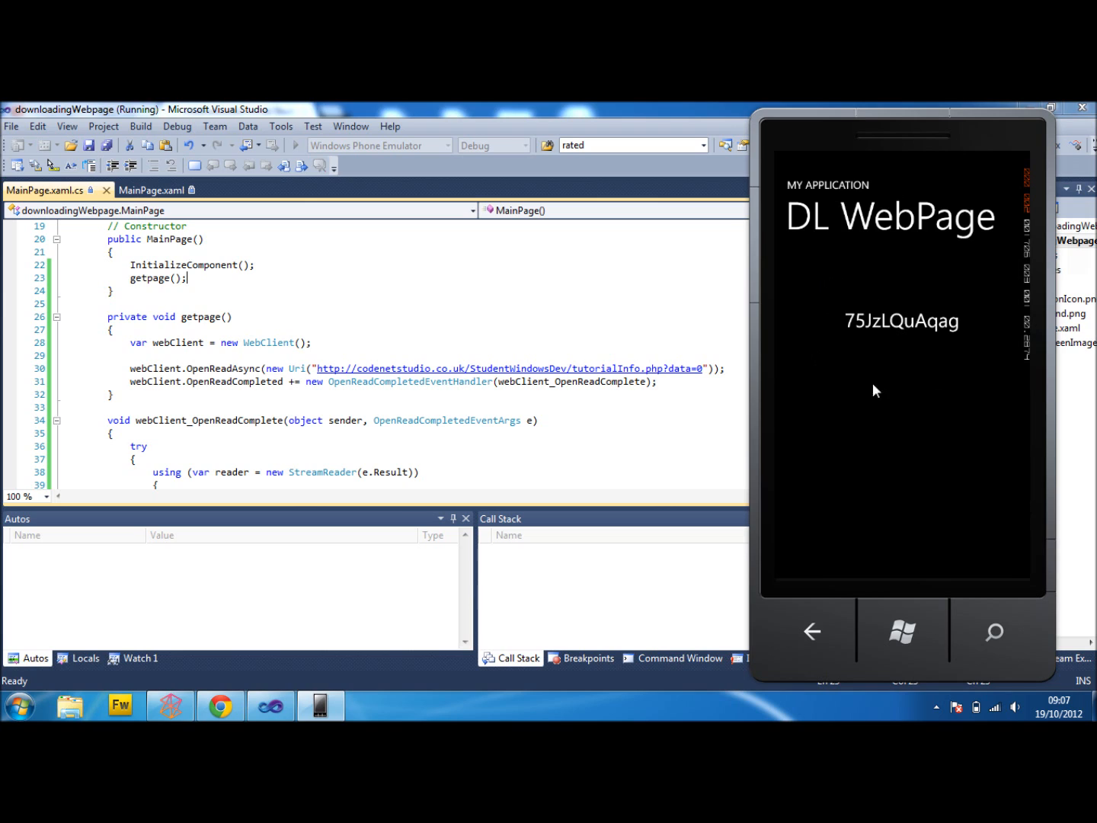
{"action": "left_click", "coordinate": [220, 705]}
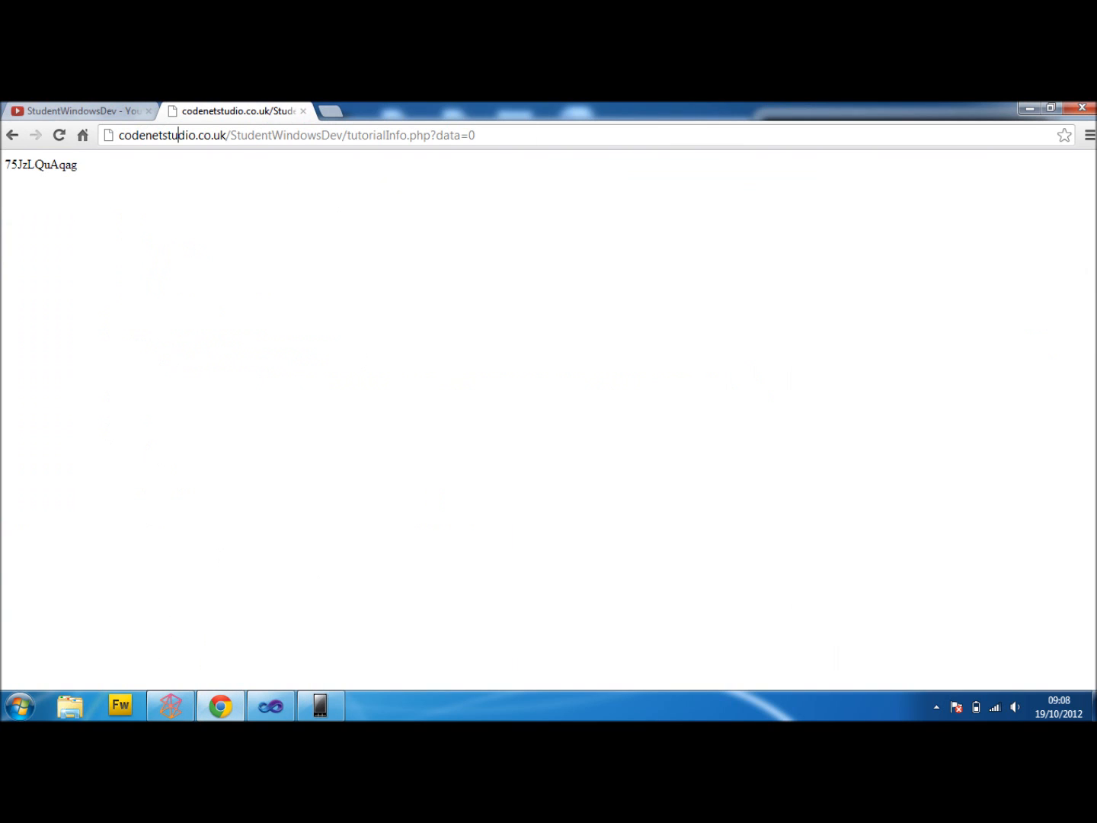
{"action": "mouse_move", "coordinate": [351, 178]}
{"action": "type", "text": "1"}
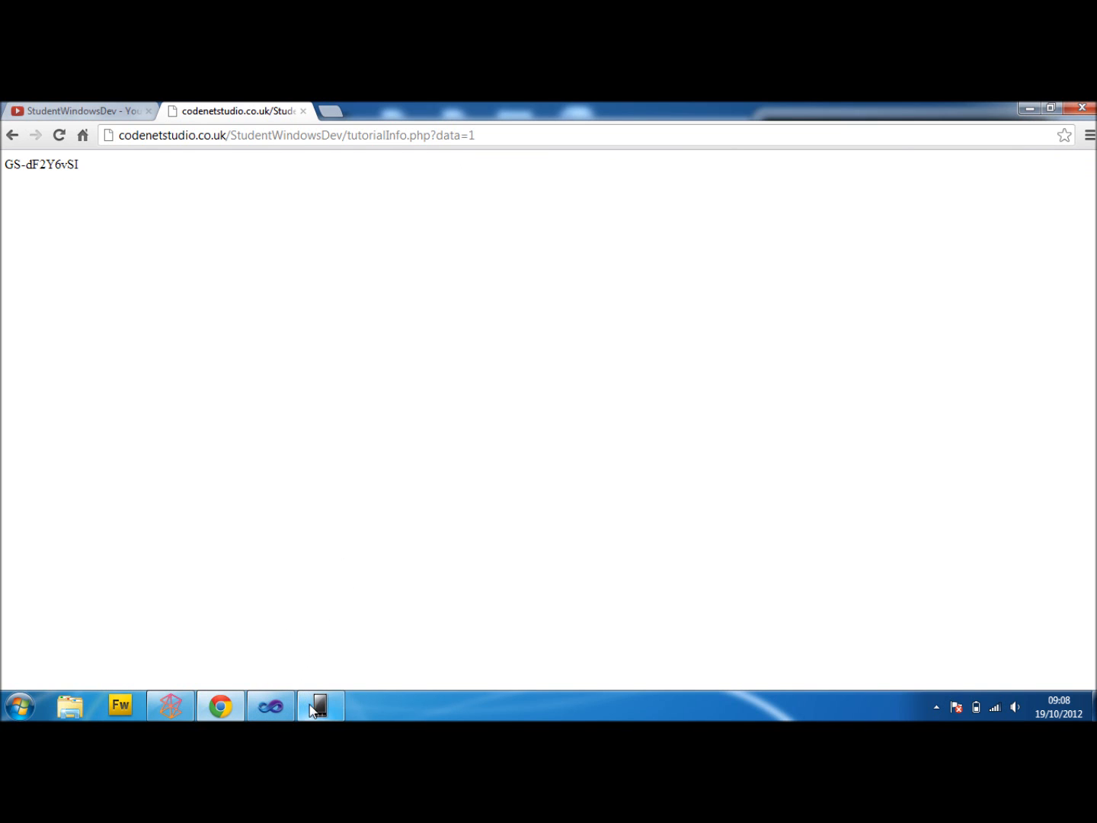
Load the tutorial page with data=1 in Chrome, returning GS-dF2Y6vSI.
{"action": "left_click", "coordinate": [321, 704]}
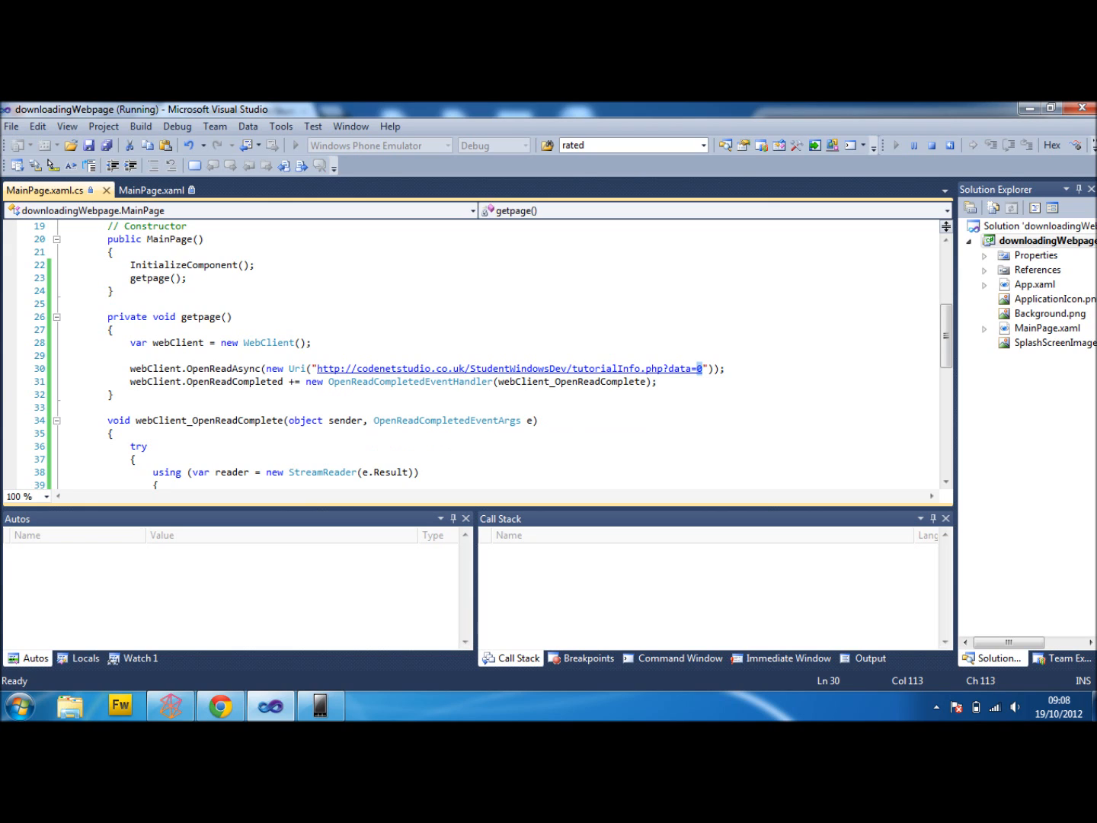
Dismiss the Edit and Continue message and stop debugging the running app.
{"action": "left_click", "coordinate": [220, 704]}
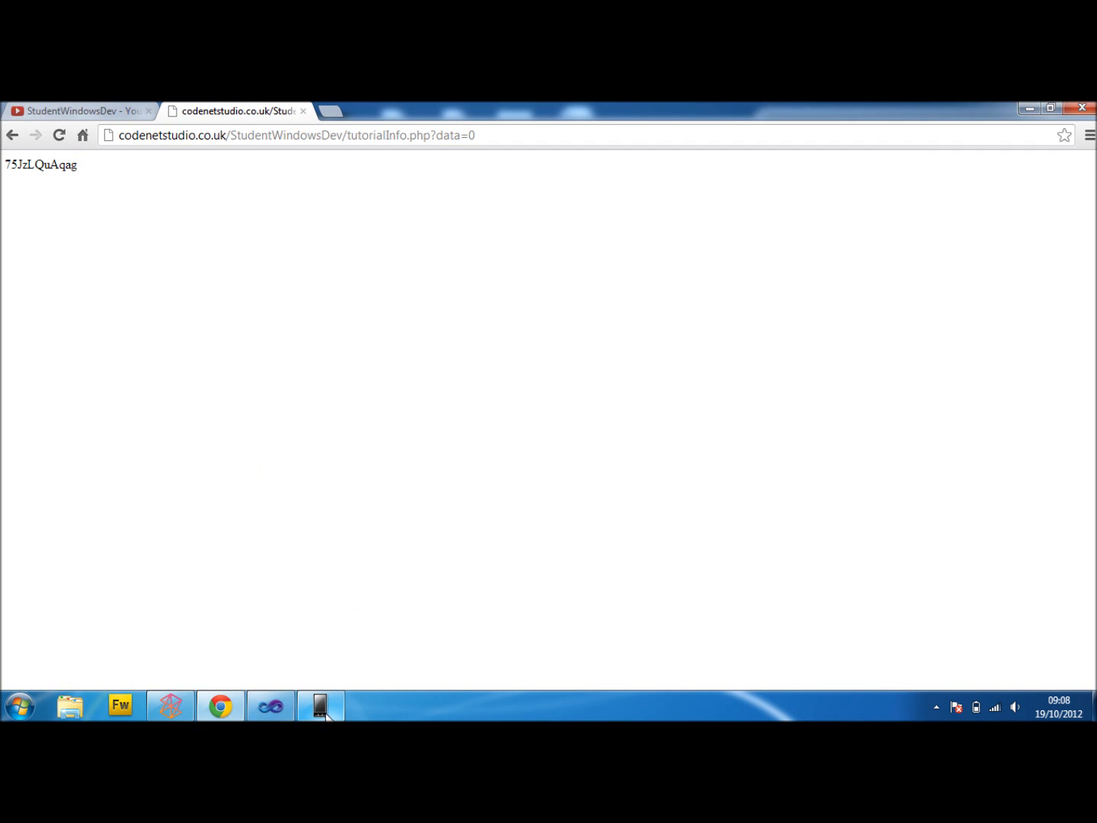
{"action": "left_click", "coordinate": [320, 705]}
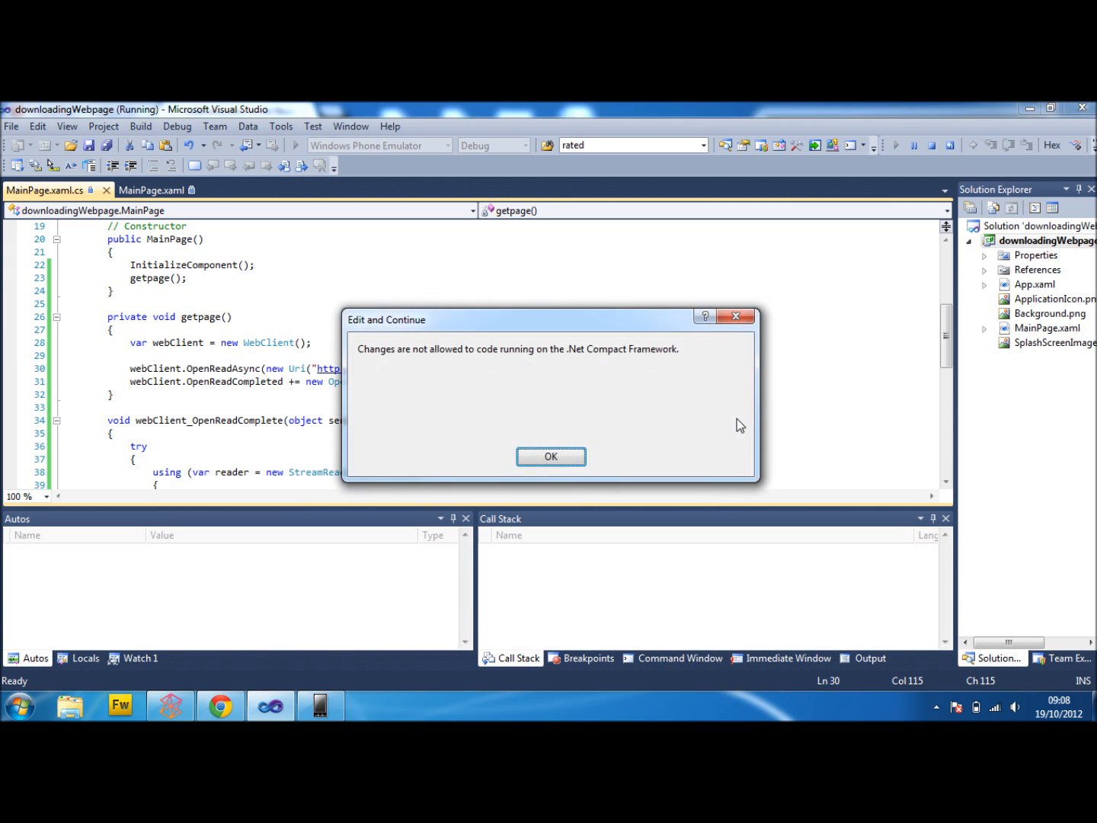
{"action": "left_click", "coordinate": [550, 456]}
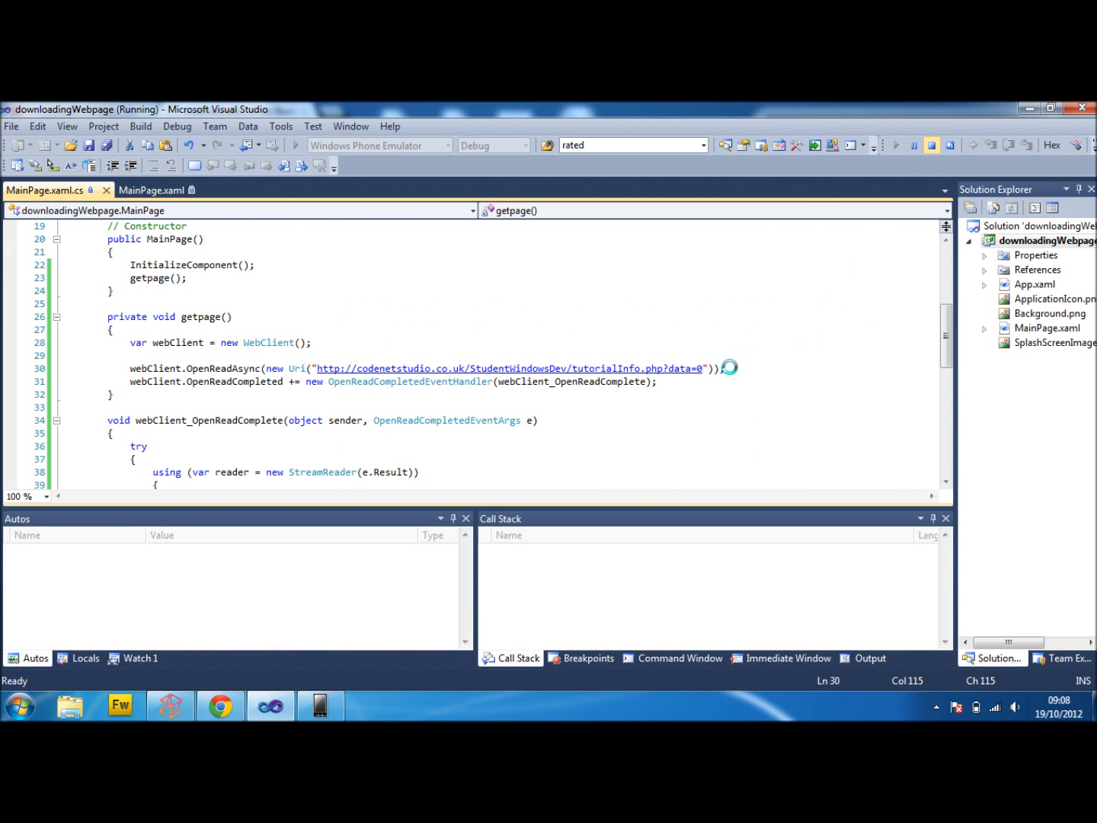
{"action": "left_click", "coordinate": [950, 144]}
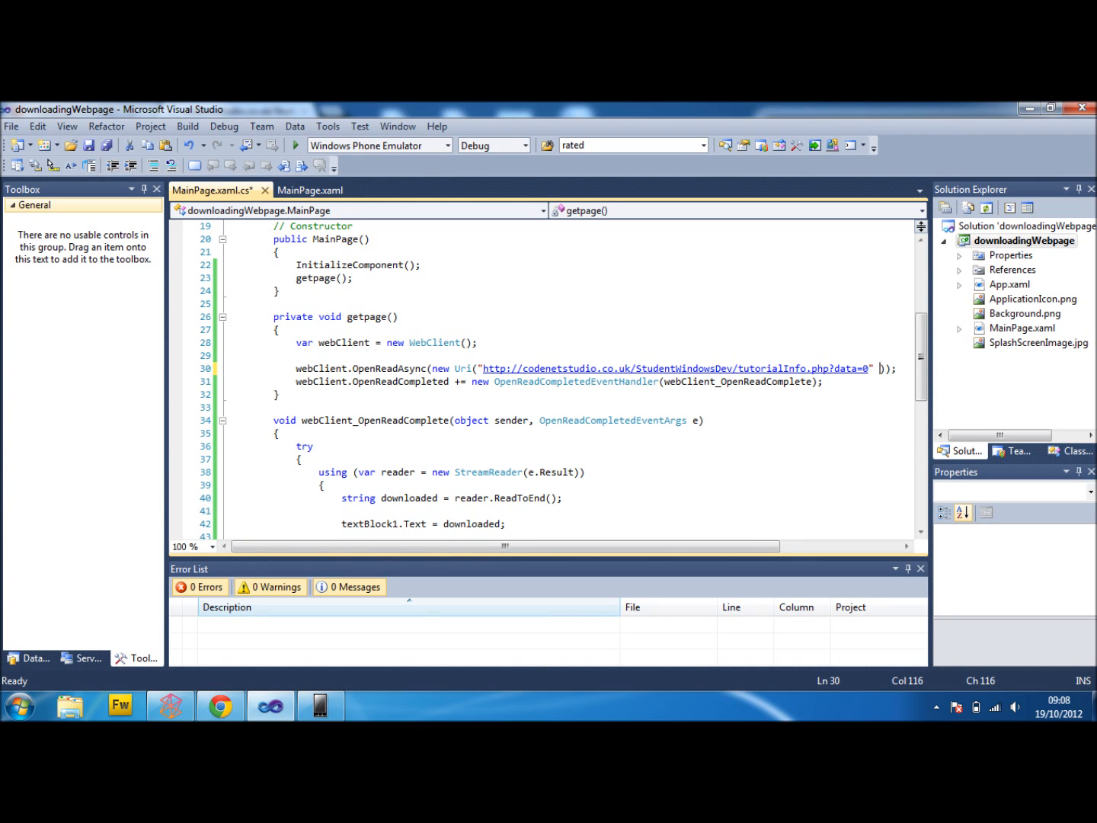
Change the Uri to "...data=0&" + DateTime.Now and save the file.
{"action": "type", "text": "&"}
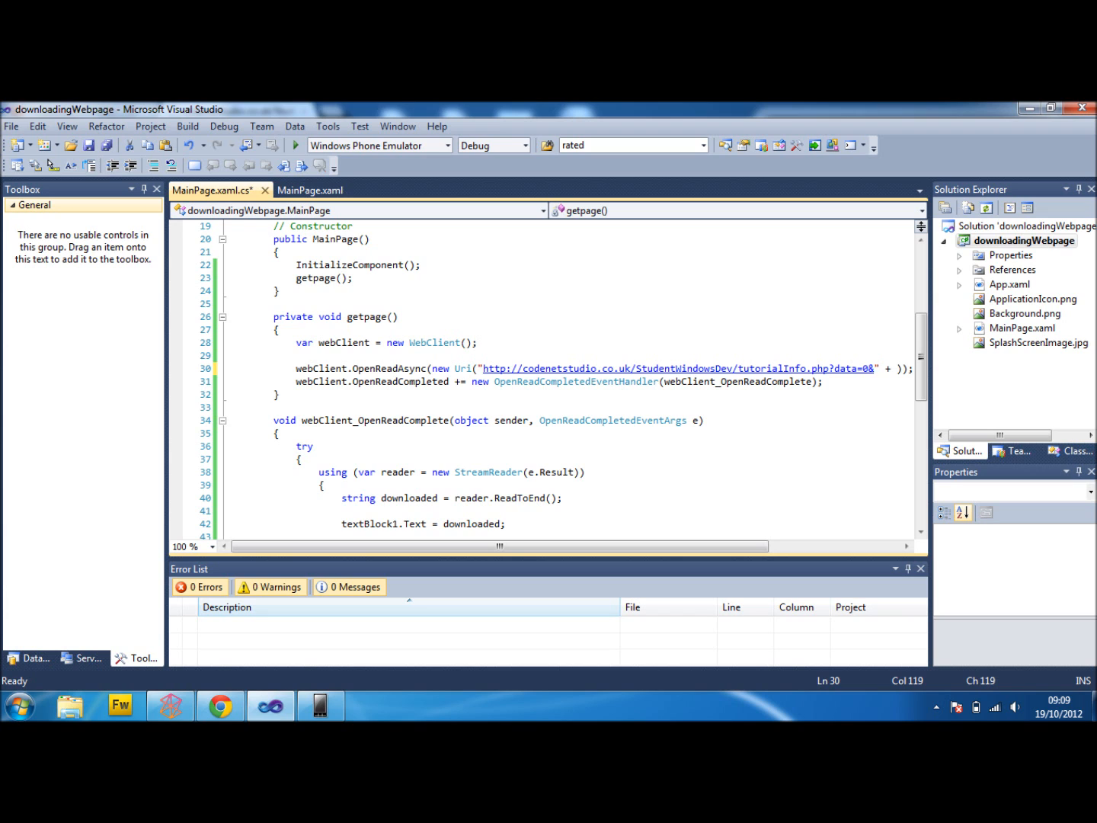
{"action": "type", "text": "DateTime"}
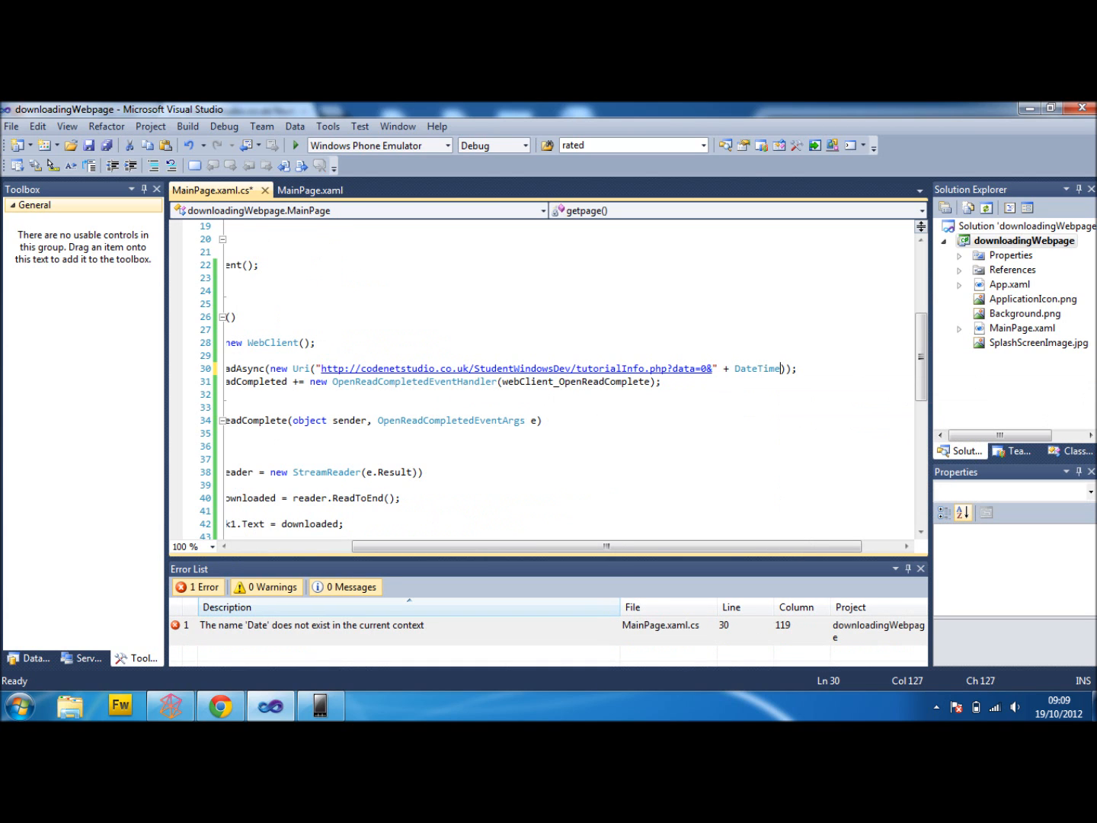
{"action": "type", "text": ".Now"}
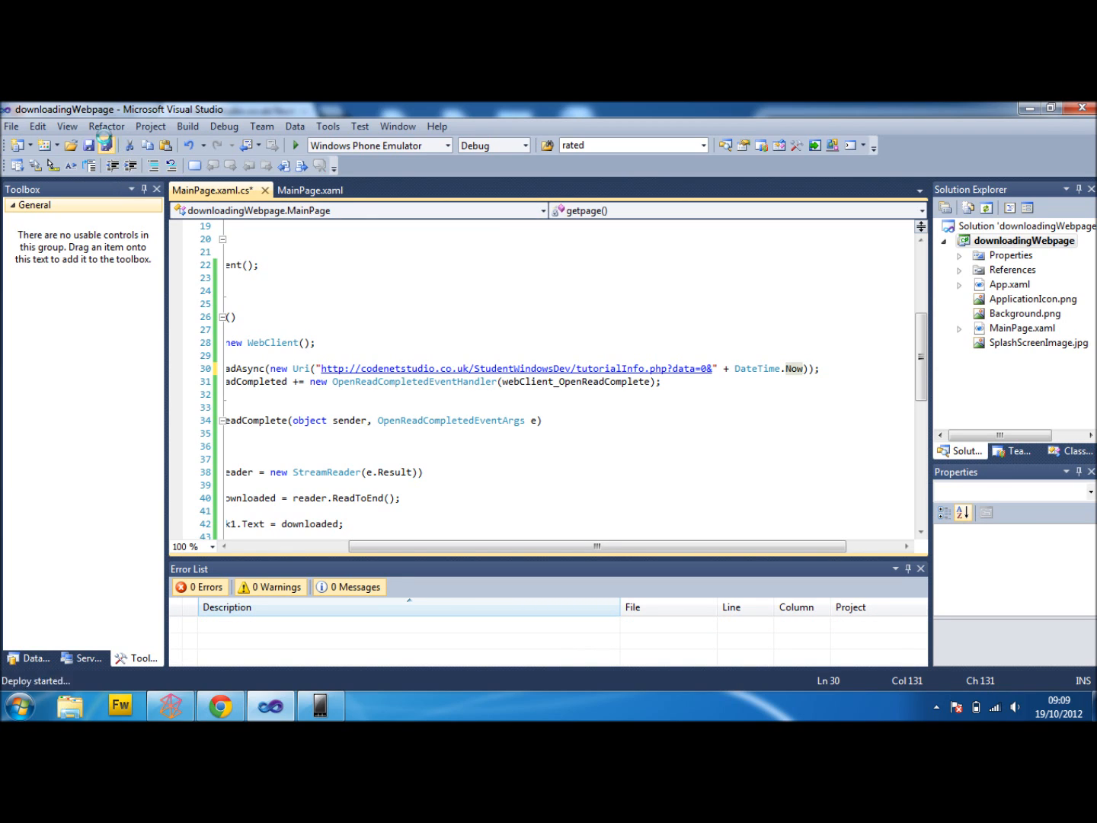
{"action": "key", "text": "ctrl+s"}
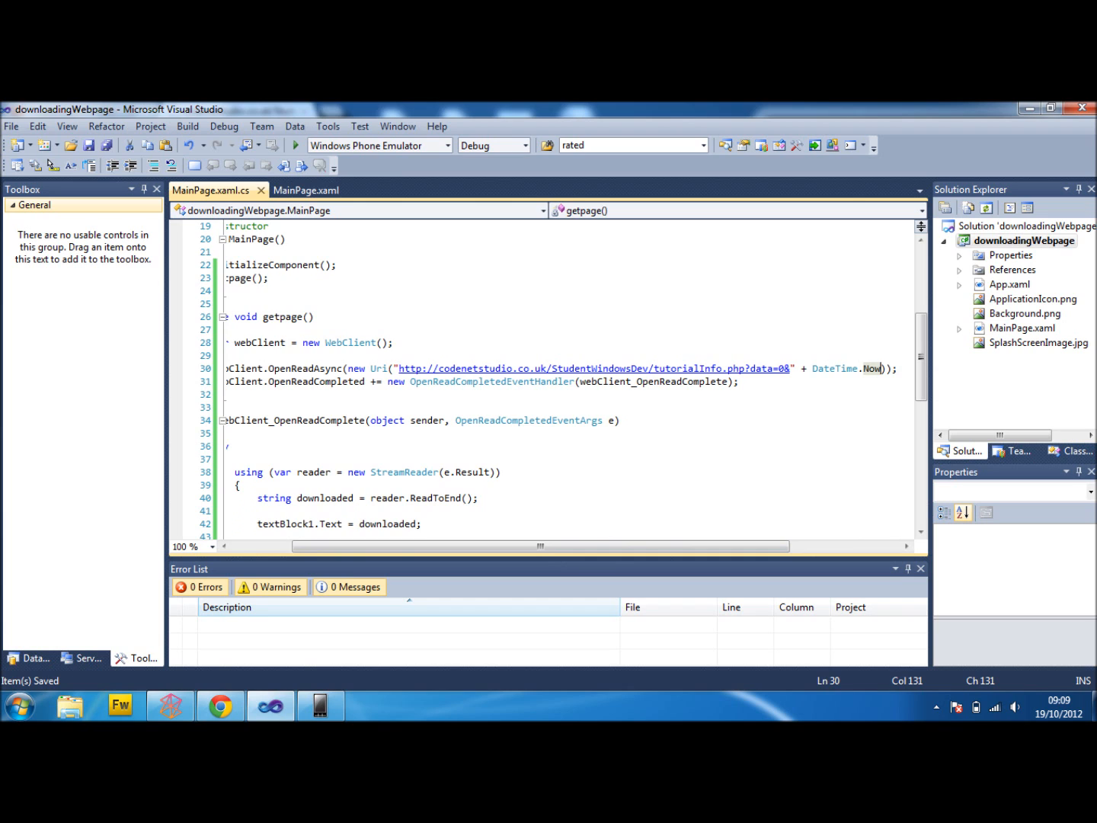
{"action": "scroll", "scroll_direction": "right", "scroll_amount": 3}
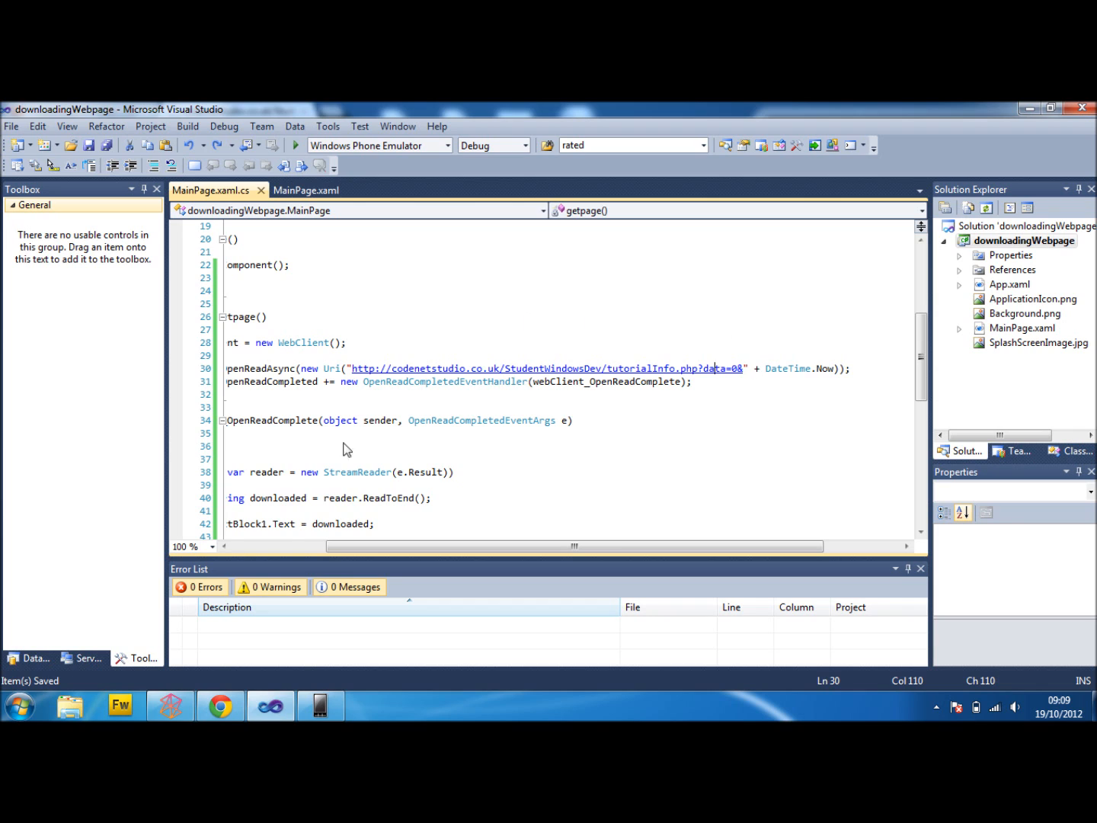
Append &jdhfsdjfhksd to the data=0 URL in Chrome, confirming 75JzLQuAqag still returns.
{"action": "left_click", "coordinate": [220, 704]}
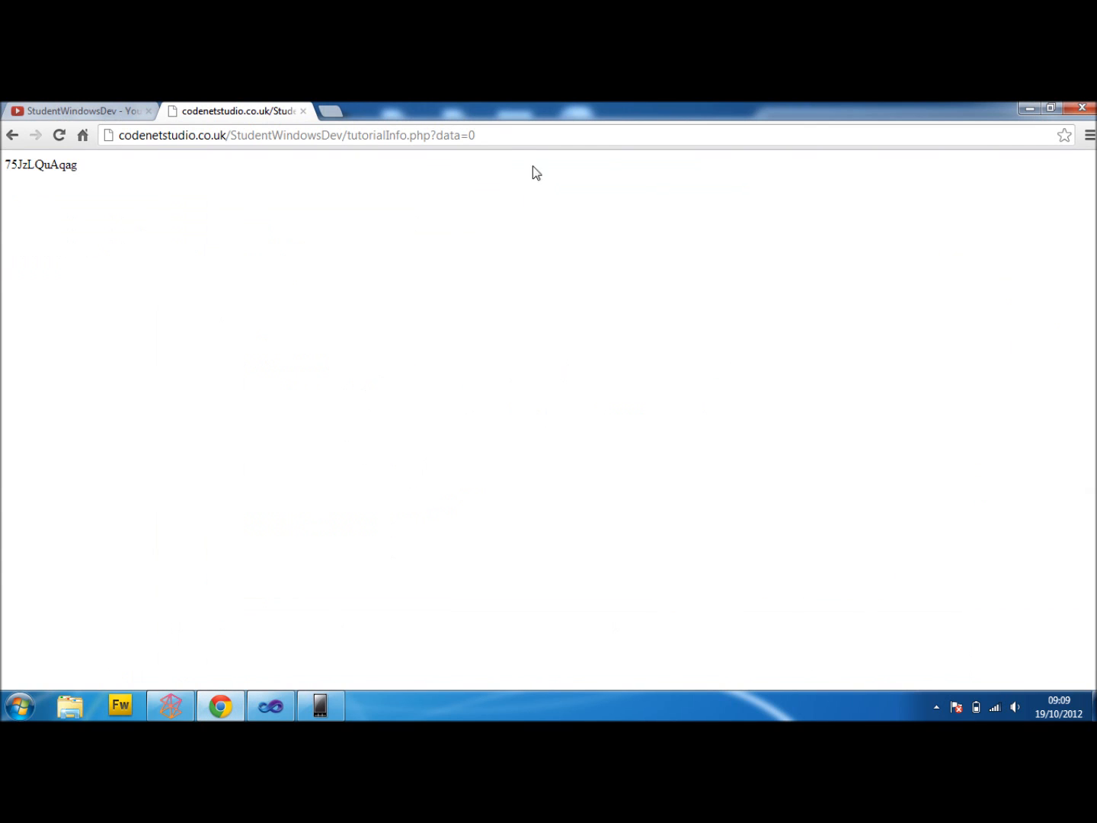
{"action": "mouse_move", "coordinate": [551, 202]}
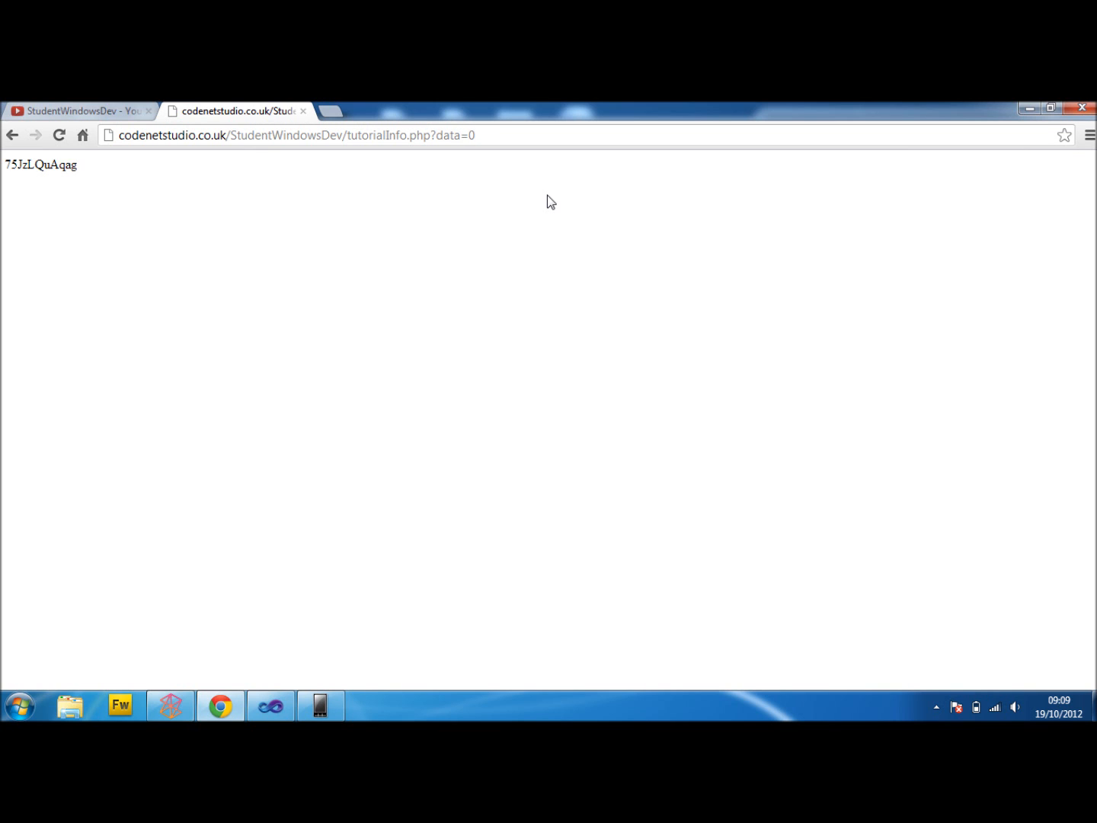
{"action": "type", "text": "&jdhfsdjfhksd"}
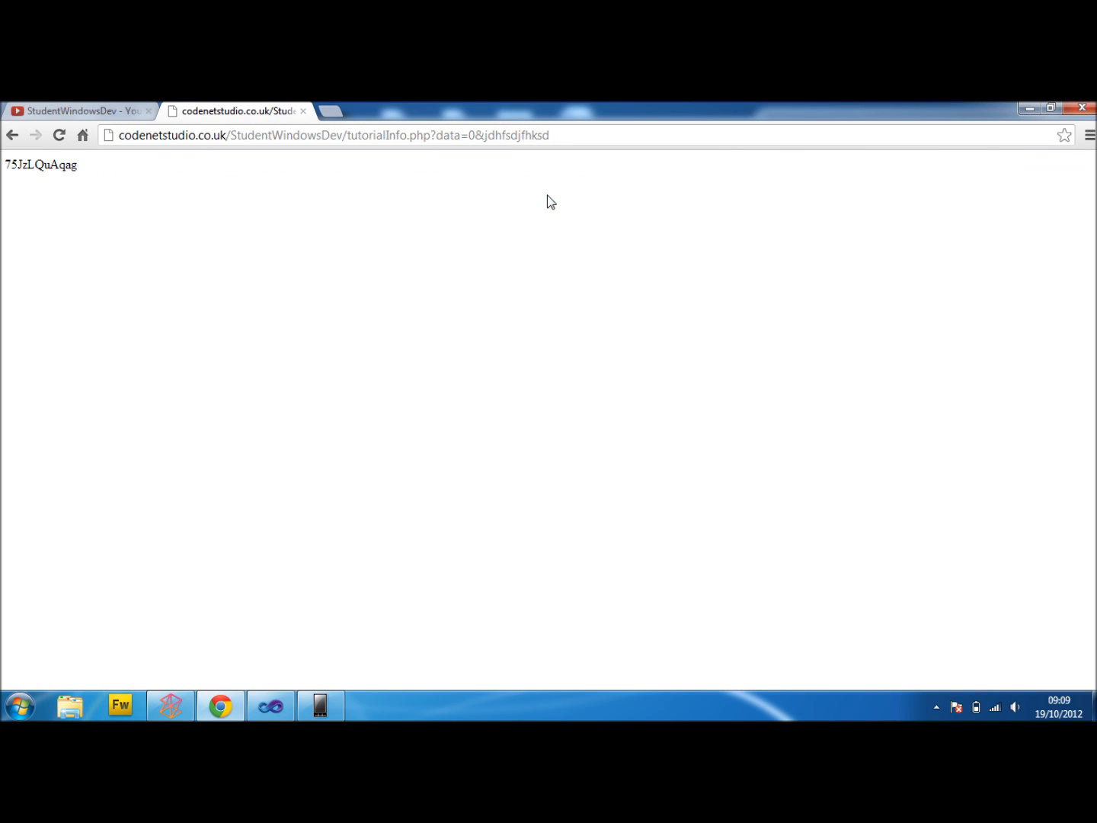
{"action": "mouse_move", "coordinate": [226, 174]}
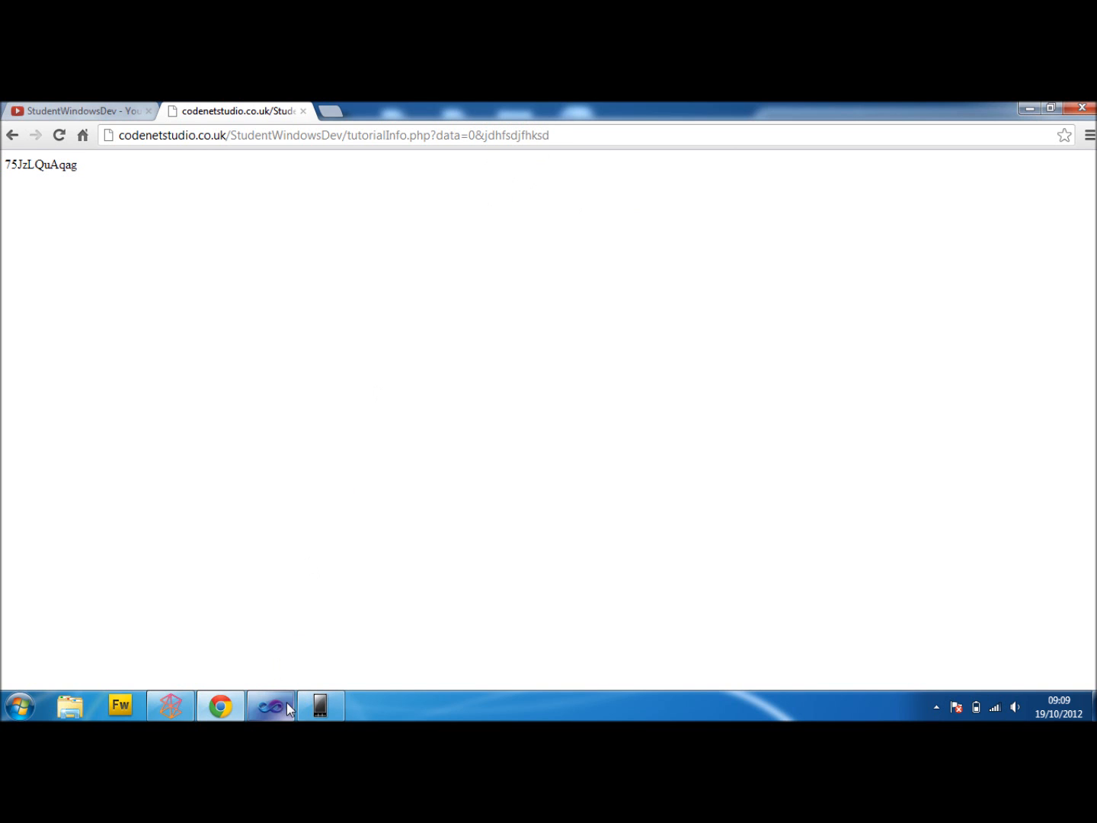
{"action": "left_click", "coordinate": [269, 705]}
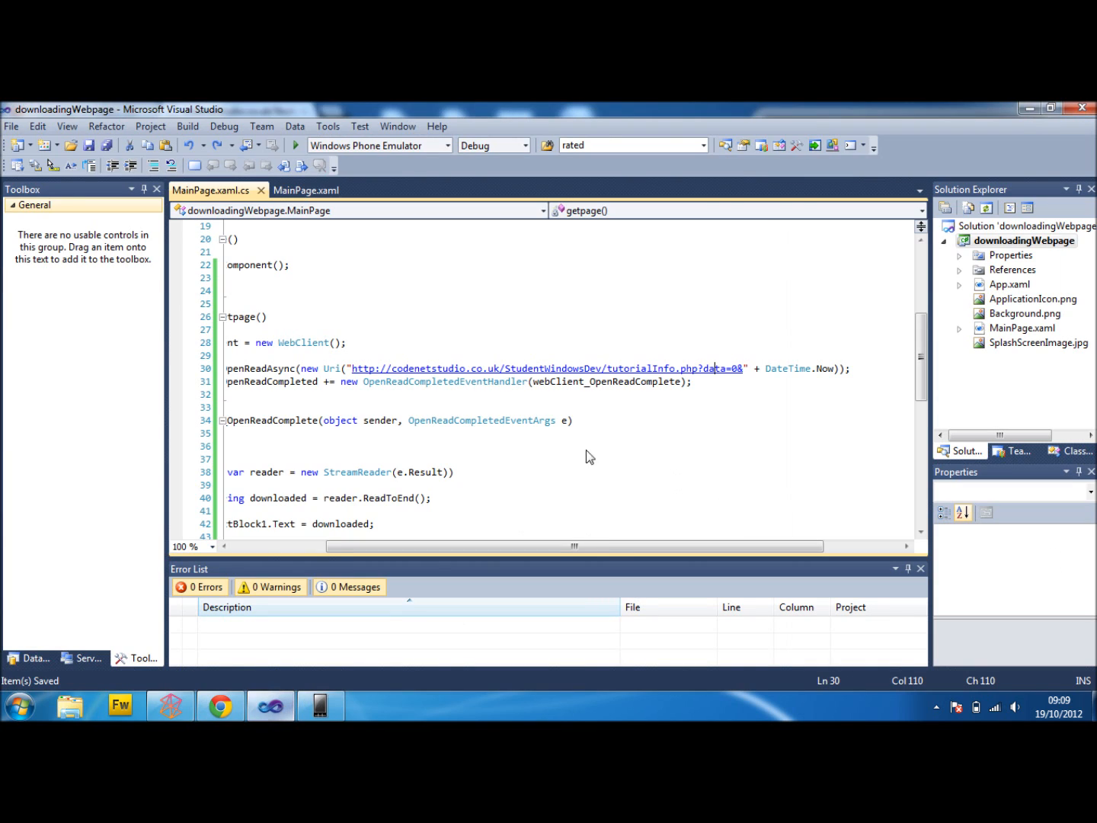
{"action": "mouse_move", "coordinate": [634, 504]}
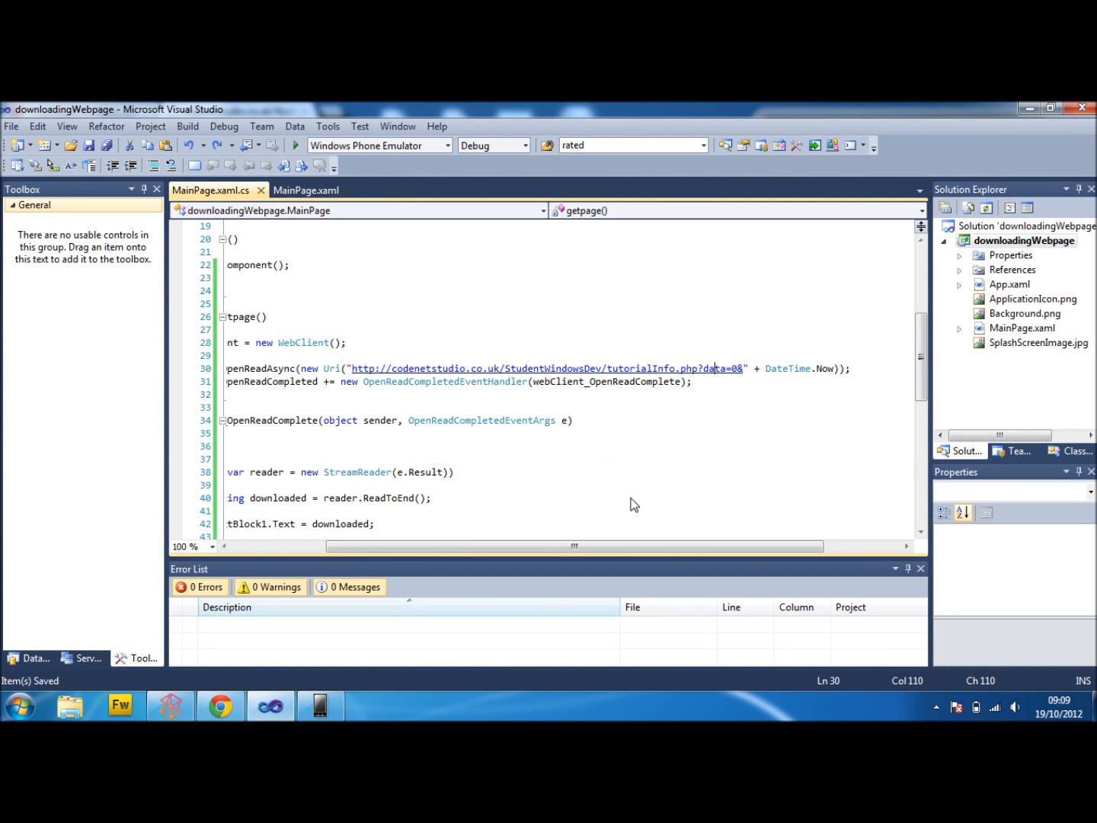
{"action": "mouse_move", "coordinate": [686, 560]}
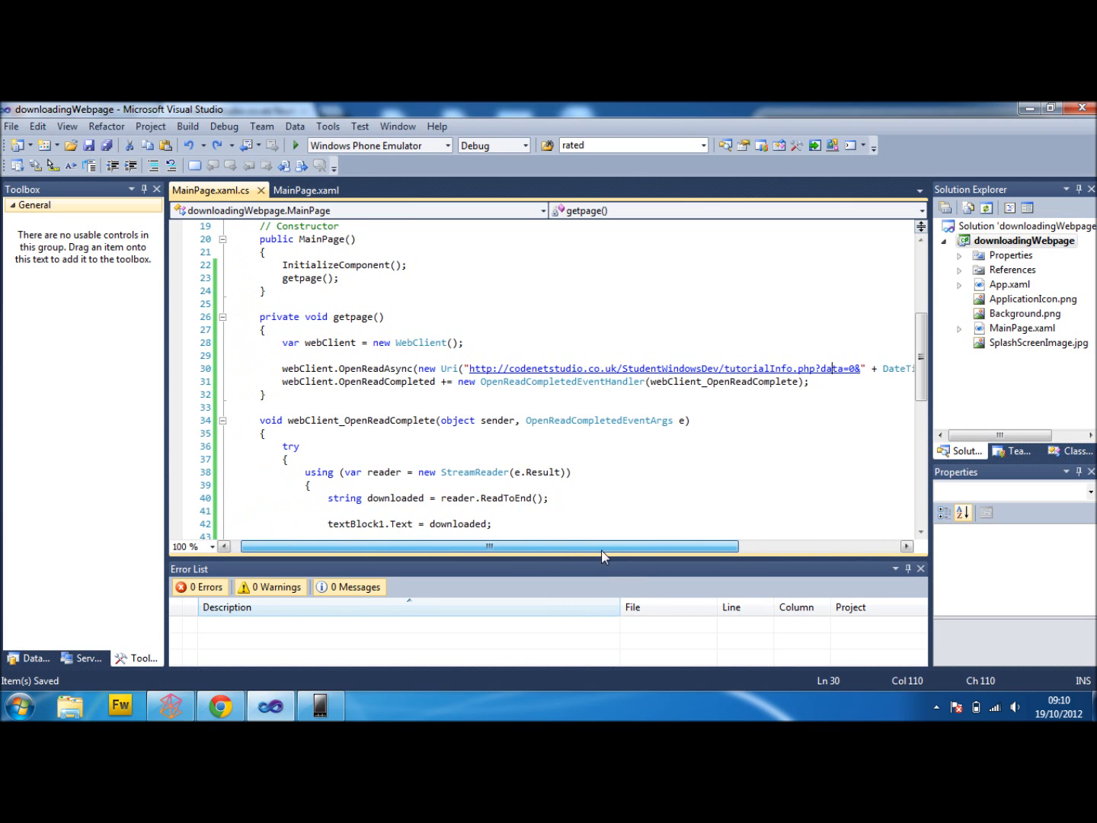
{"action": "left_click_drag", "start_coordinate": [602, 546], "coordinate": [499, 545]}
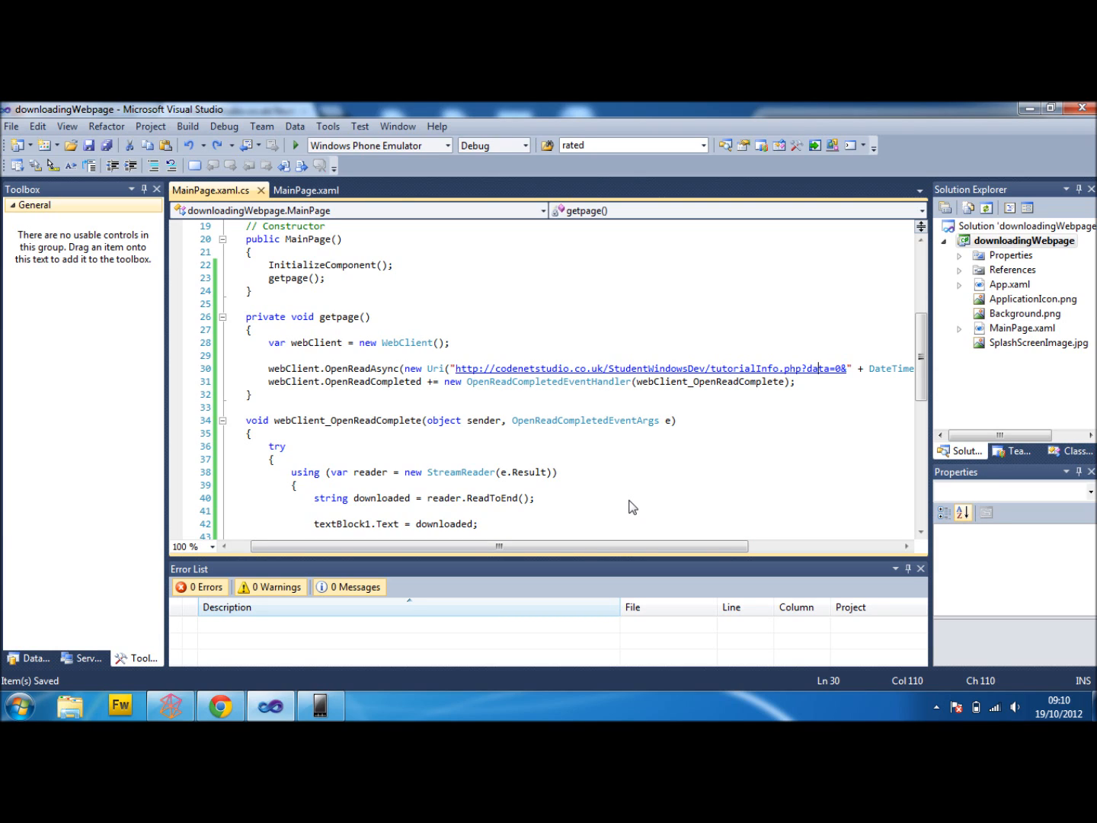
{"action": "mouse_move", "coordinate": [620, 505]}
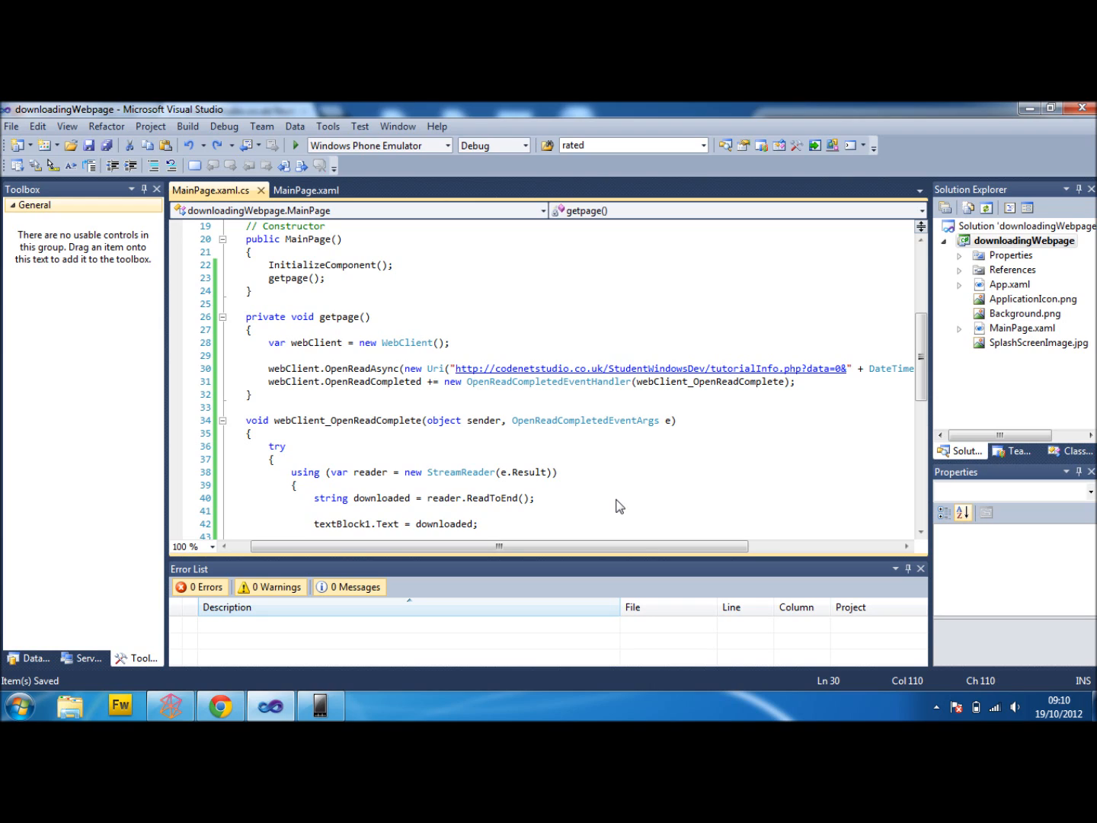
{"action": "mouse_move", "coordinate": [610, 525]}
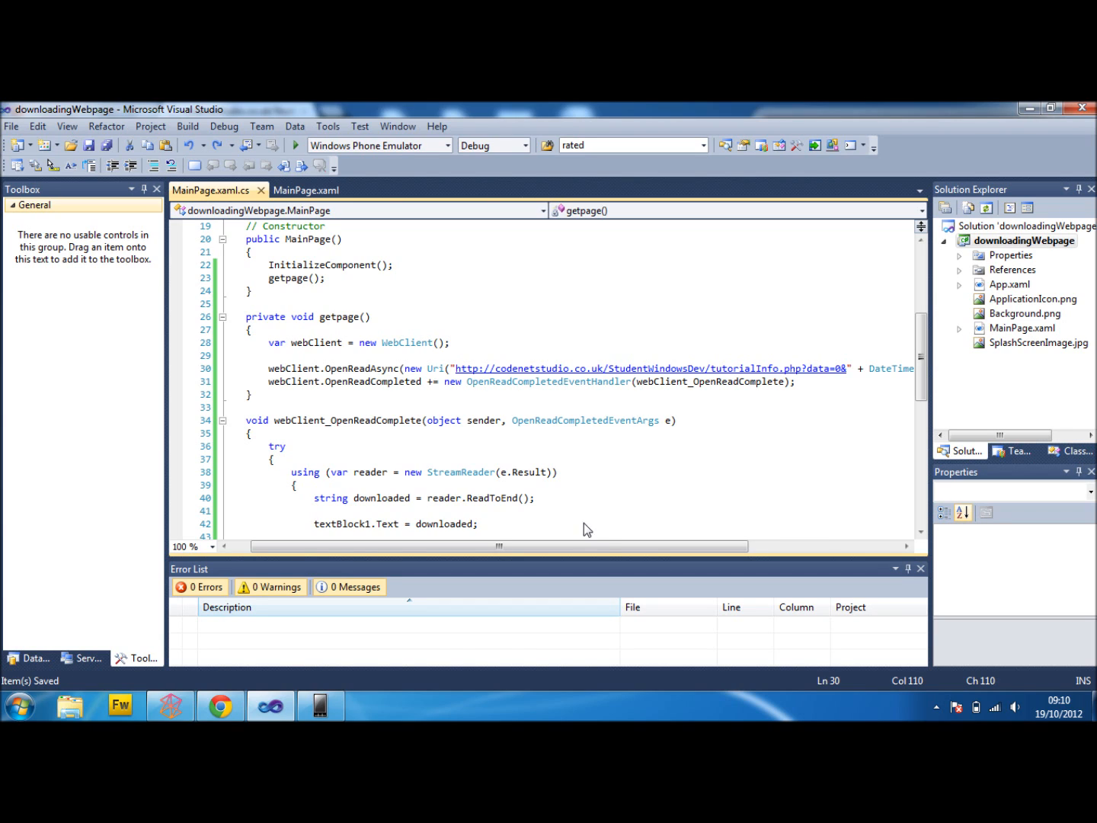
{"action": "mouse_move", "coordinate": [600, 529]}
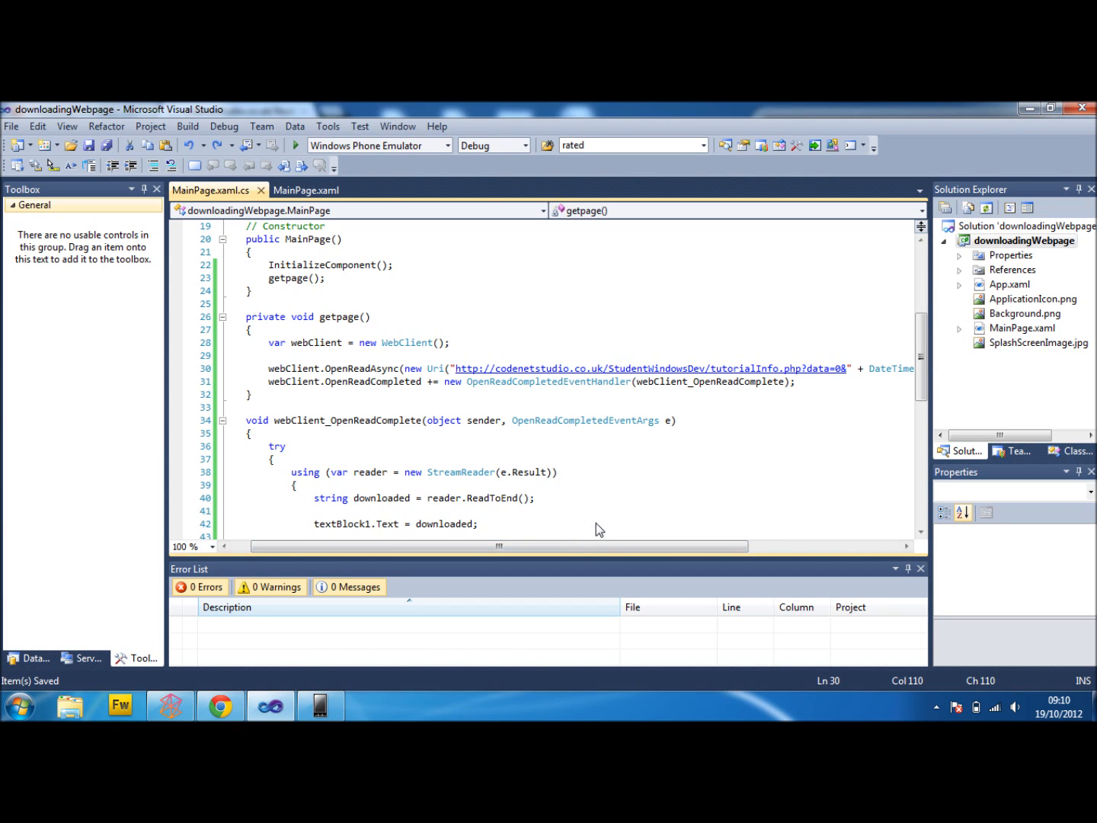